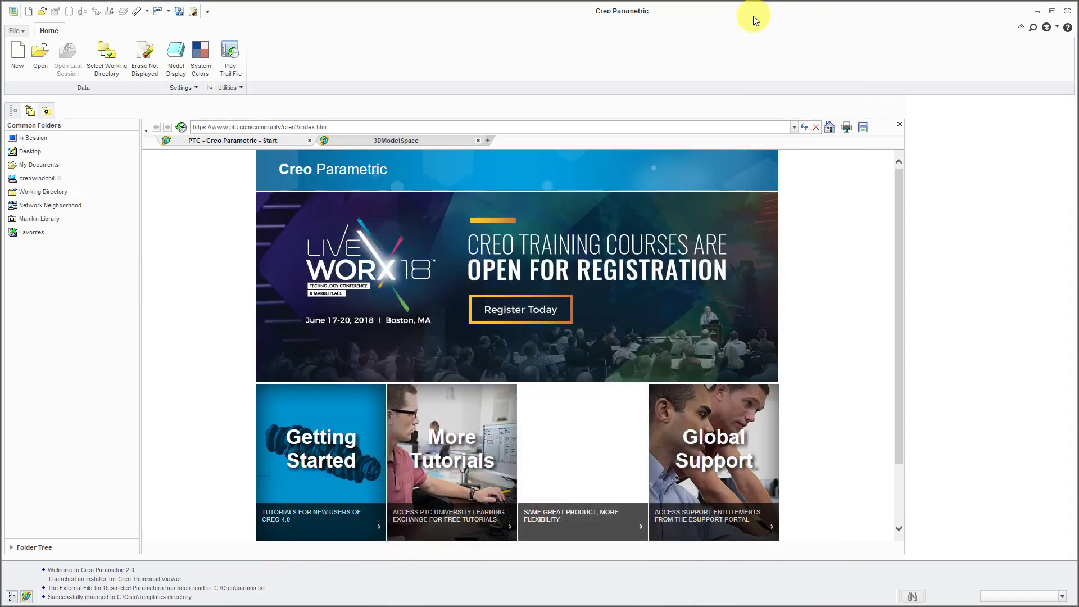
mouse_move(736, 18)
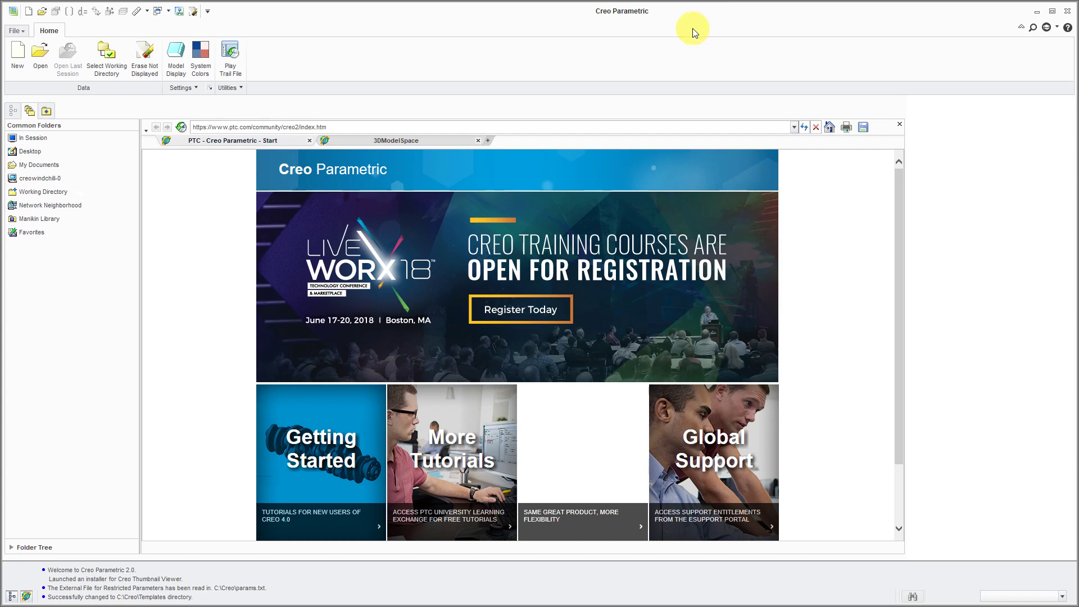
mouse_move(17, 56)
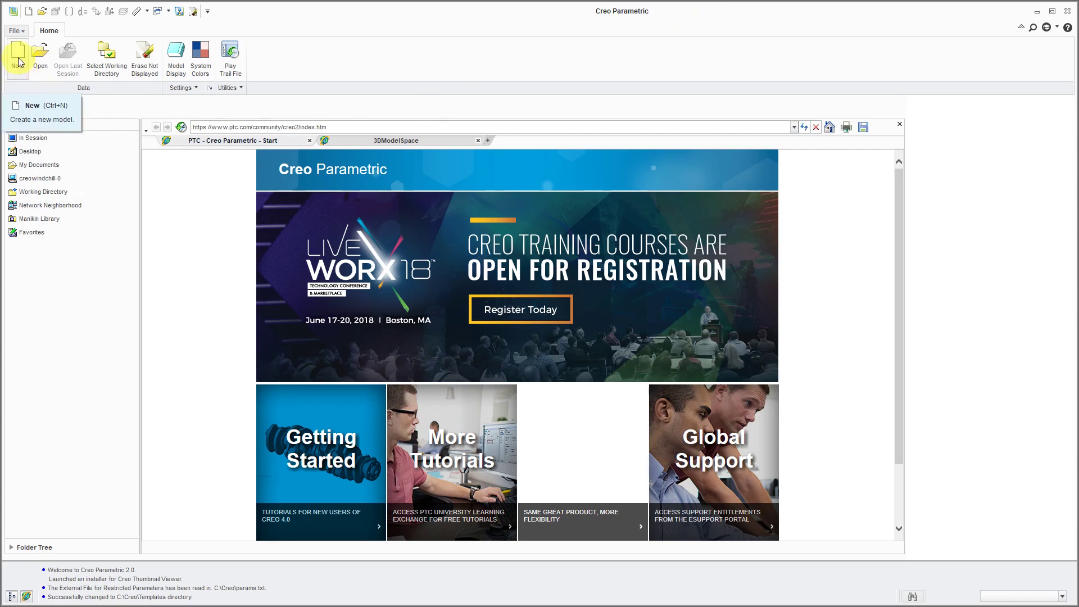
Create solid part mcae_part_metric_mbd with its metric MBD common name, default template unchecked
left_click(16, 55)
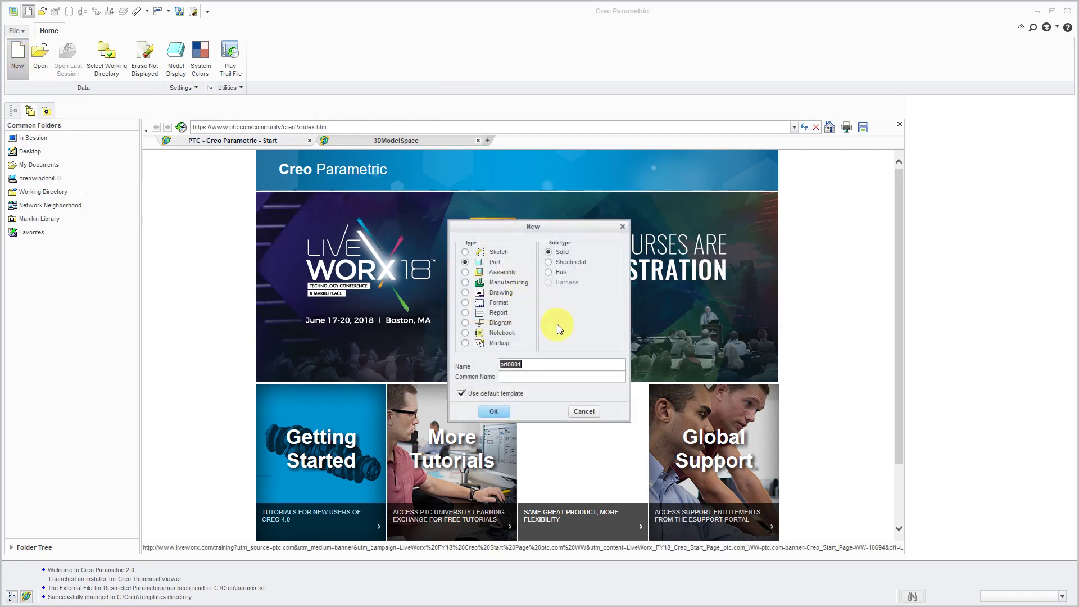
type("mcae_part_")
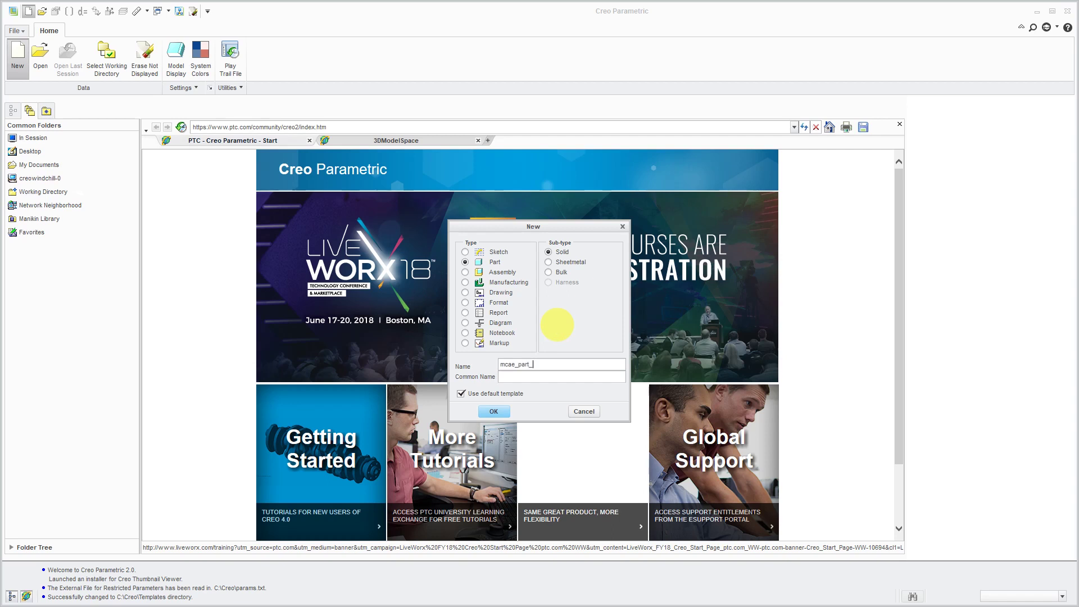
type("metric_mbd")
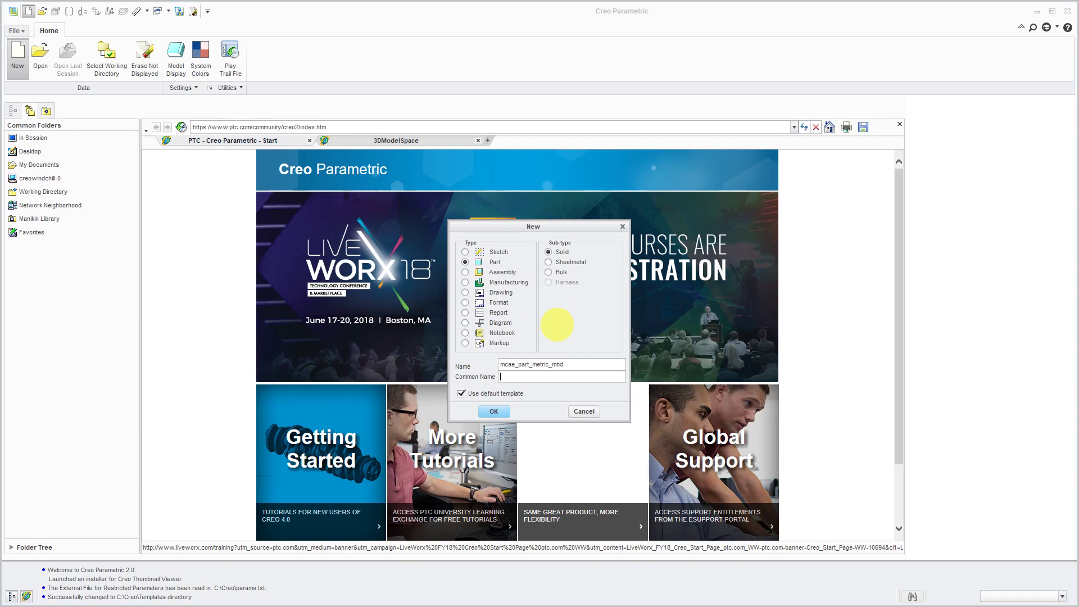
type("START")
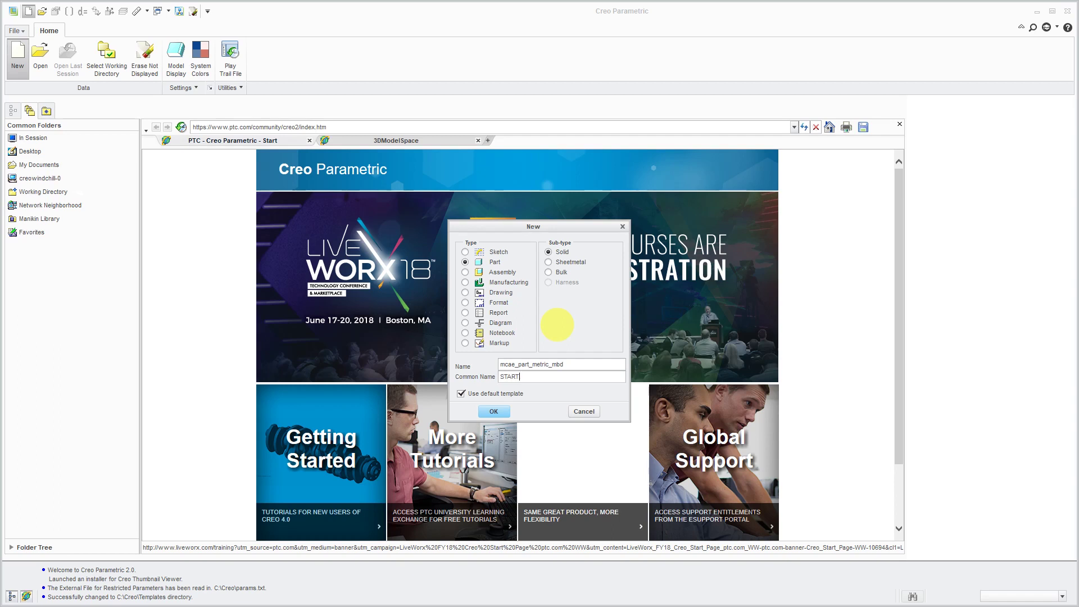
type("PART, MCAE")
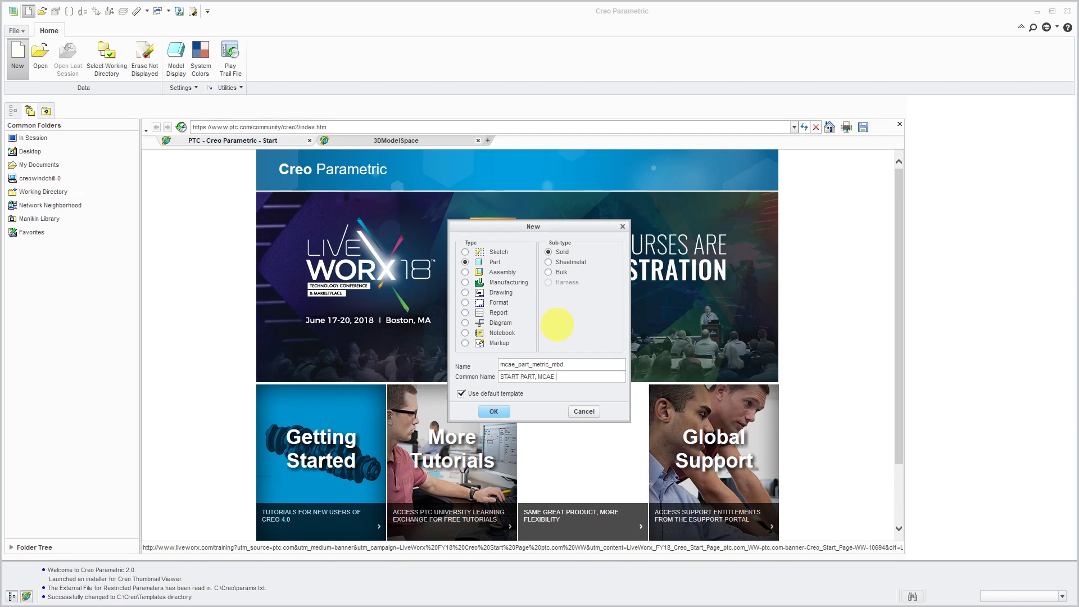
type("CONSULTING")
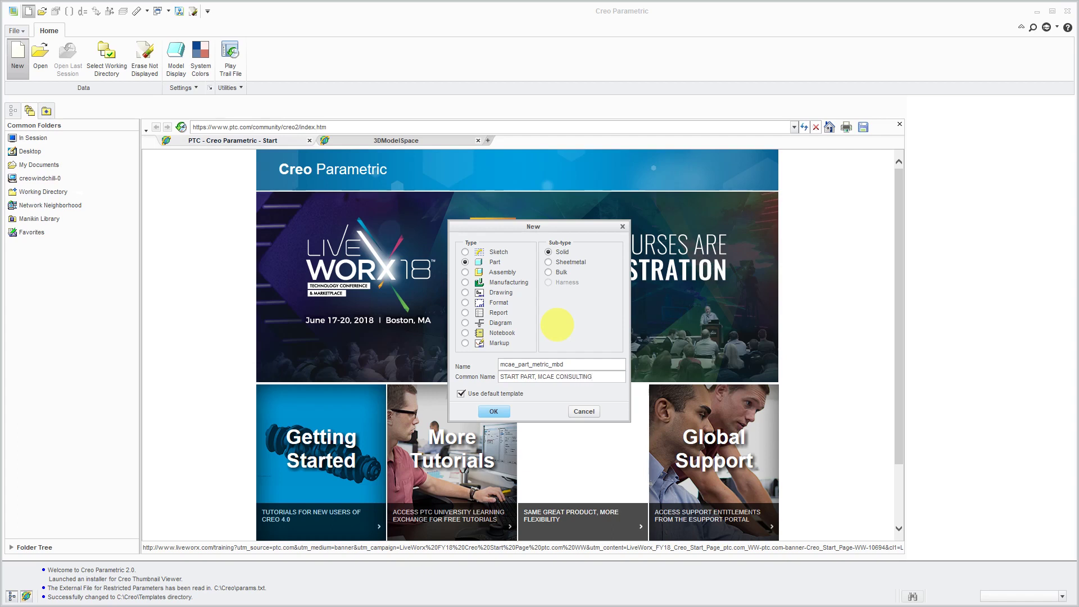
type(", METRIC, MBD")
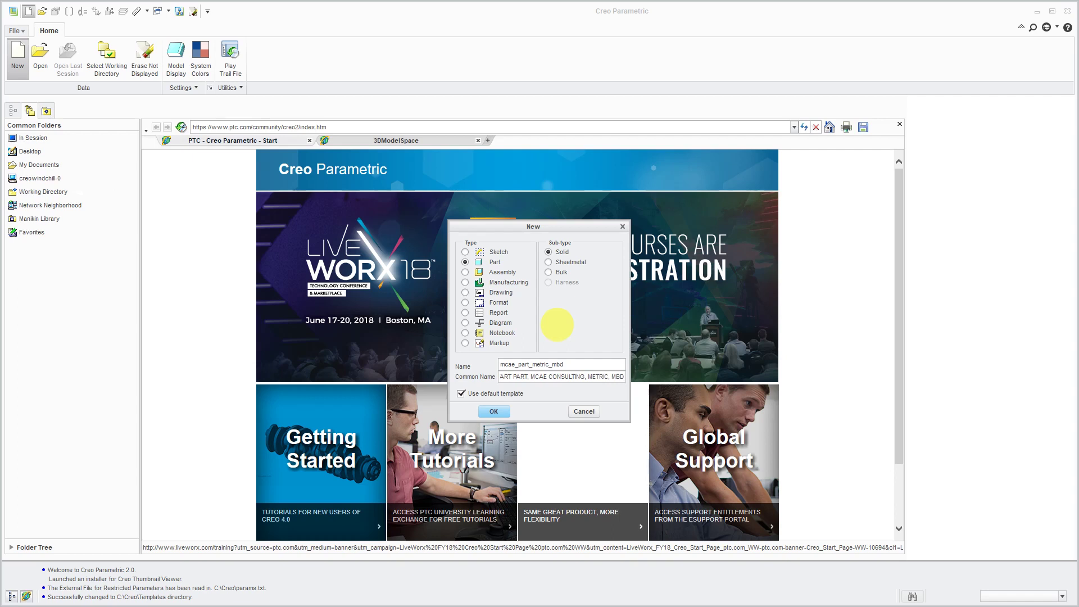
left_click(461, 393)
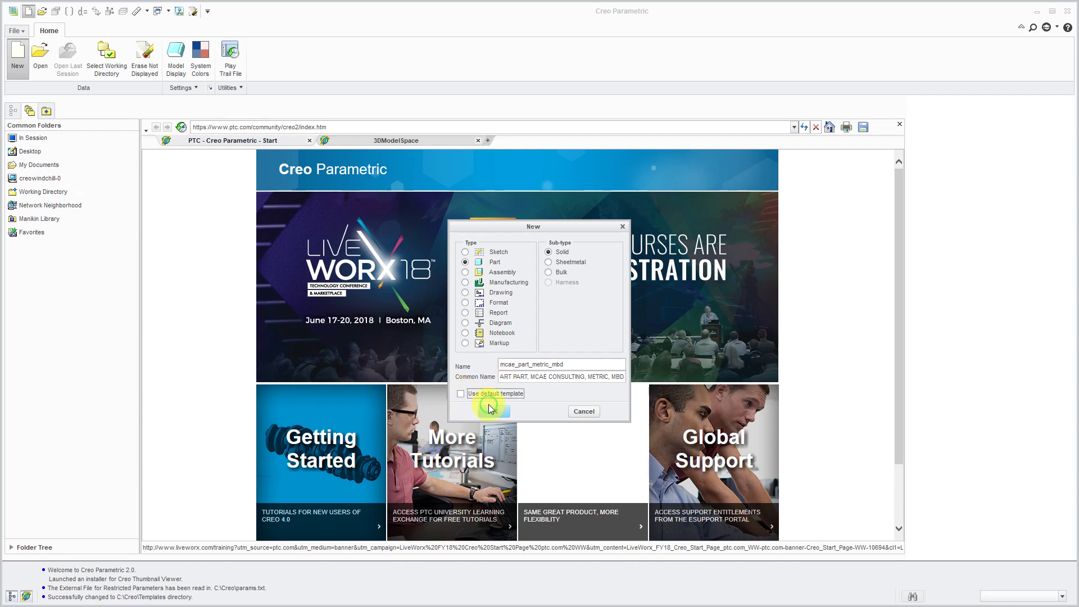
left_click(487, 411)
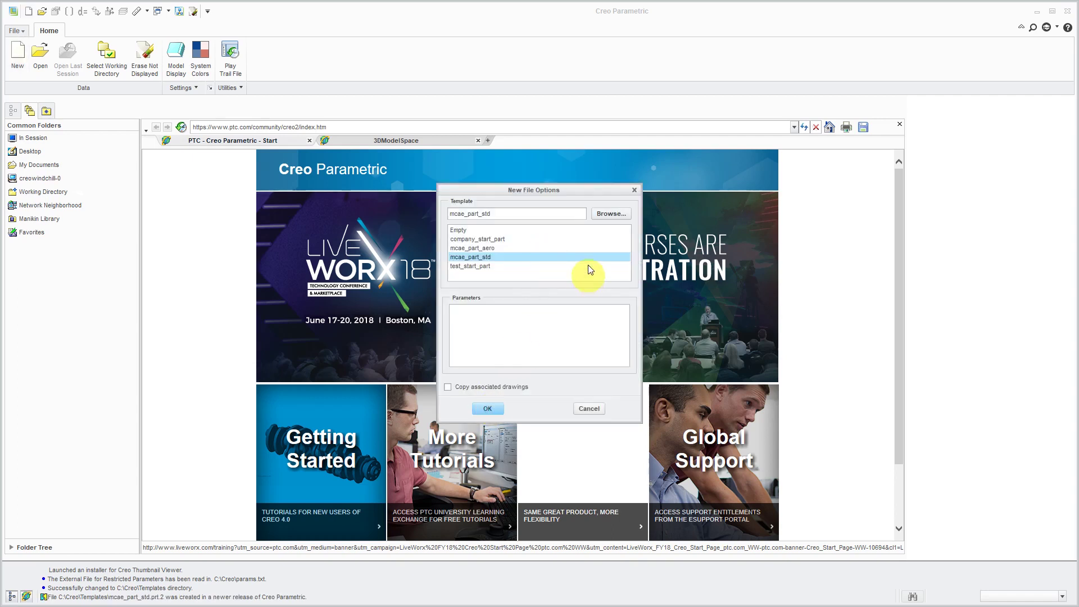
Choose mmns_part_solid.prt from Creo 2.0\Common Files\M240\templates as the template
left_click(610, 213)
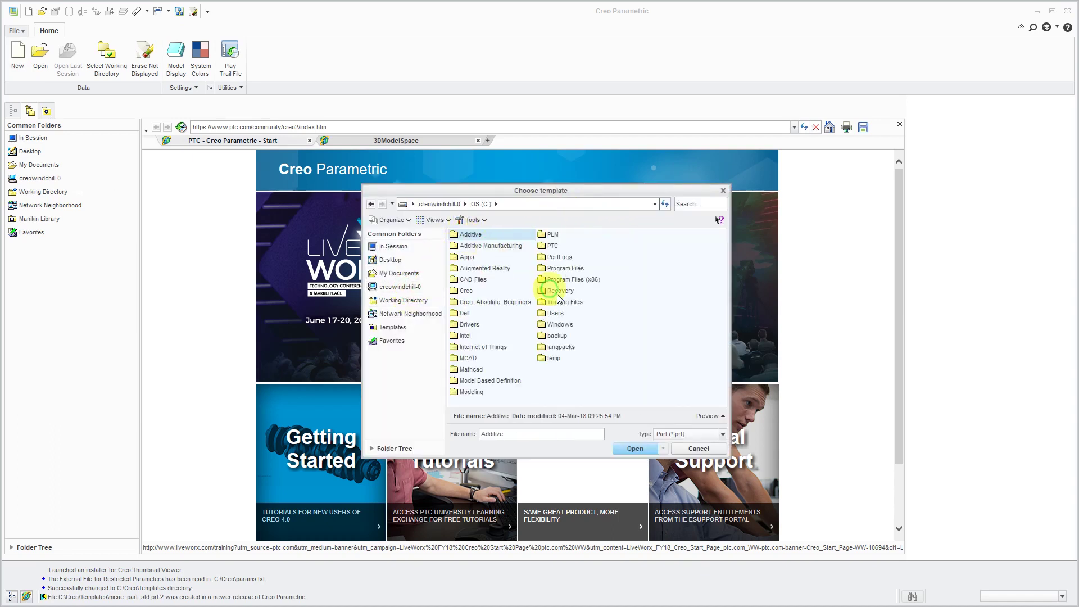
left_click(564, 267)
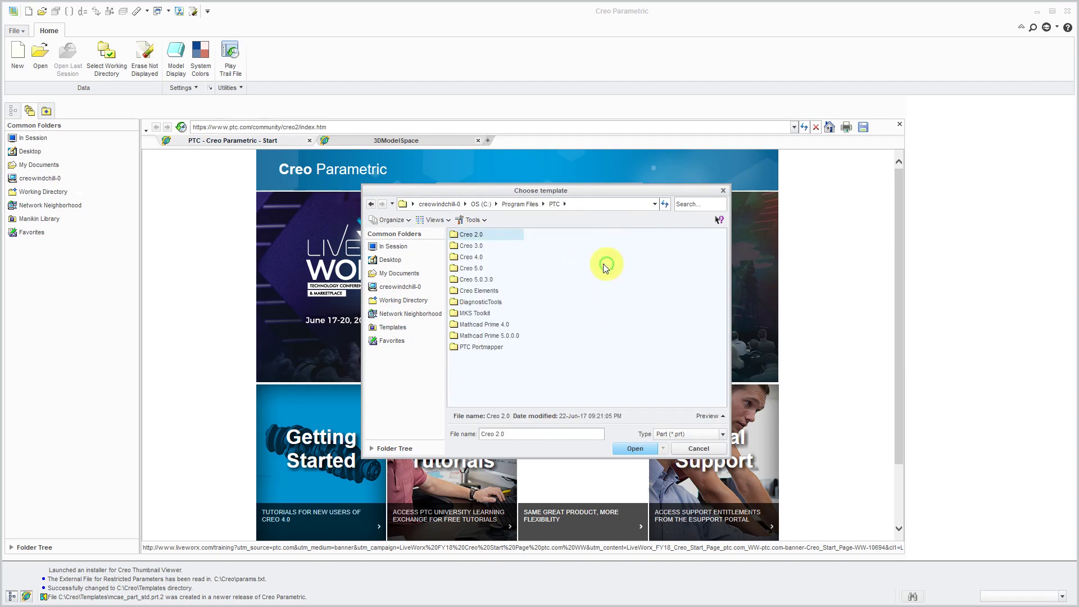
double_click(469, 234)
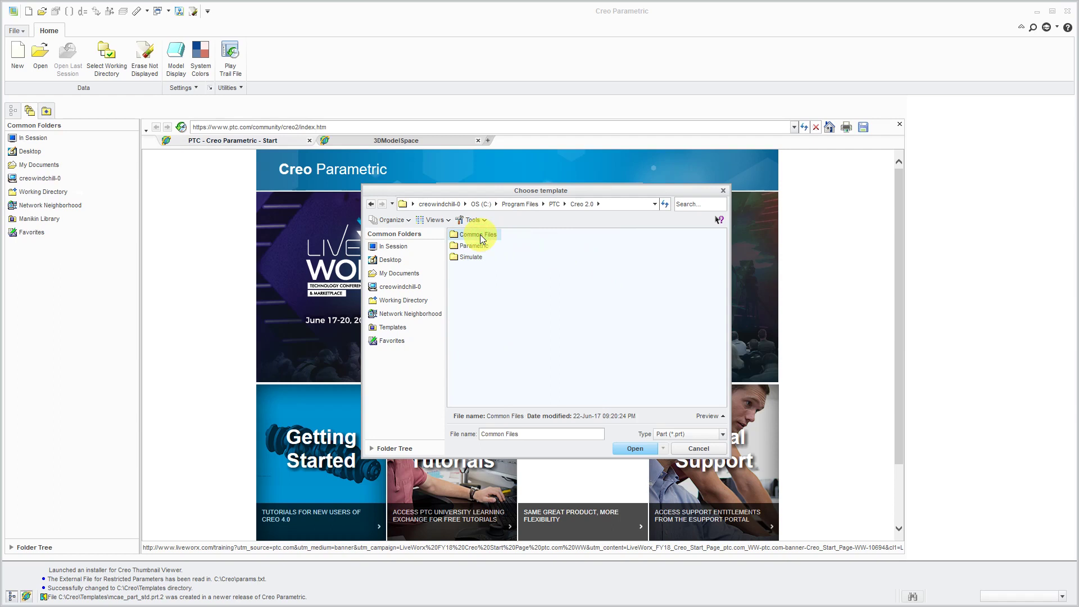
double_click(478, 234)
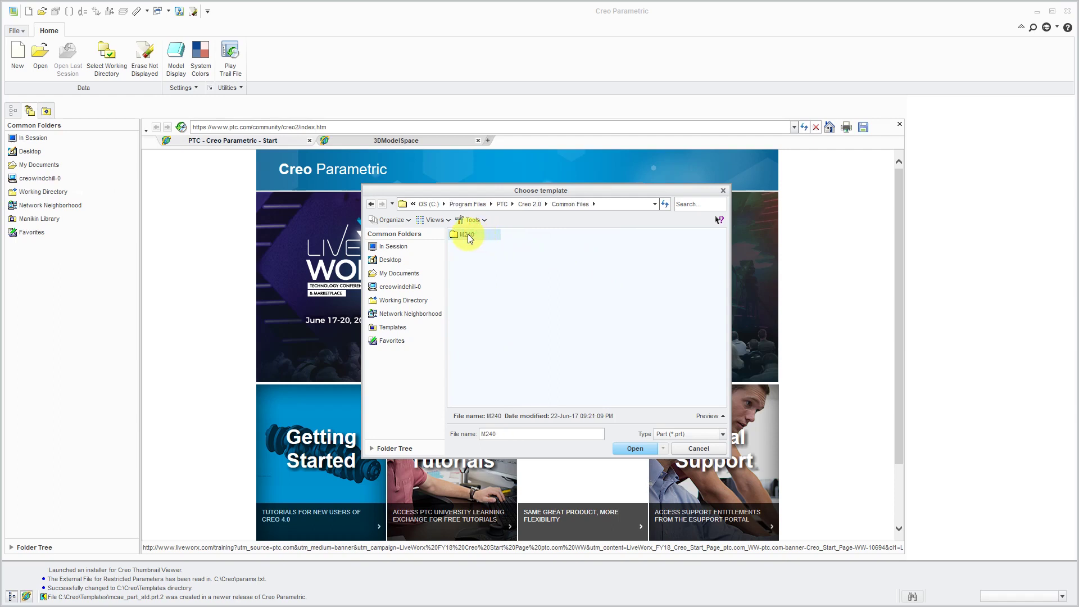
double_click(468, 234)
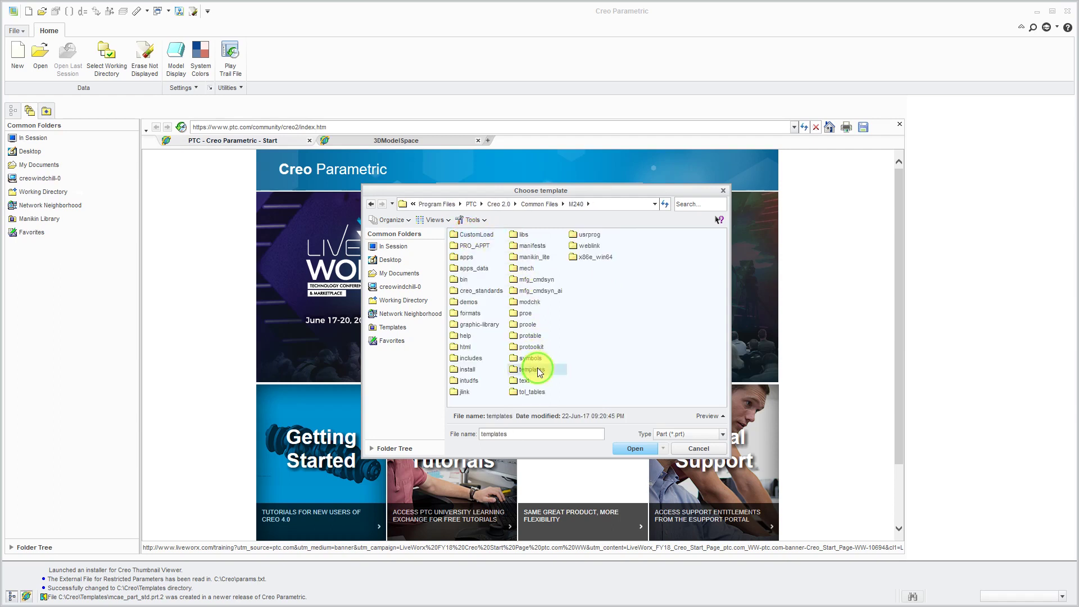
double_click(529, 369)
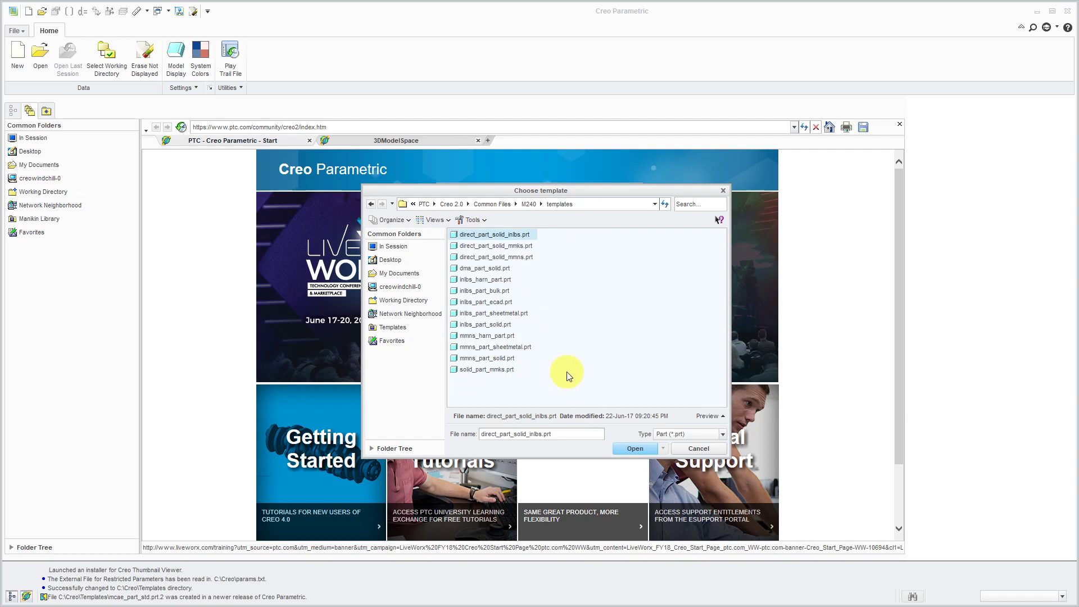
left_click(486, 357)
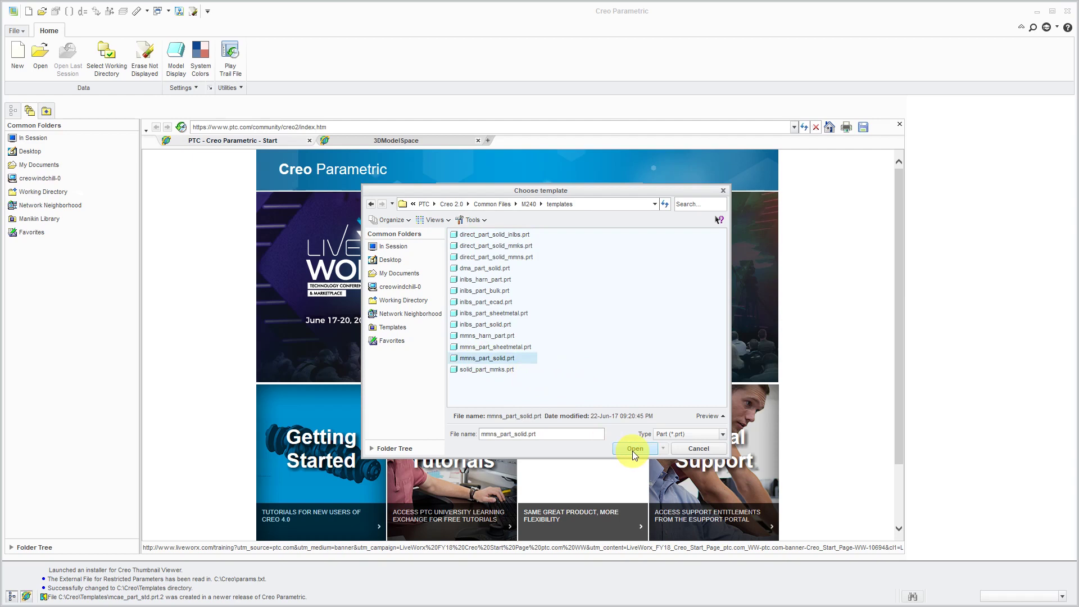
left_click(632, 448)
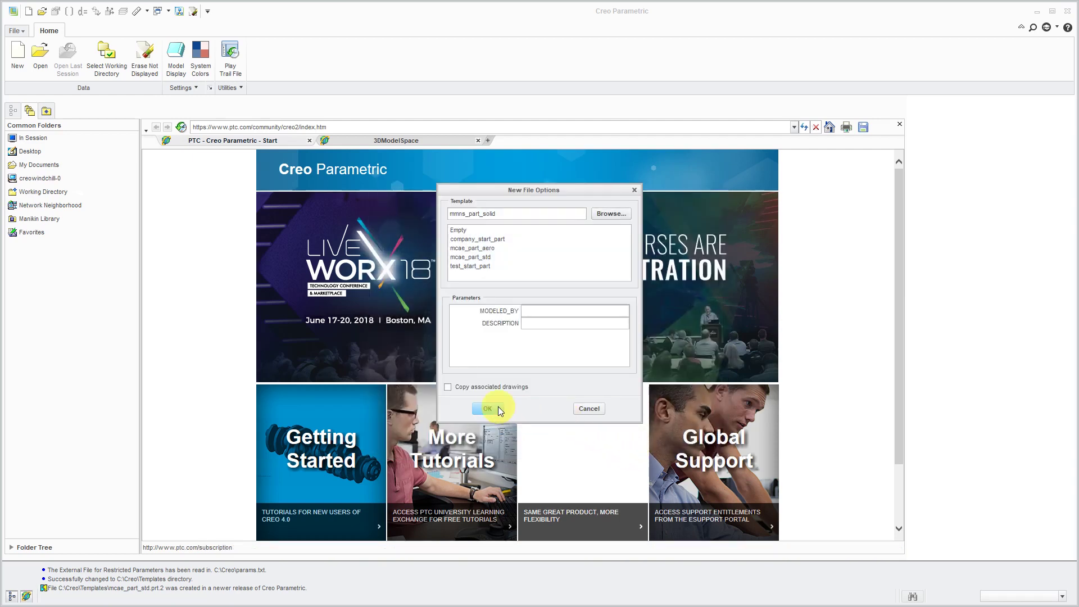
Create MCAE_PART_METRIC_MBD and verify in Model Properties that units are millimeter Newton Second
left_click(487, 409)
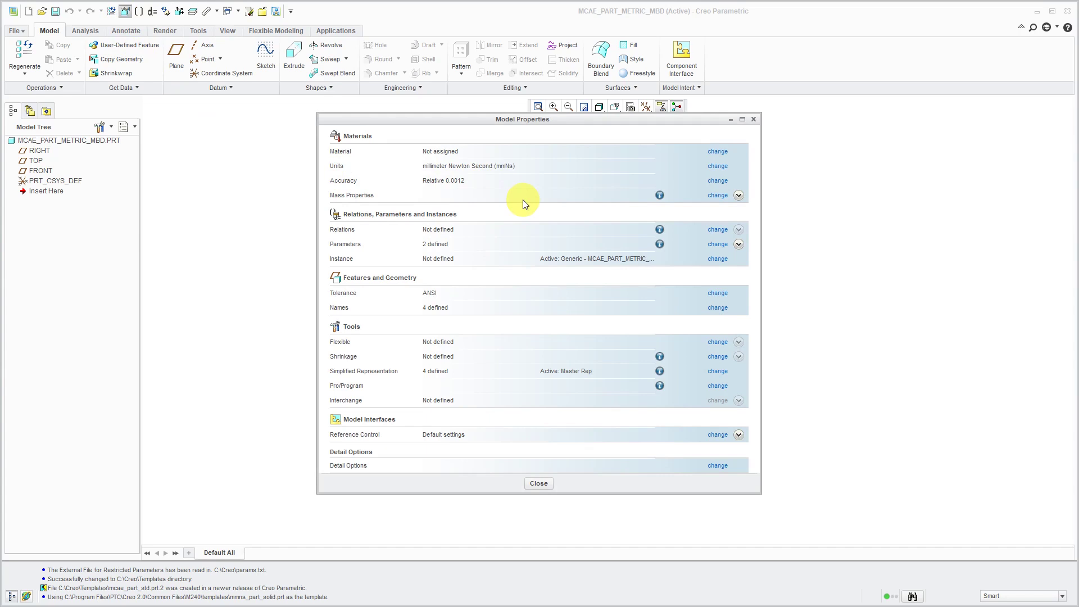
mouse_move(719, 171)
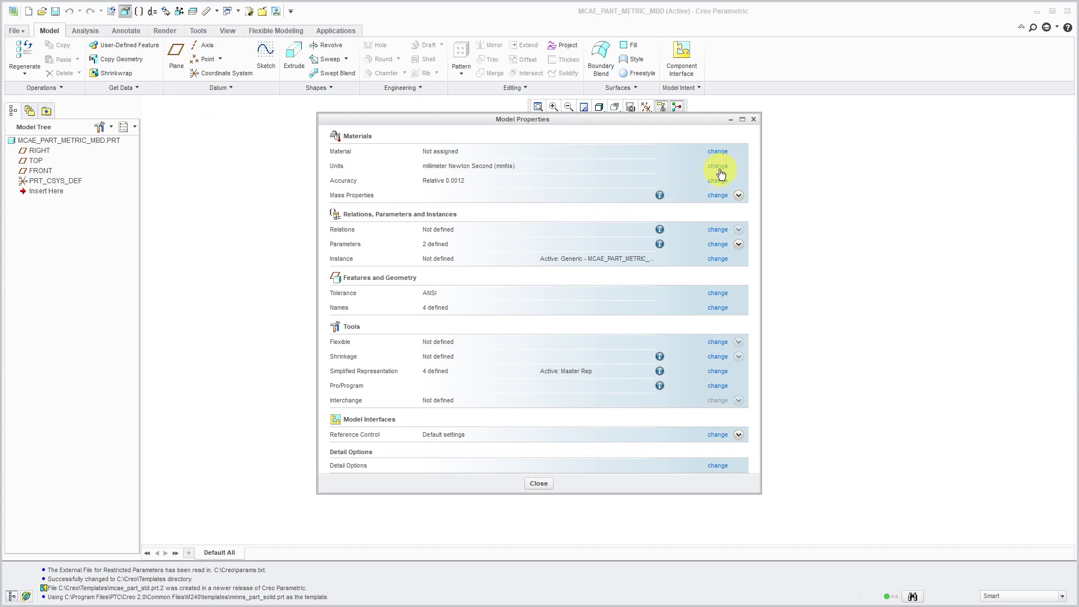
left_click(718, 166)
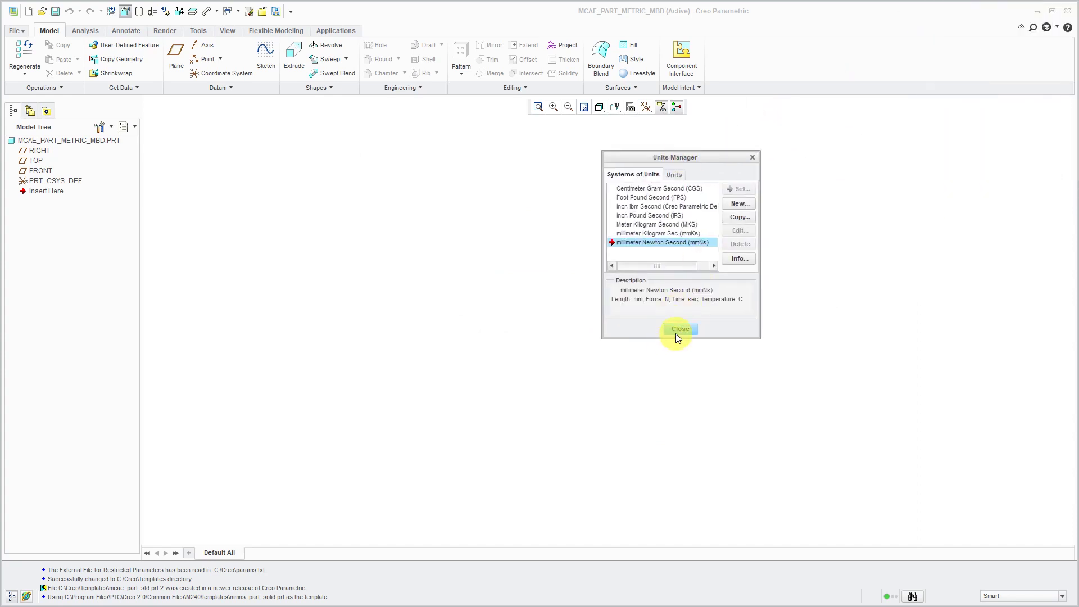
mouse_move(679, 329)
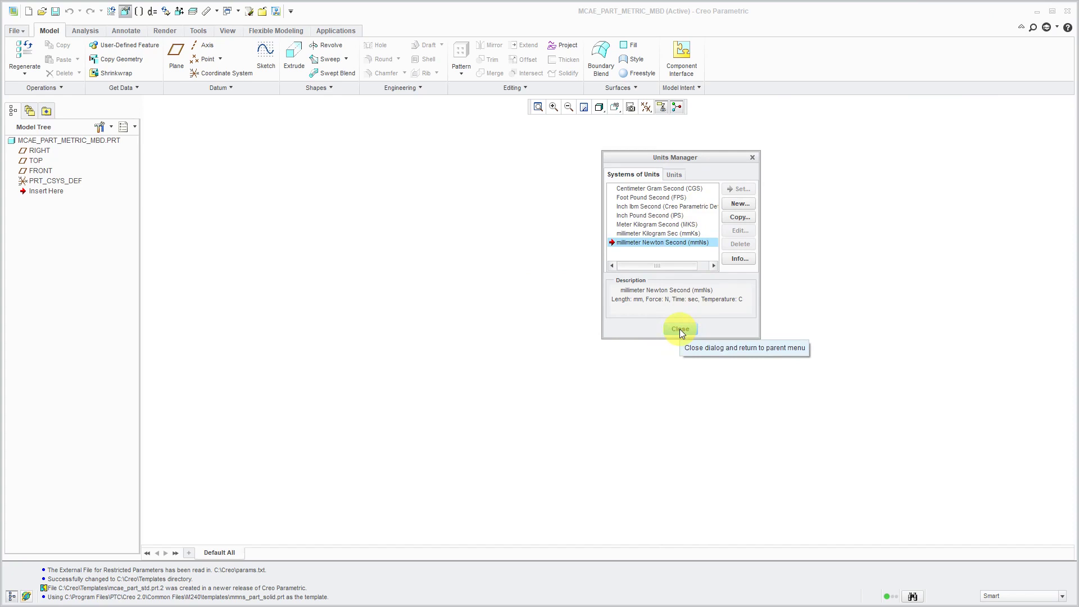
left_click(680, 328)
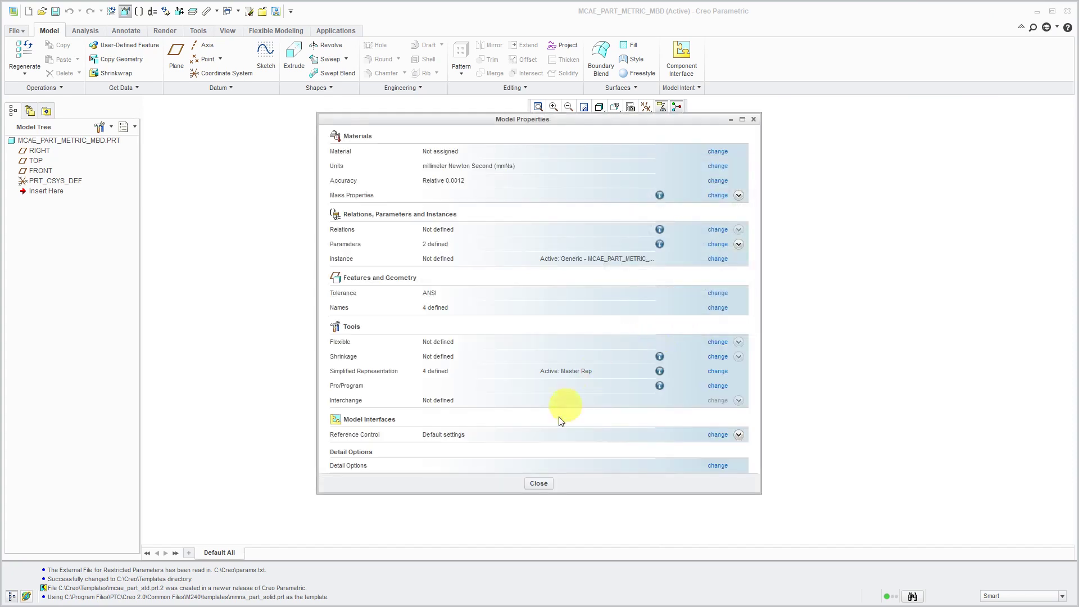
left_click(538, 482)
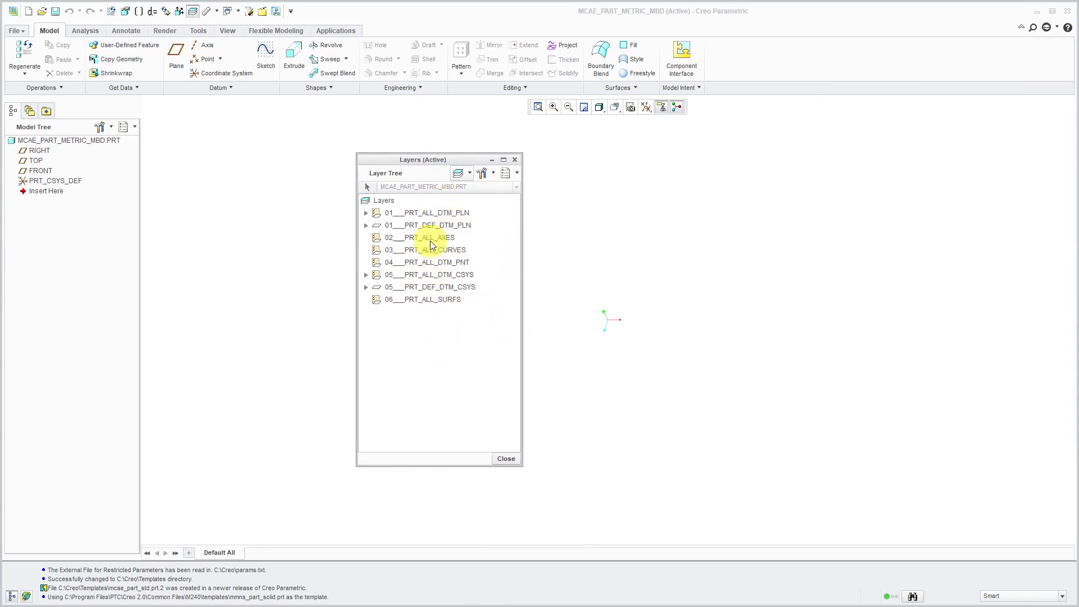
Rename the 01___PRT_DEF_DTM_PLN layer to DEFAULT_DATUMS in its layer properties
right_click(426, 225)
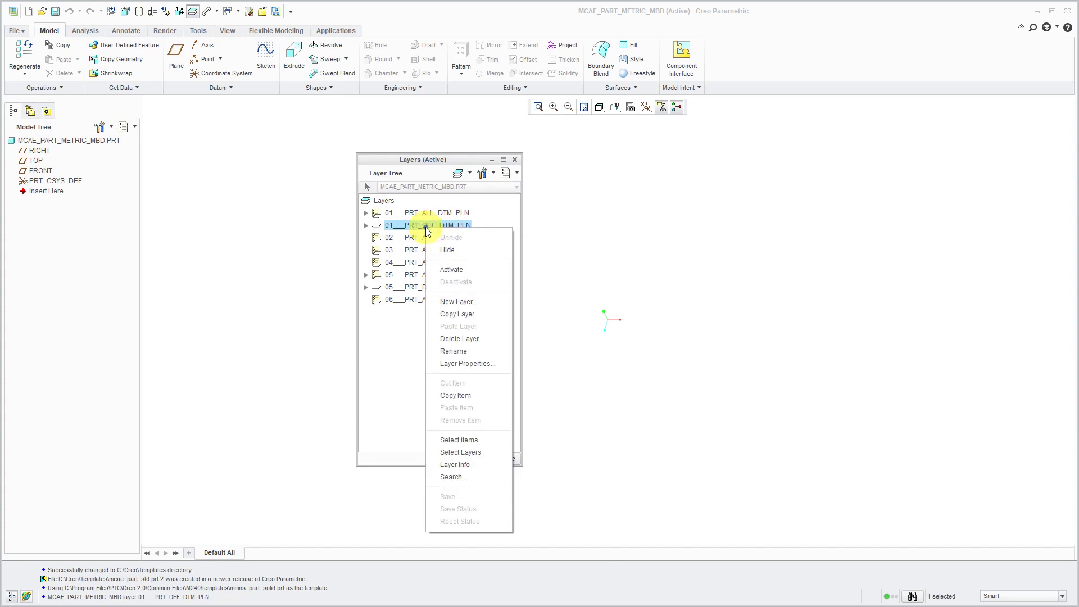
left_click(467, 363)
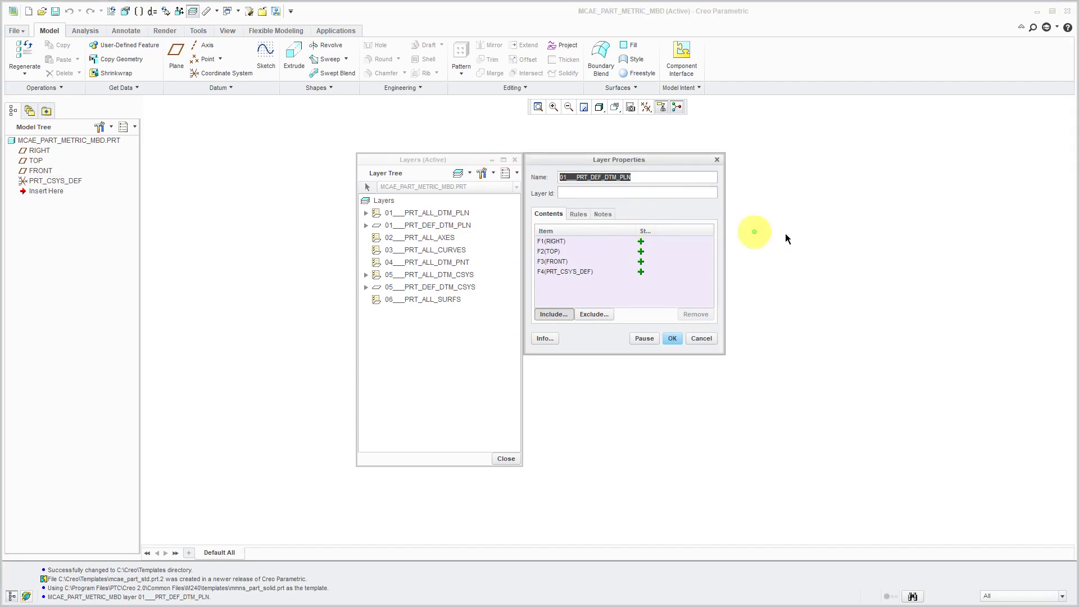
type("DEFAULT_DATUMS")
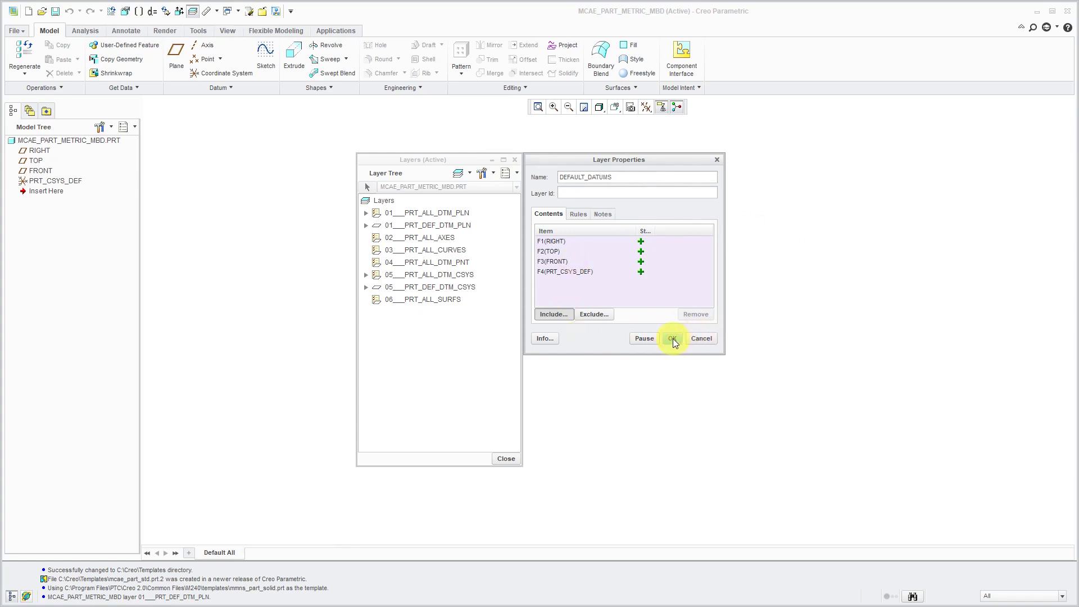
left_click(671, 338)
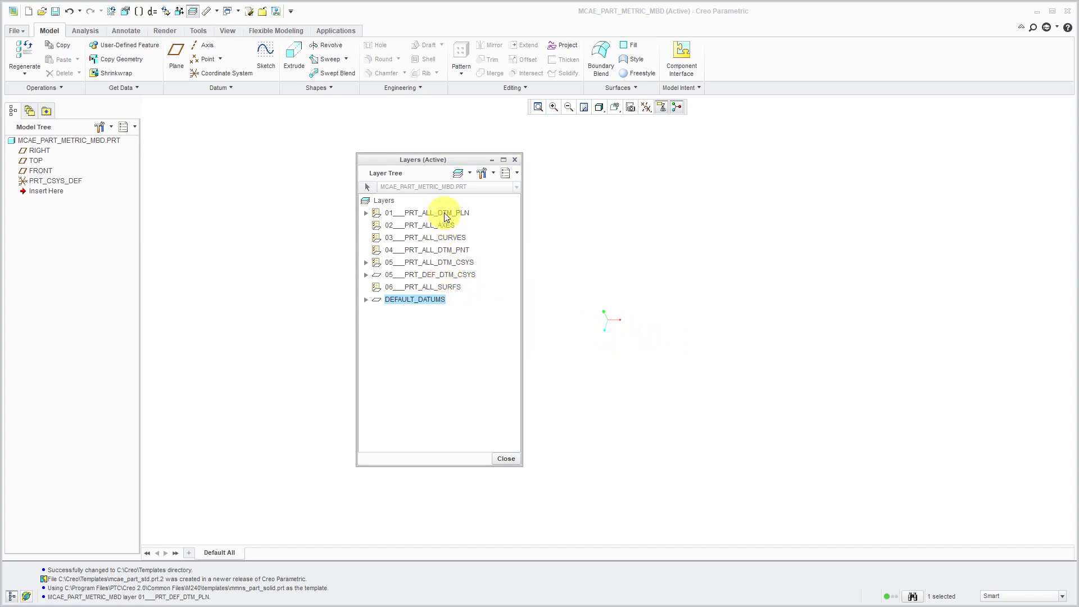
left_click(426, 212)
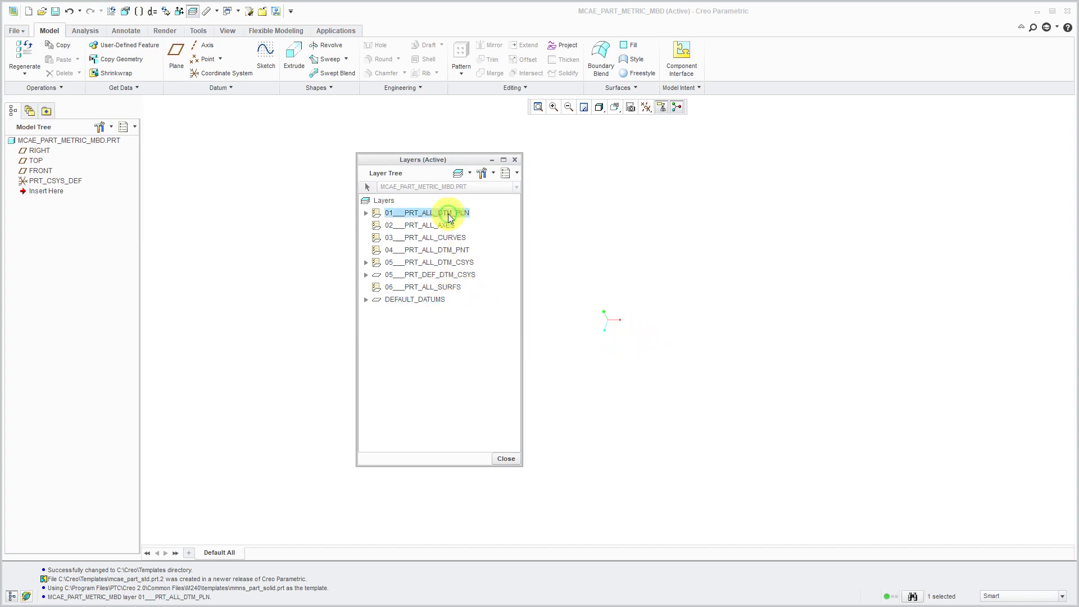
Review the 01___PRT_ALL_DTM_PLN layer's rules and options, then retype its name as PLANES
right_click(427, 212)
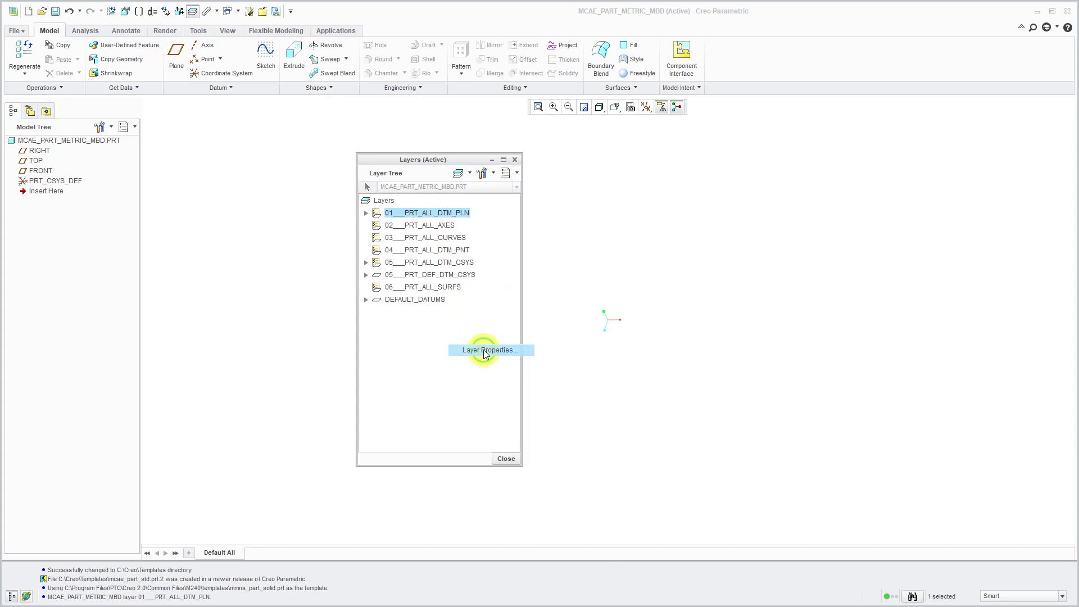
left_click(487, 349)
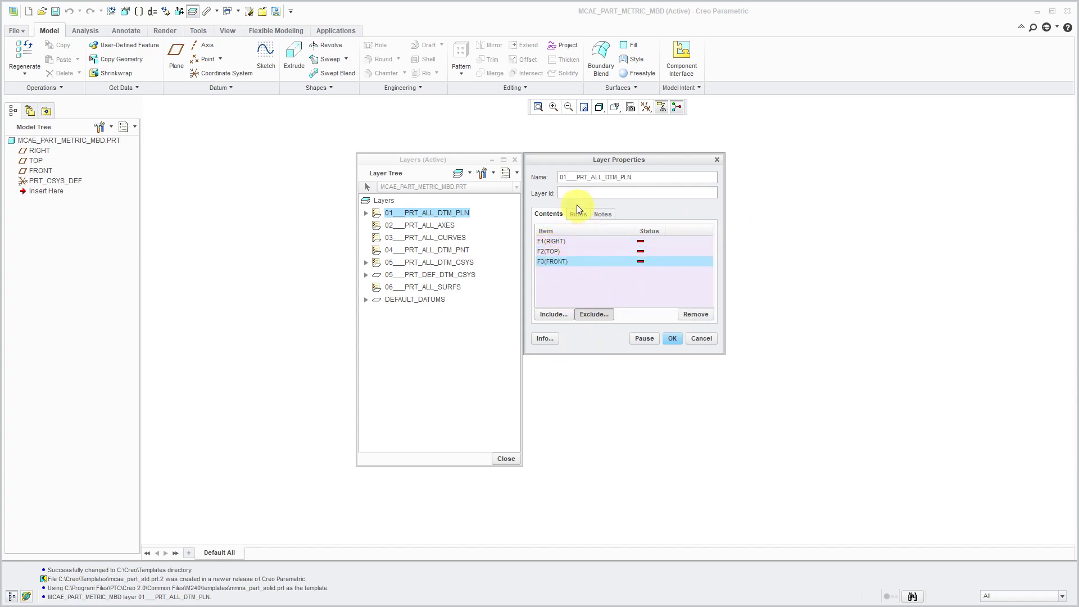
left_click(579, 214)
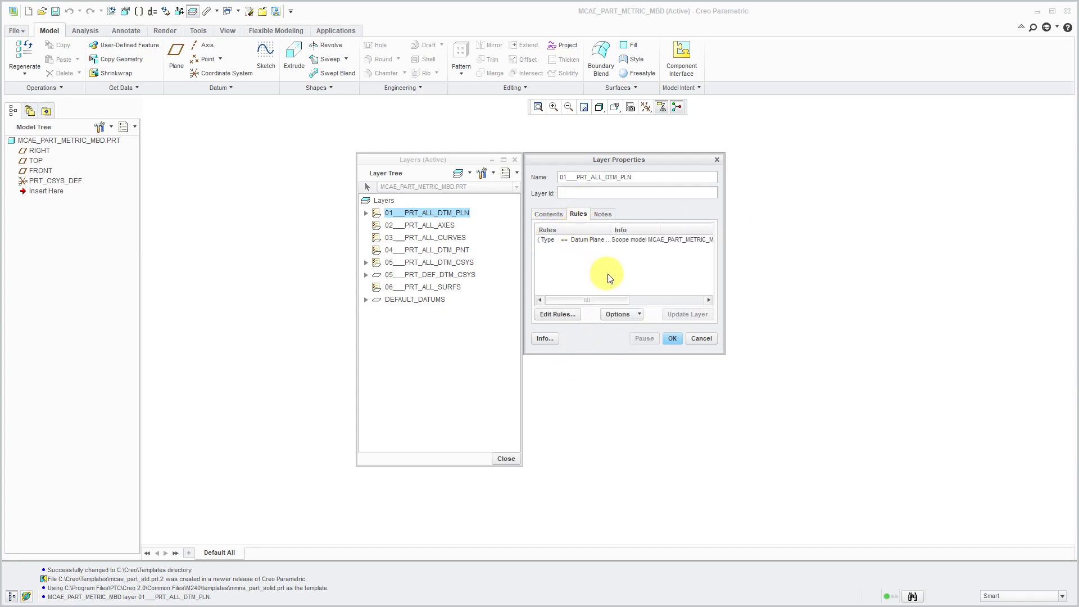
left_click(619, 313)
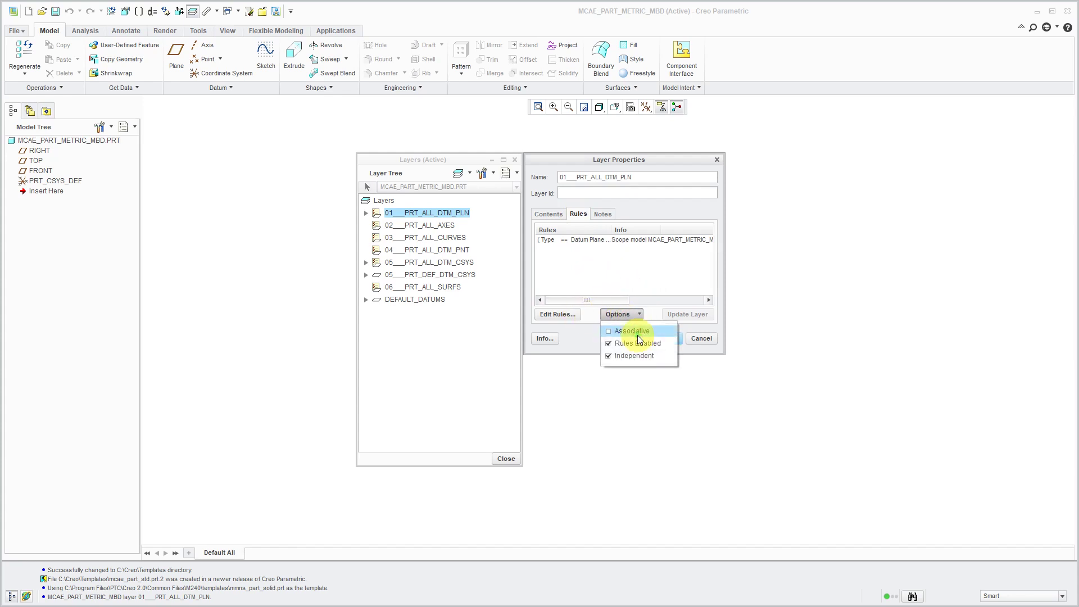
left_click(608, 331)
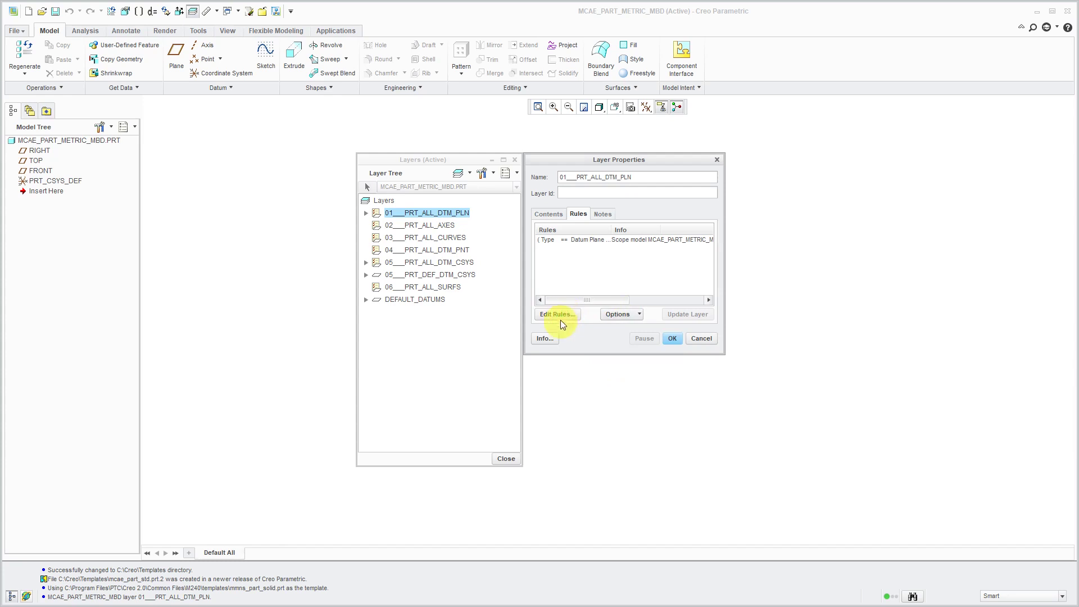
left_click(556, 314)
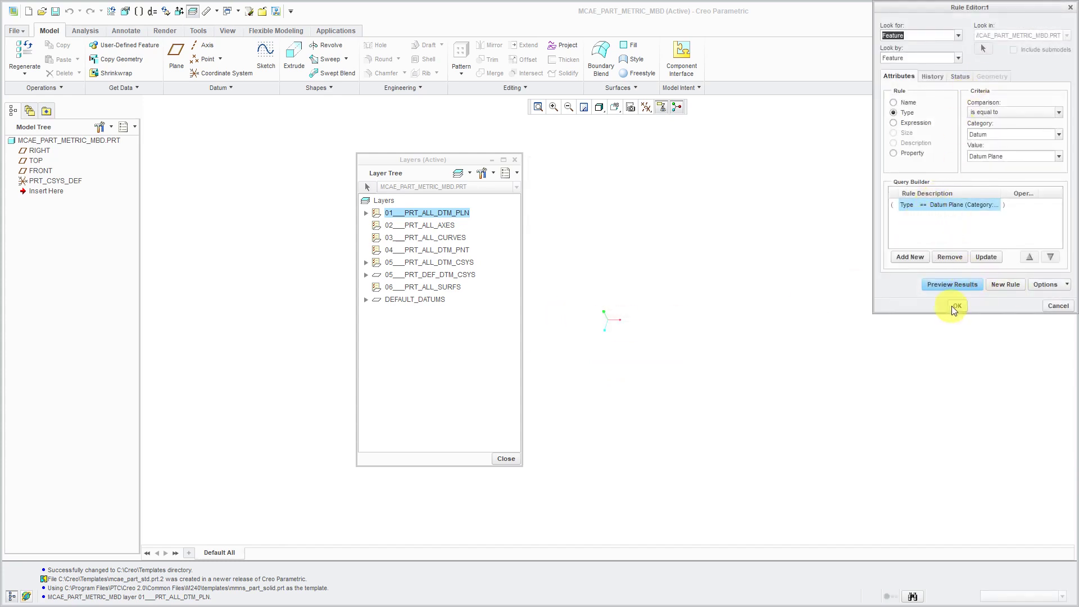
left_click(954, 306)
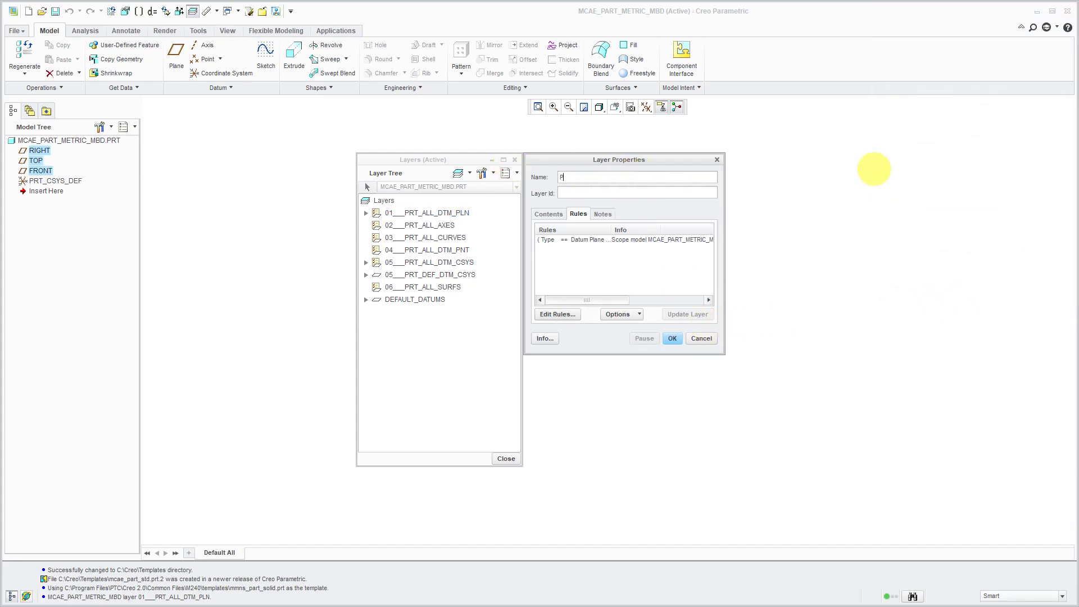
type("LANES")
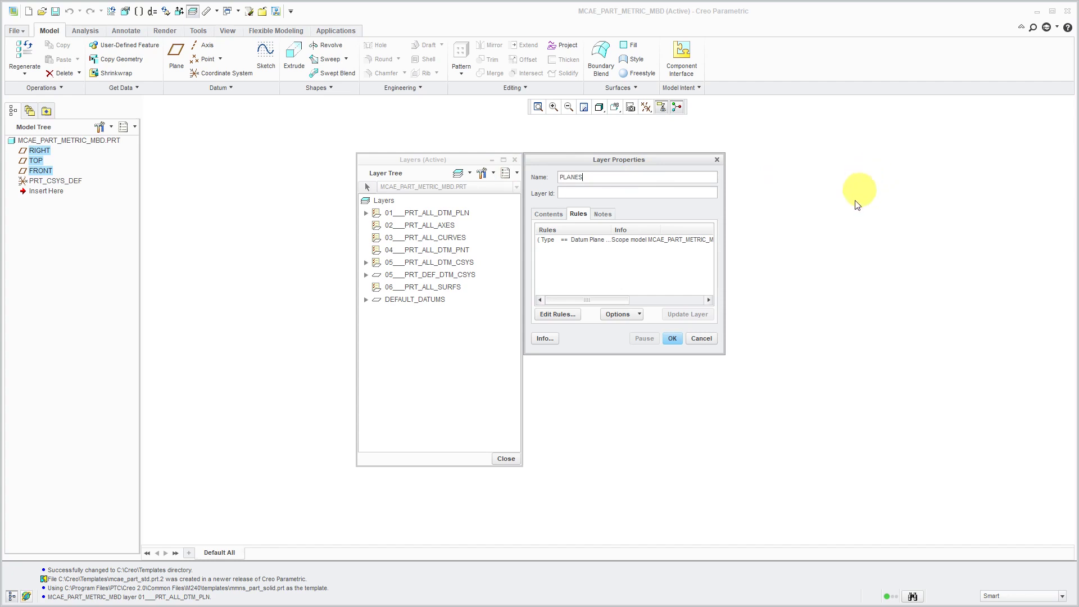
Save the PLANES layer and name a new layer DATA_SHARING, showing its rule options
left_click(672, 338)
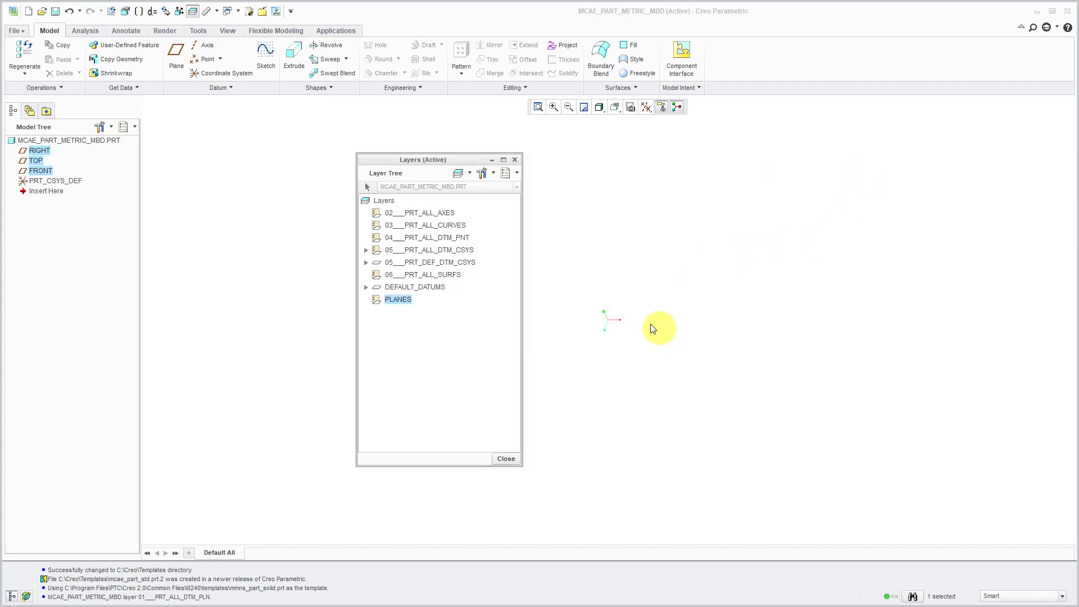
mouse_move(432, 307)
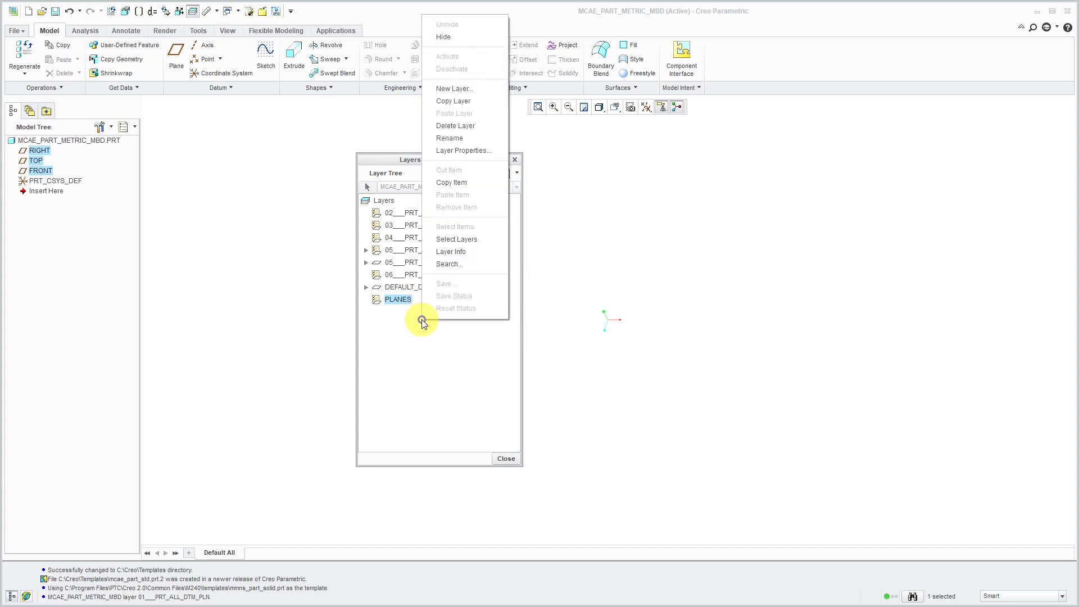
mouse_move(465, 150)
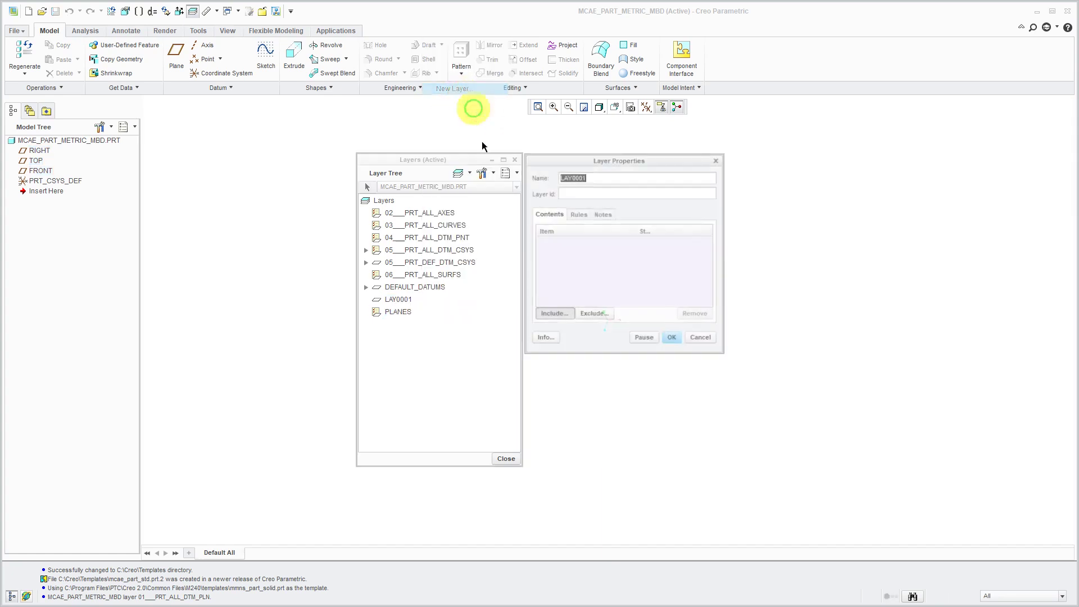
type("D")
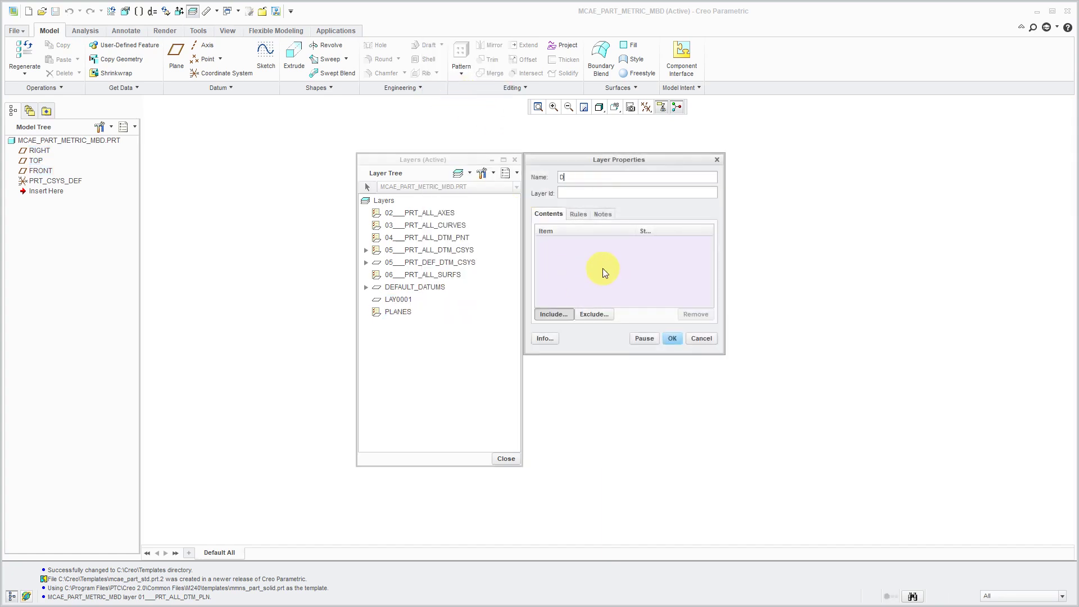
type("ATA_SHARING")
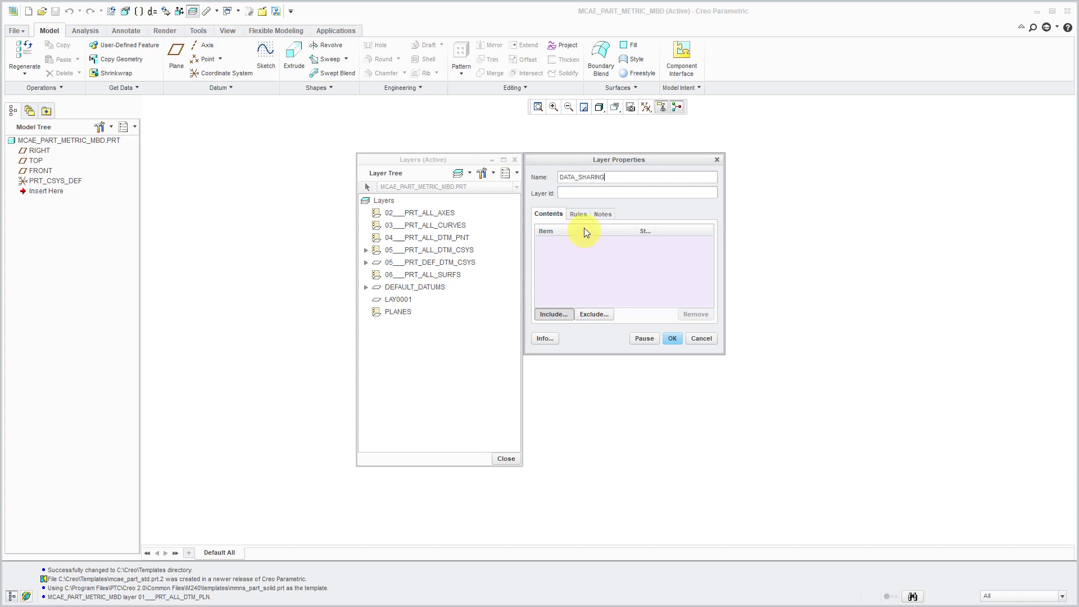
left_click(619, 314)
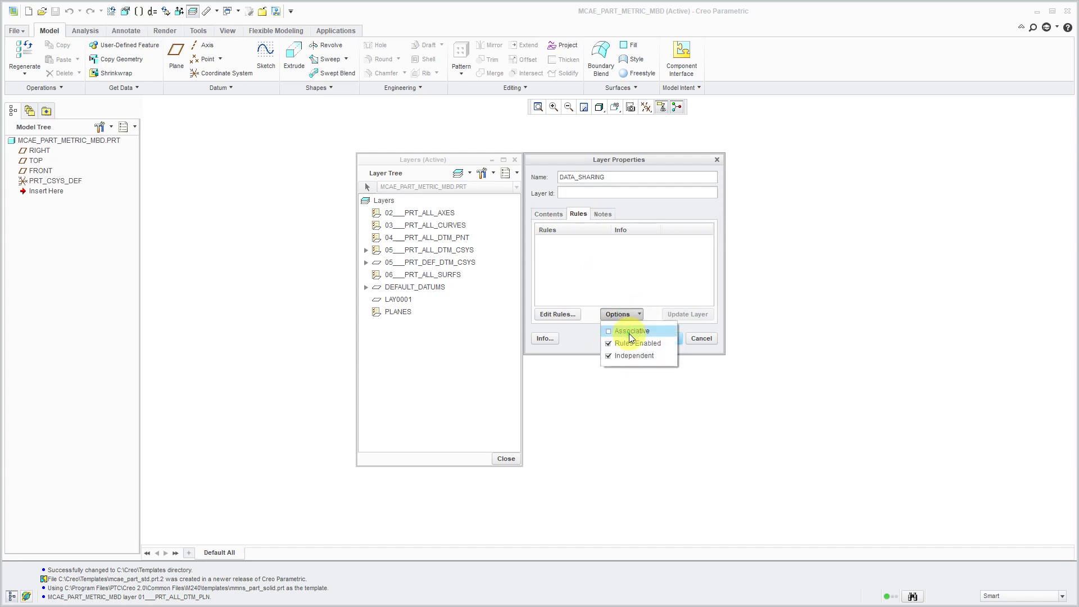
Start a new rule for the DATA_SHARING layer with the Data Sharing category
left_click(557, 314)
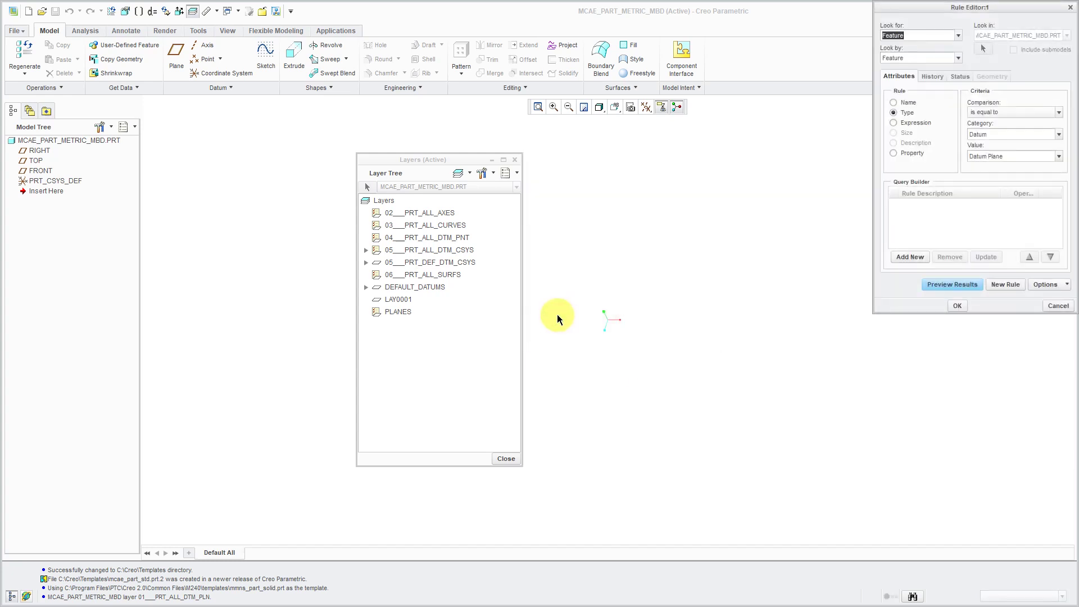
left_click_drag(968, 7, 633, 137)
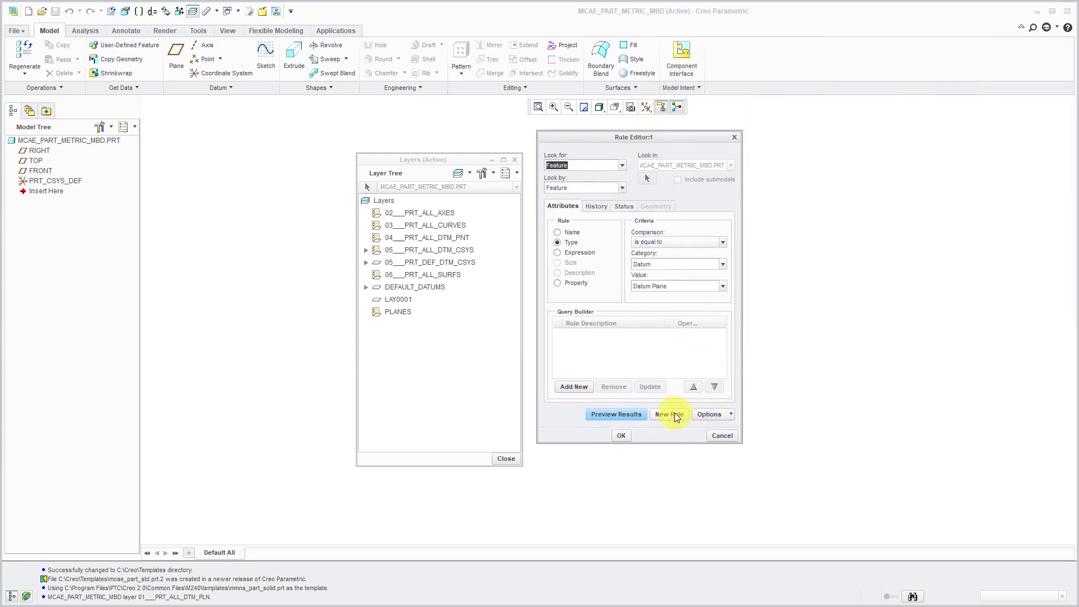
left_click(709, 414)
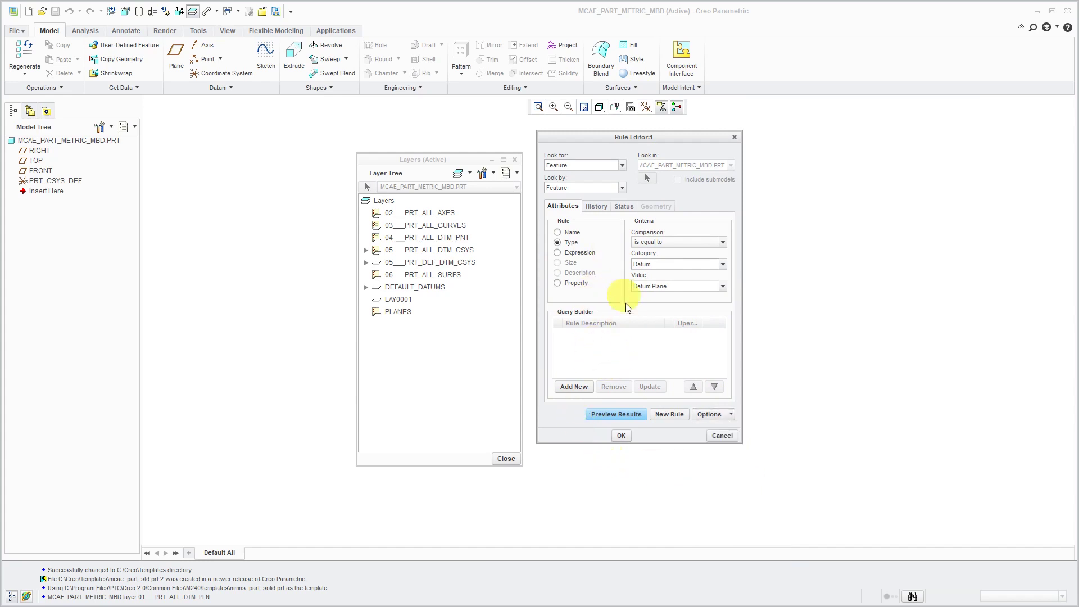
mouse_move(733, 269)
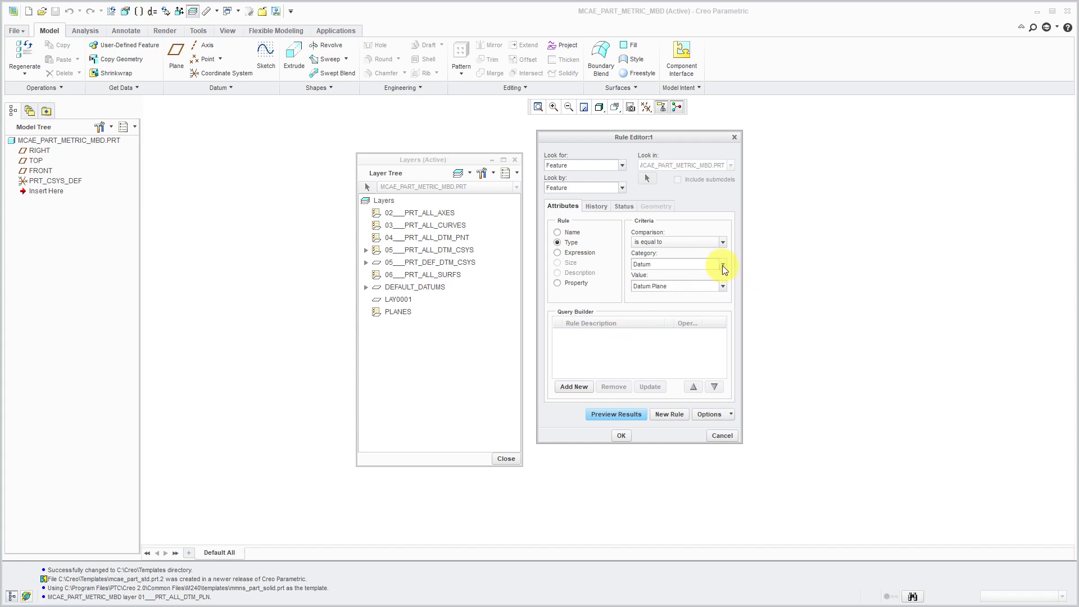
left_click(721, 265)
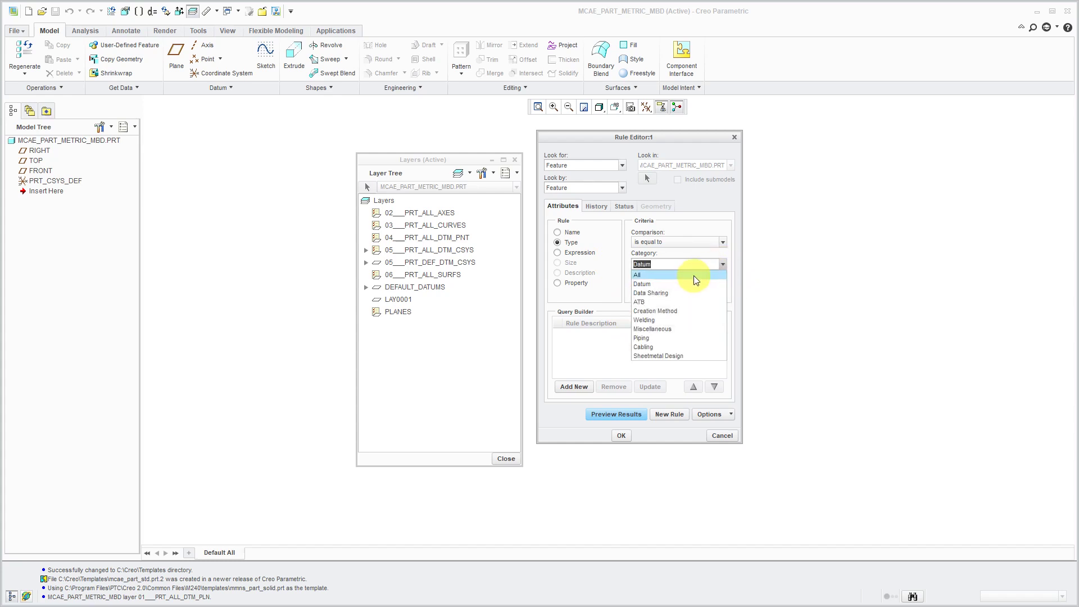
left_click(649, 293)
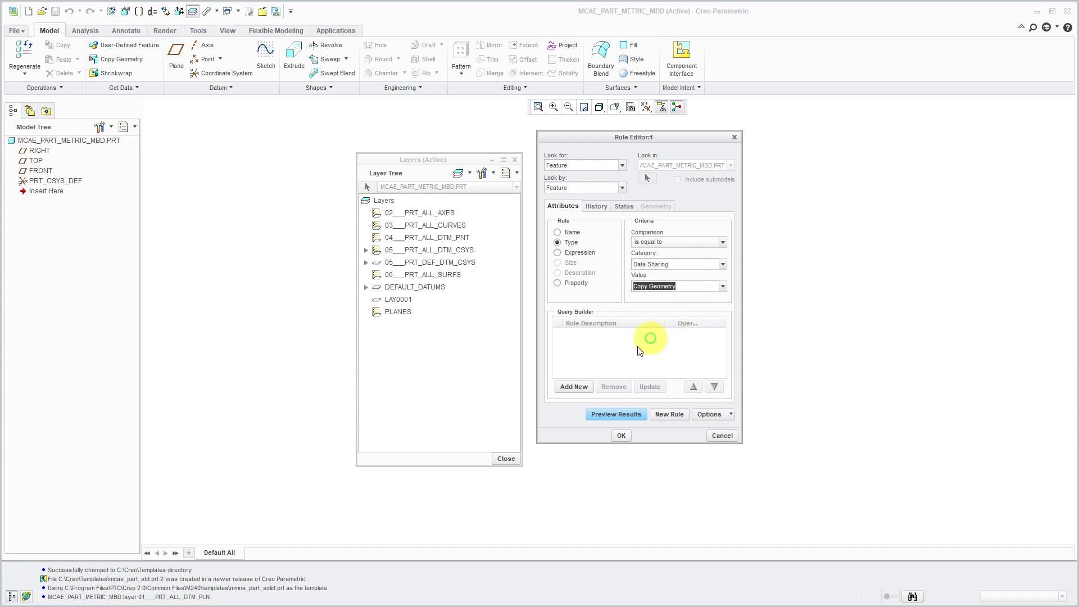
Add Copy Geometry, Extern Copy Geom, External Inheritance/Merge/Shrinkwrap, Inheritance and Shrinkwrap rules
left_click(722, 286)
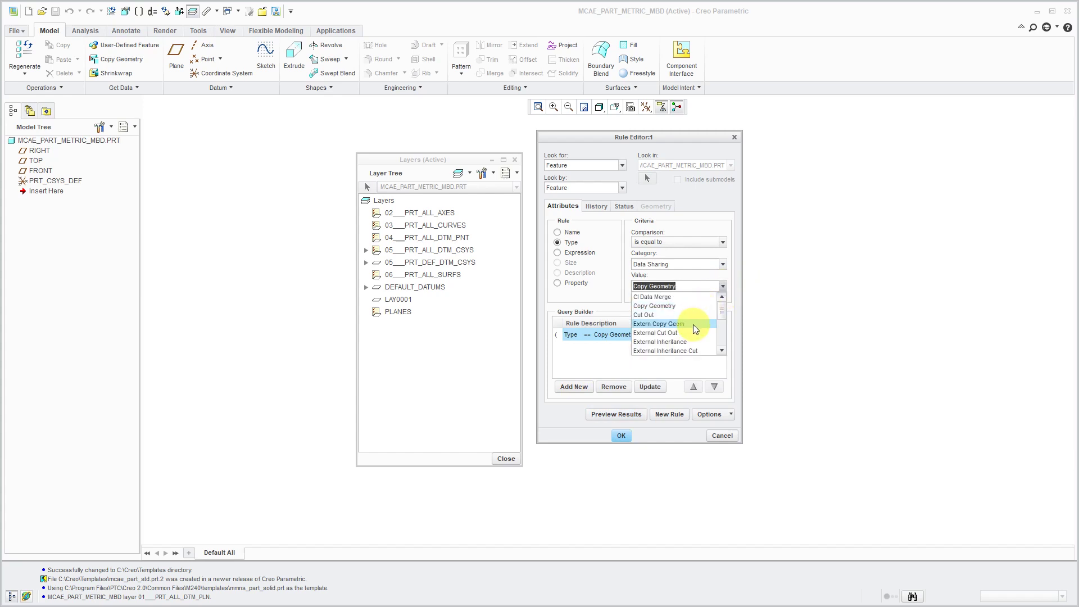
left_click(659, 324)
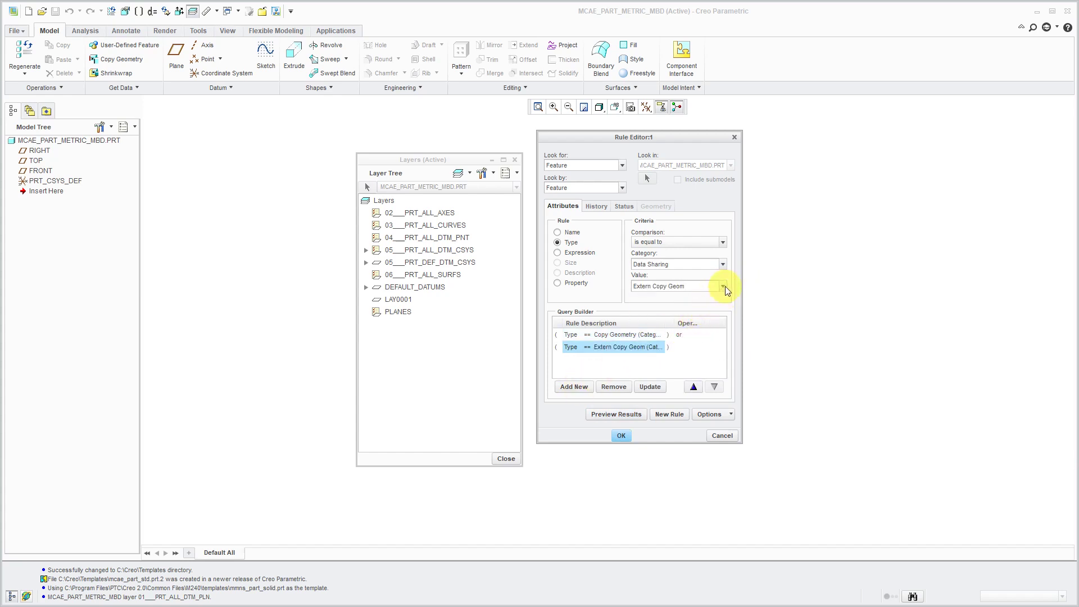
left_click(722, 286)
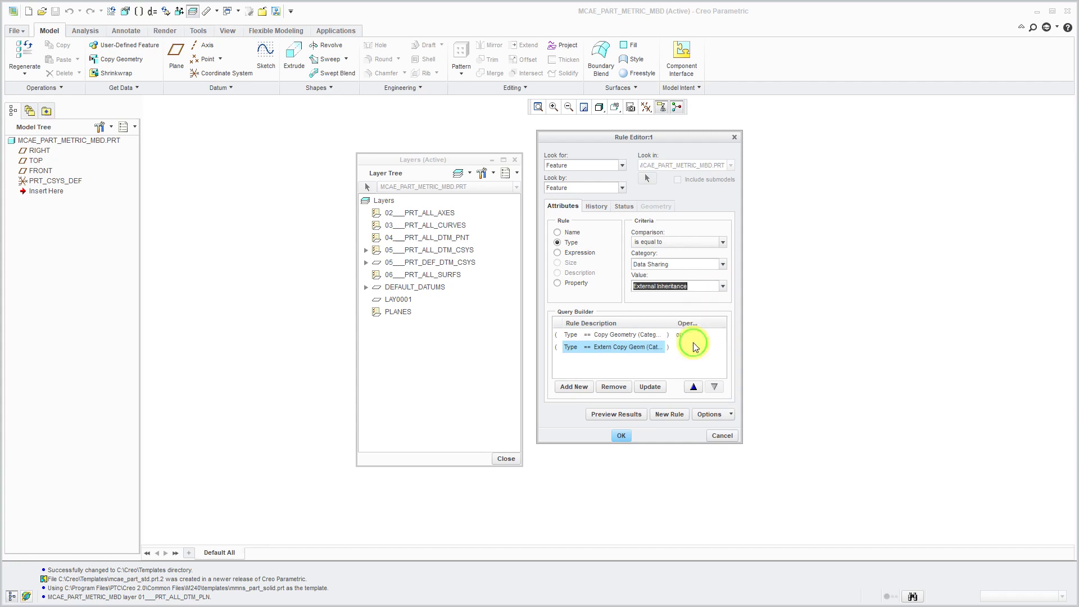
left_click(573, 386)
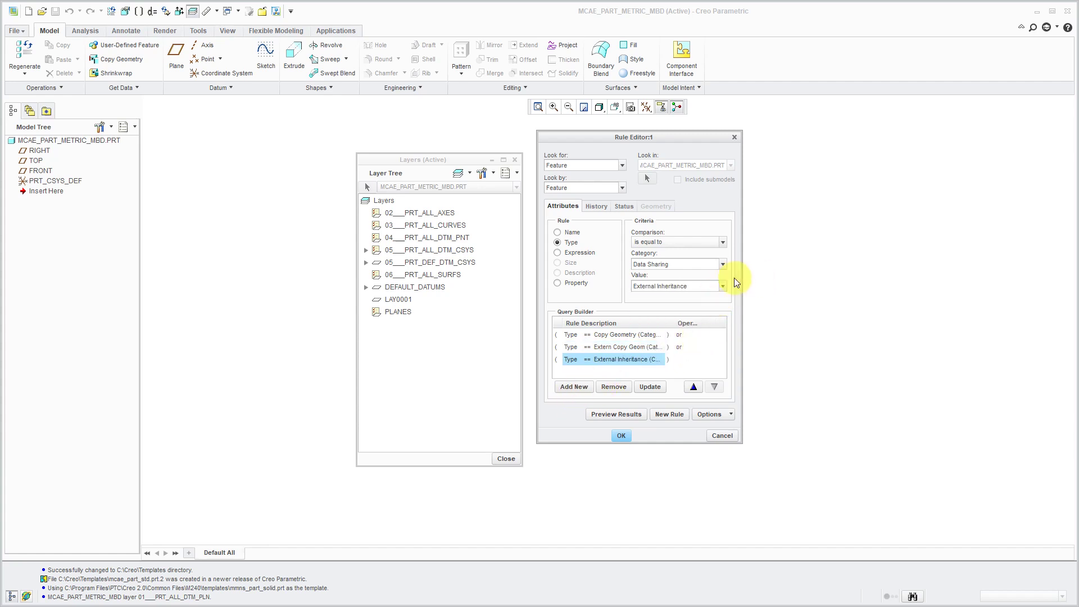
left_click(722, 285)
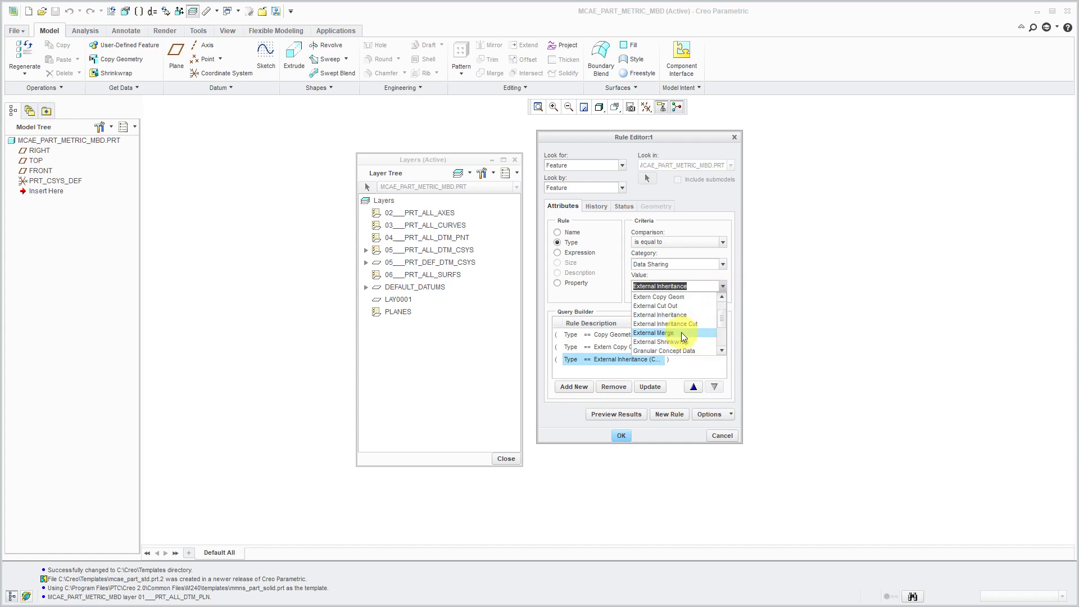
left_click(654, 333)
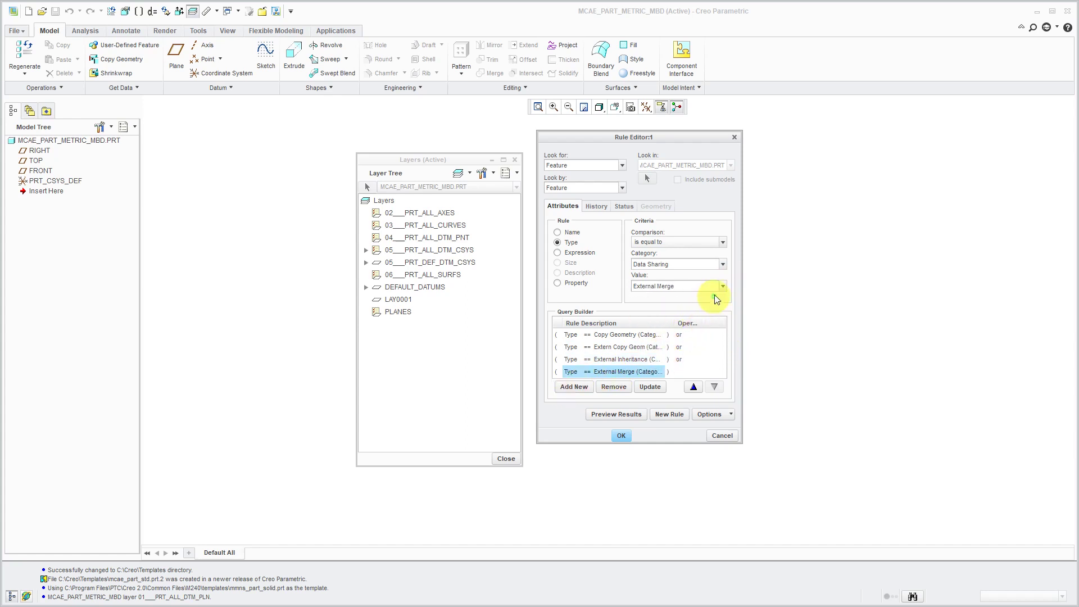
left_click(721, 285)
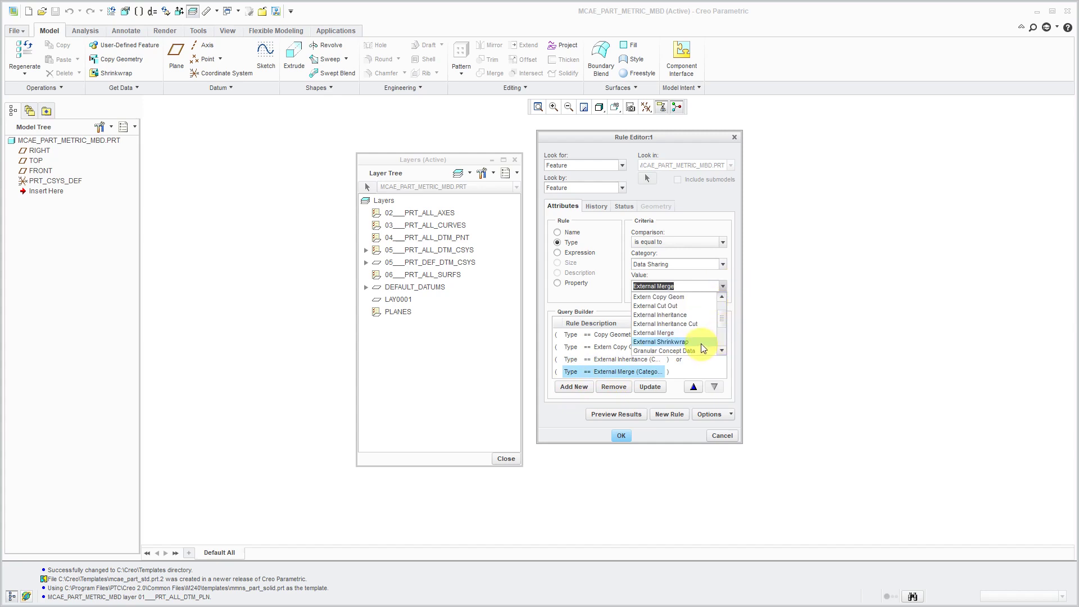
left_click(662, 342)
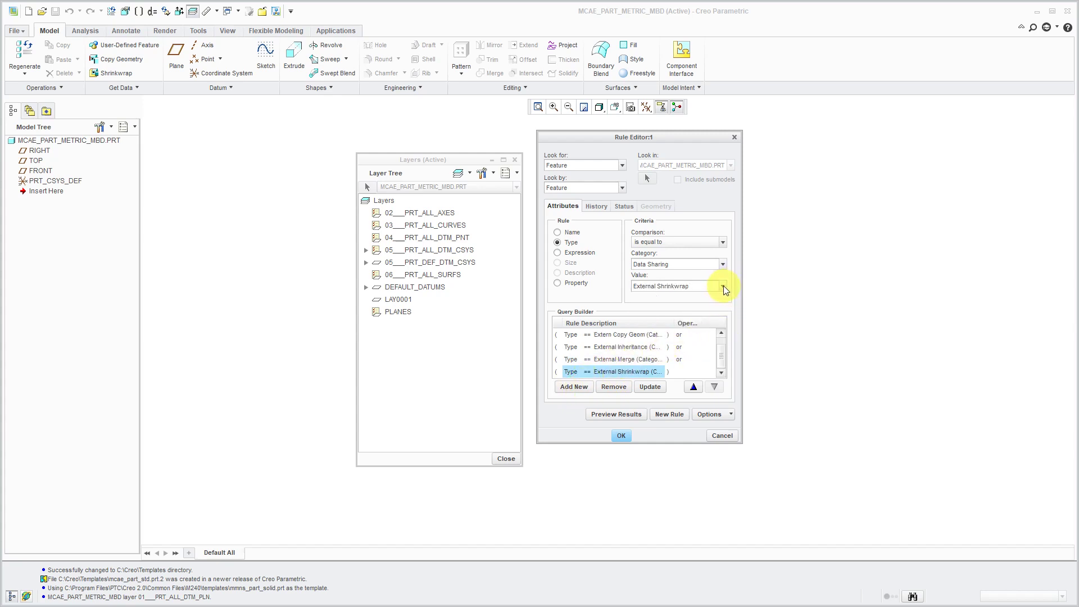
left_click(723, 285)
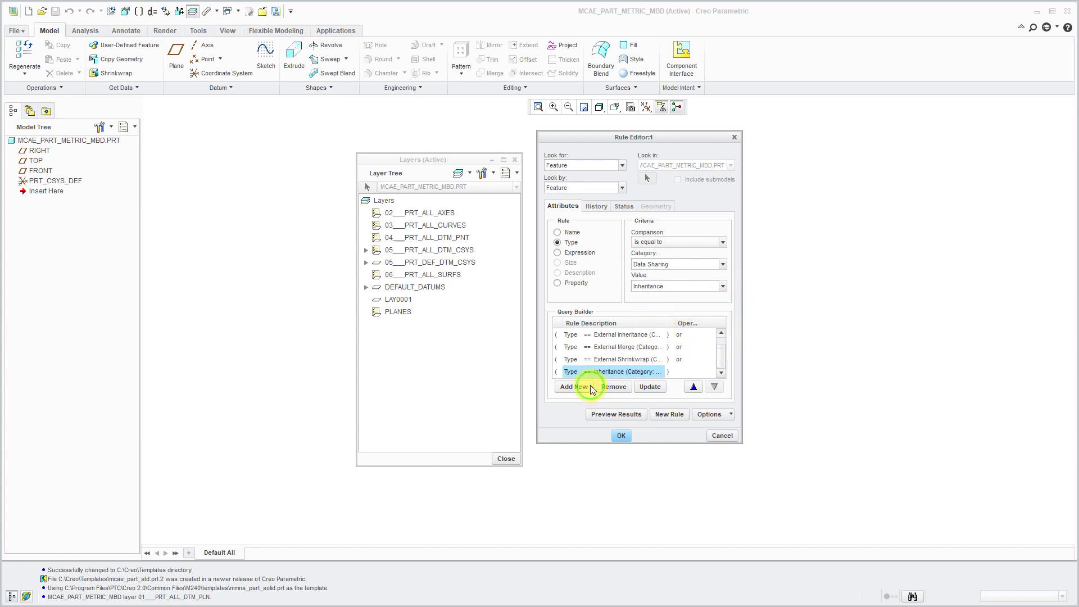
left_click(721, 286)
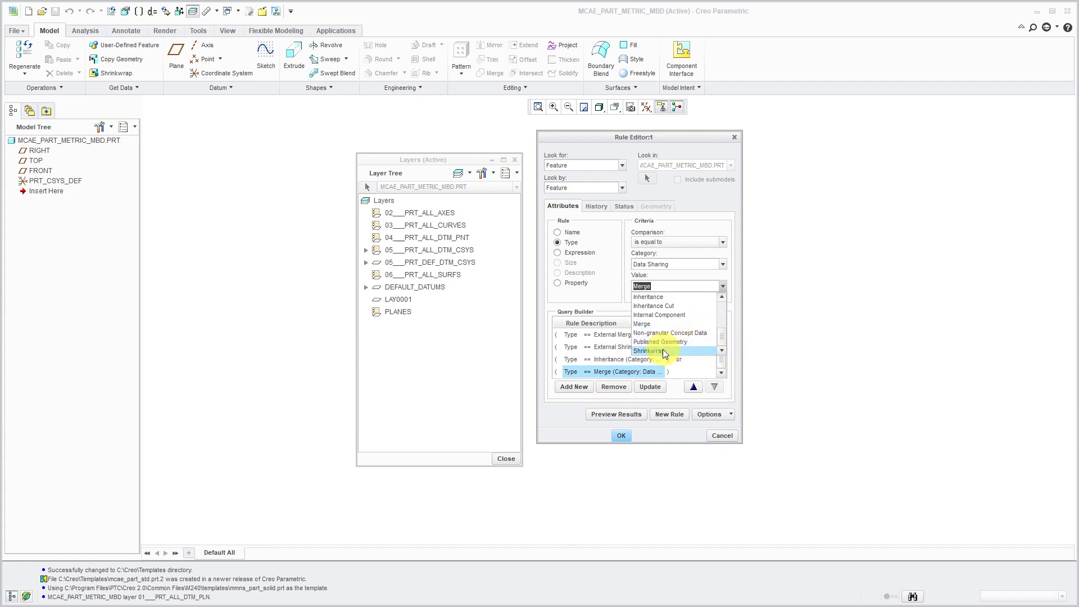
left_click(647, 351)
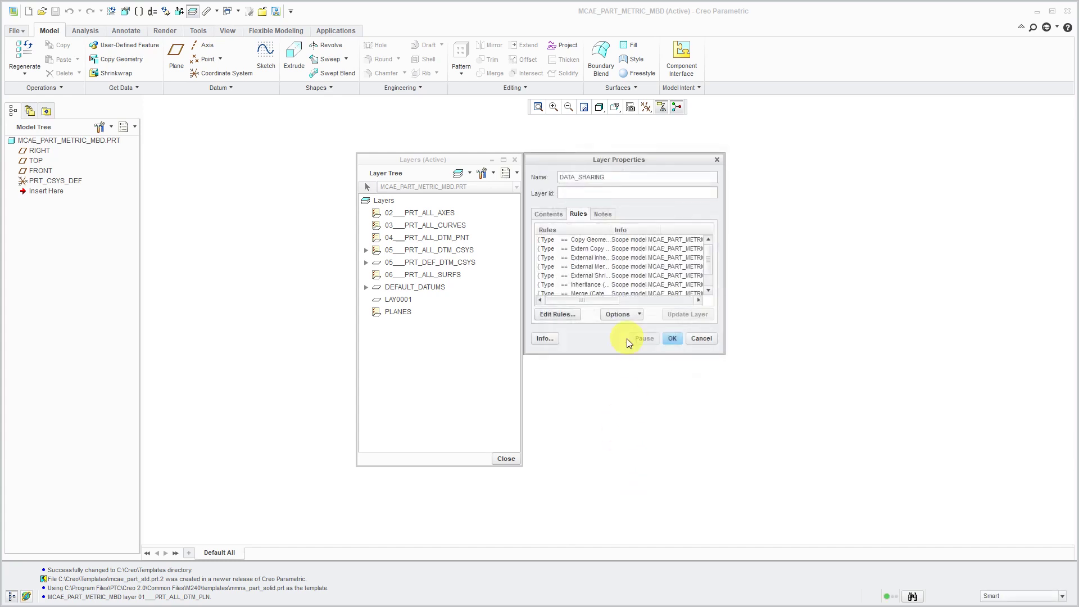
Confirm the DATA_SHARING layer and close the Layers window
left_click(672, 337)
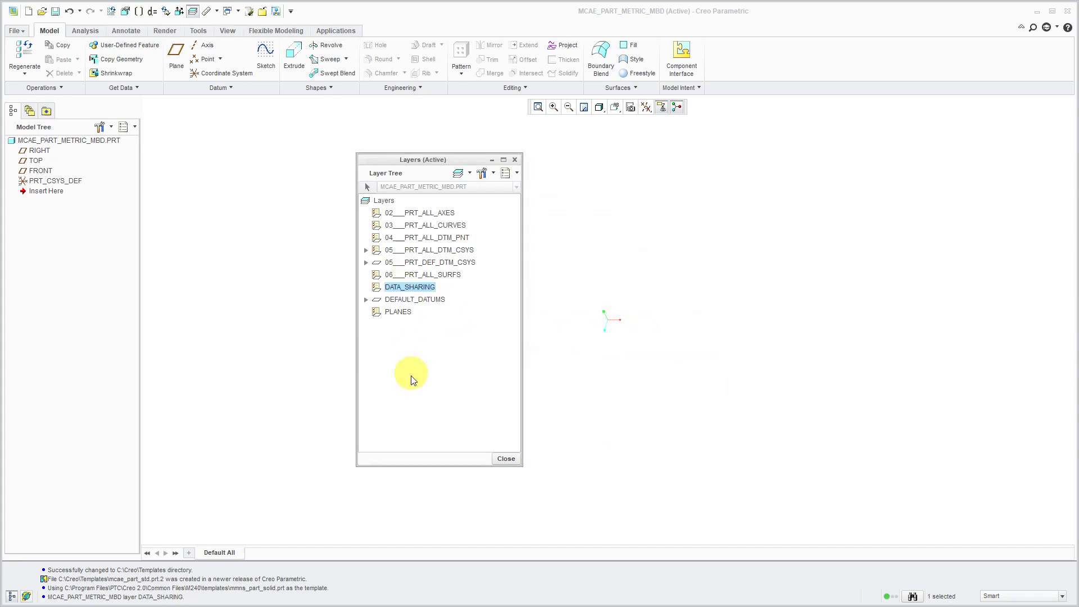
mouse_move(426, 328)
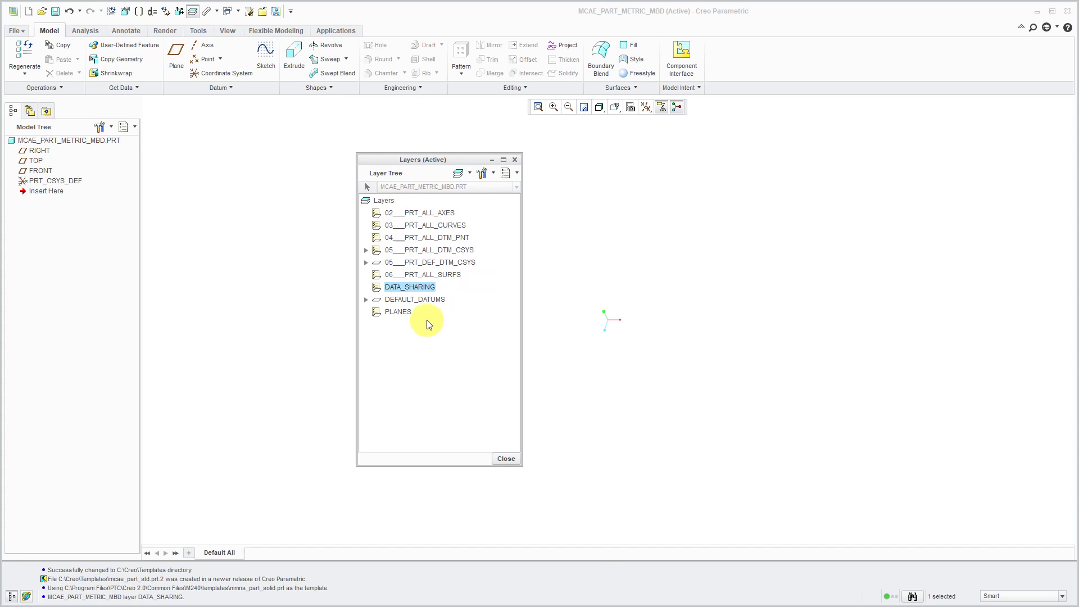
mouse_move(444, 338)
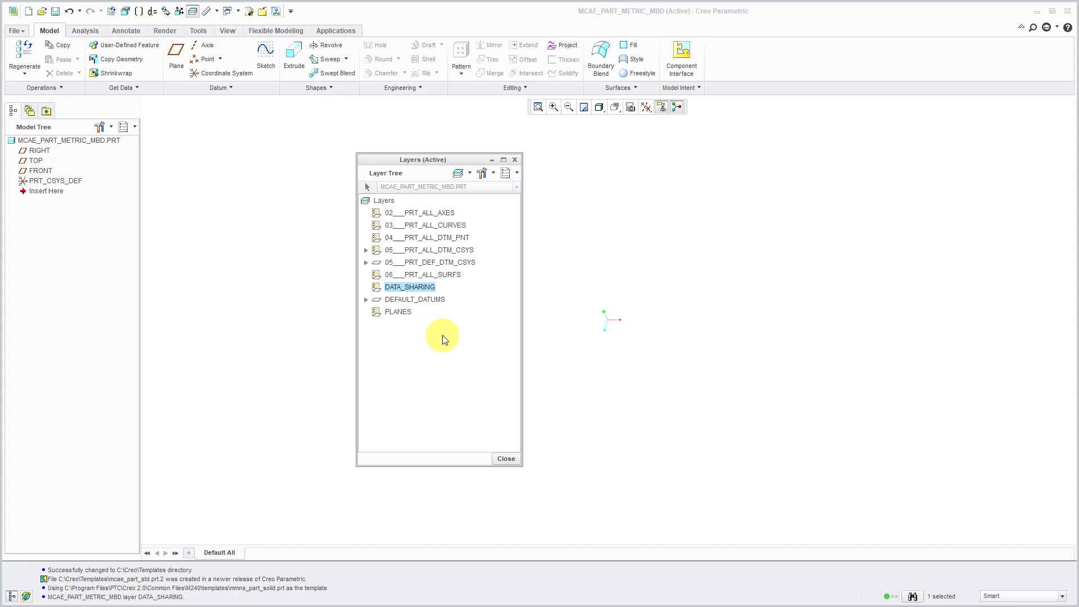
mouse_move(447, 336)
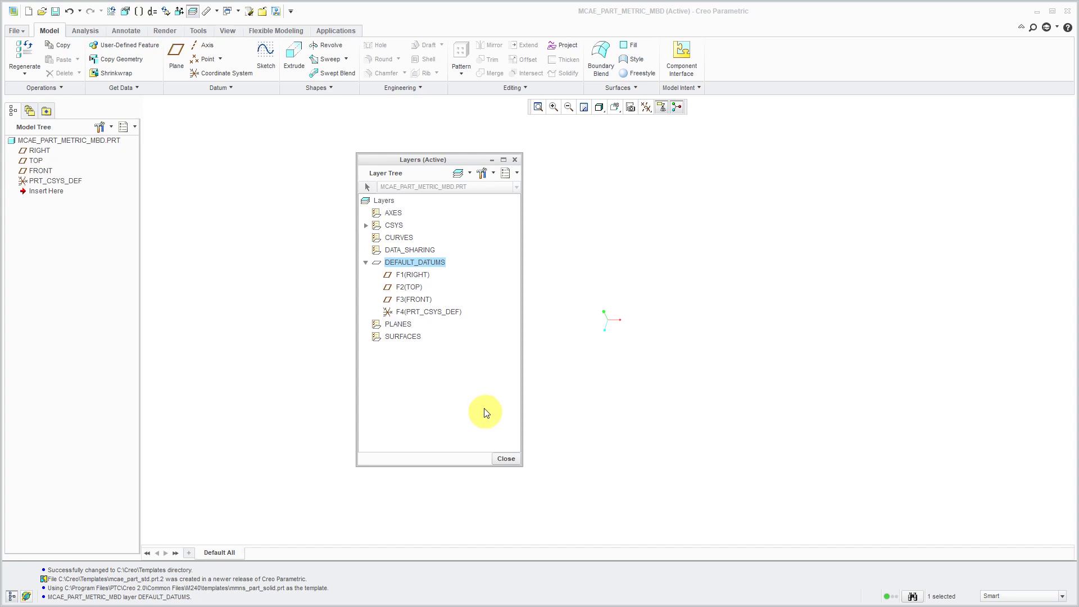
left_click(506, 459)
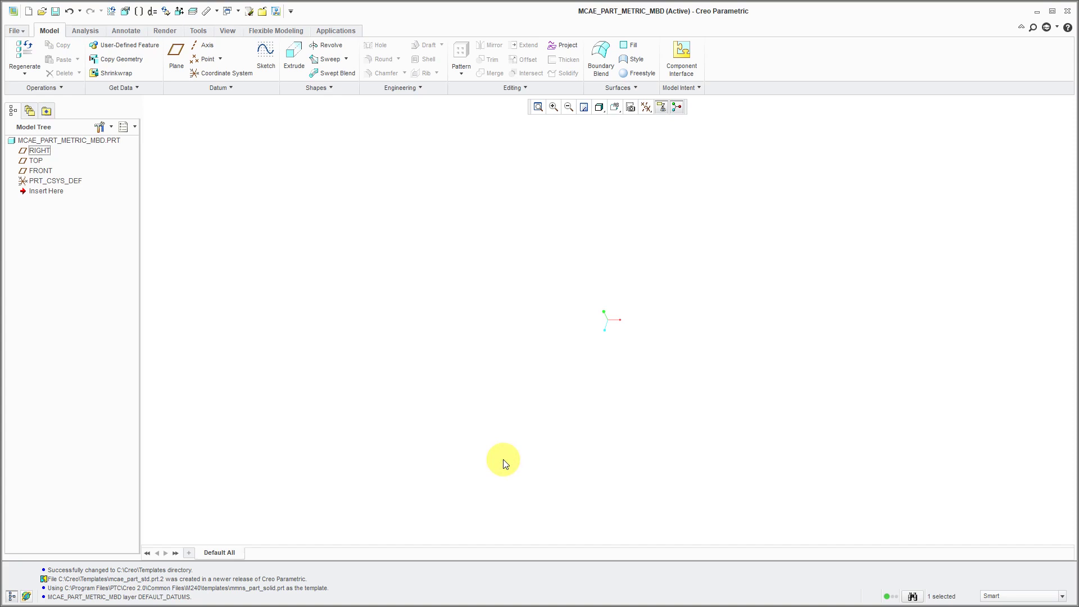
mouse_move(628, 145)
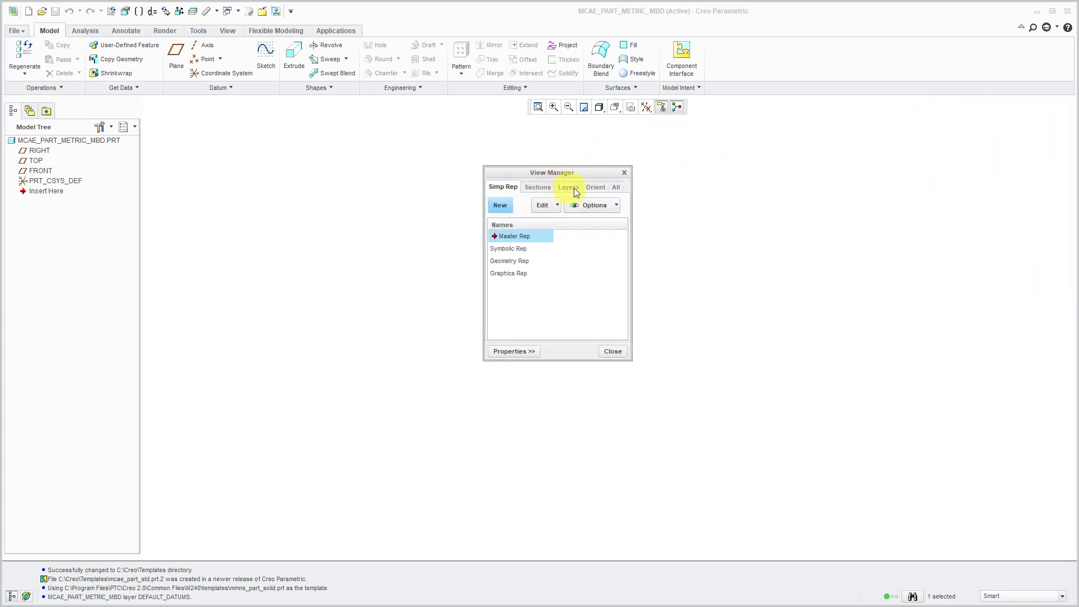
Add a new saved orientation in View Manager named 0_Model_Only
left_click(595, 187)
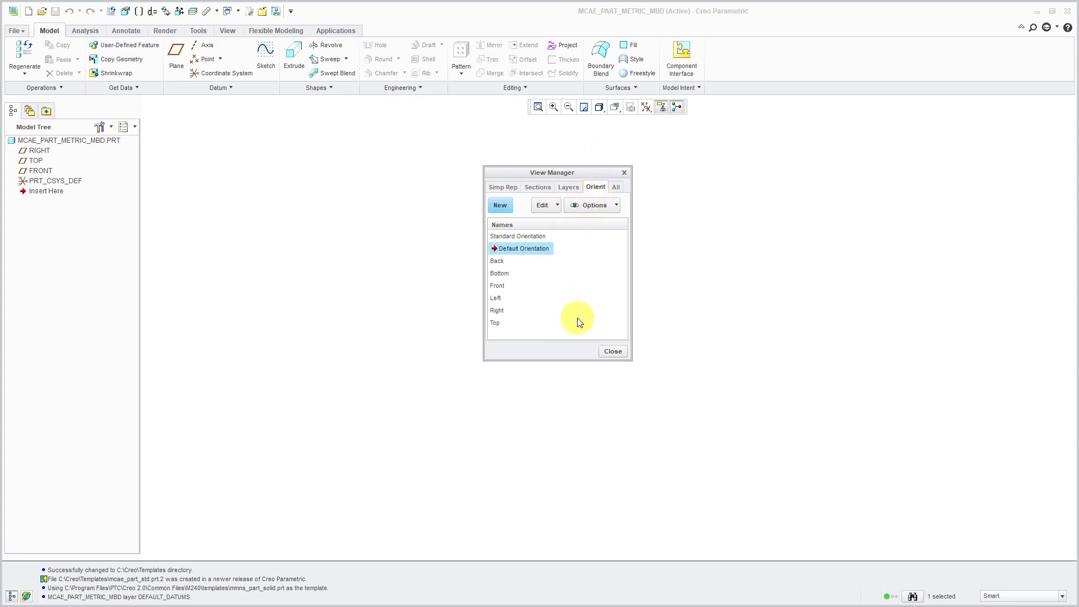
left_click(499, 204)
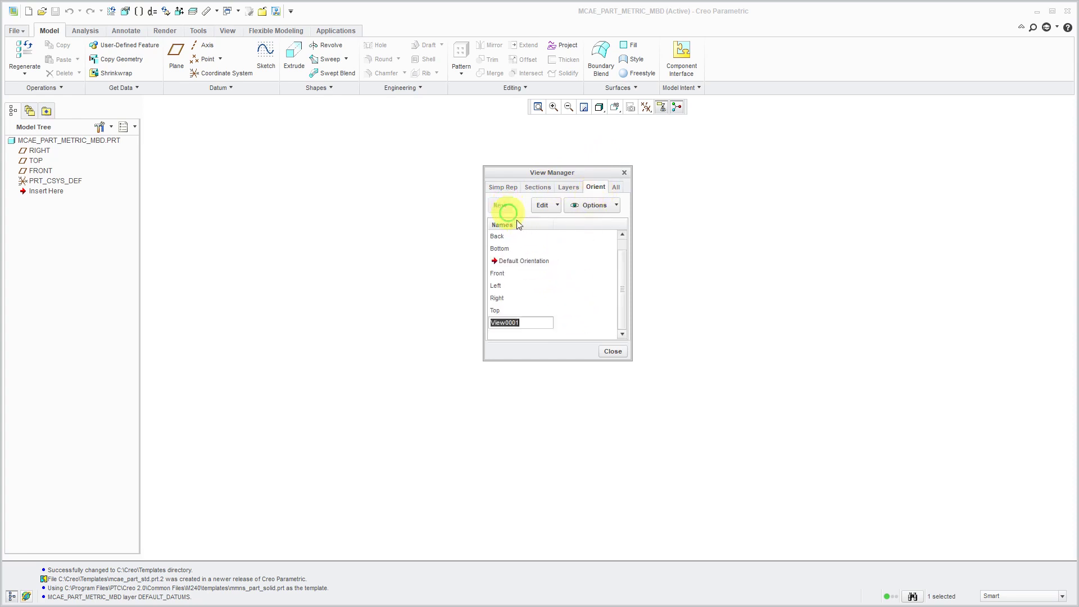
mouse_move(605, 296)
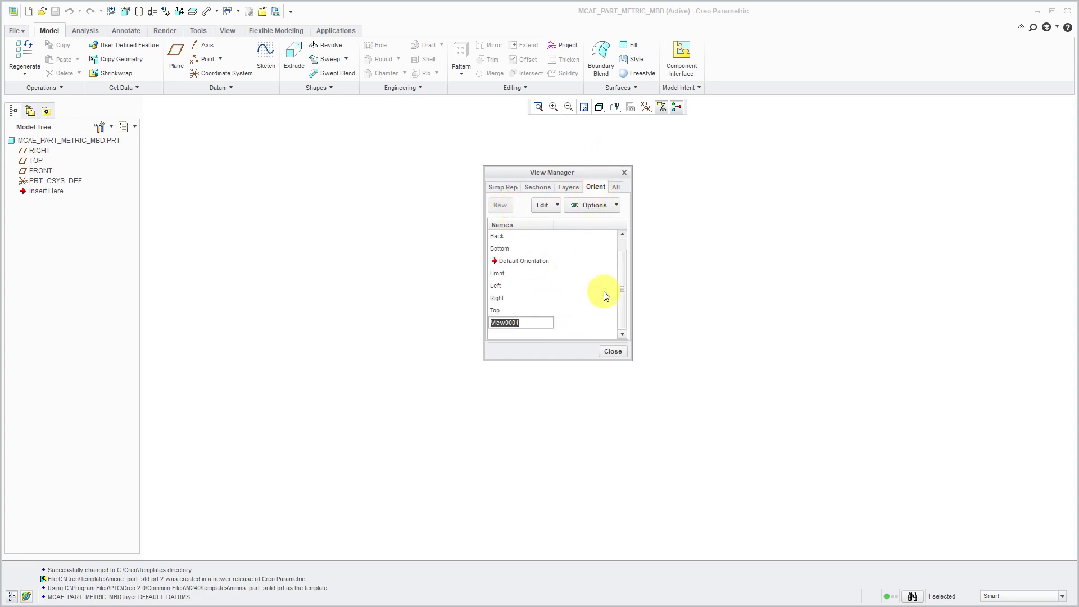
type("0_MODEL")
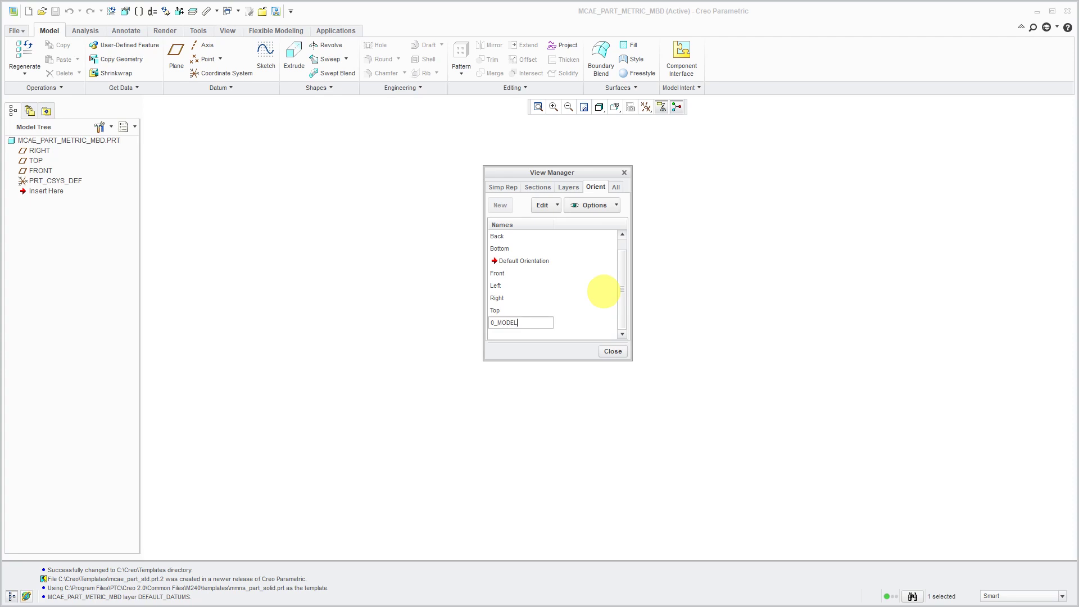
type("_ONLY")
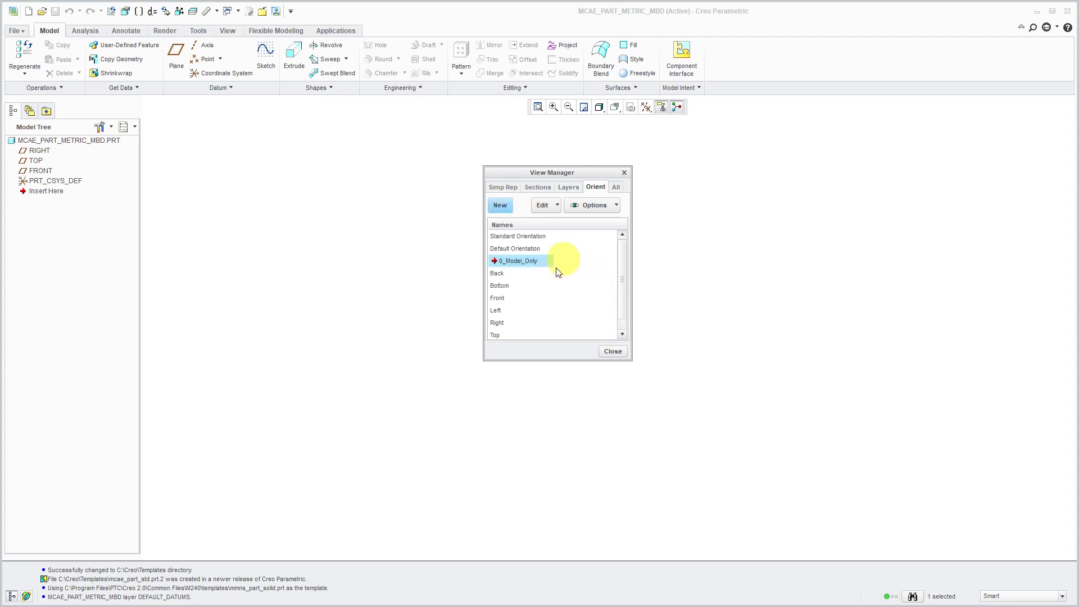
mouse_move(523, 313)
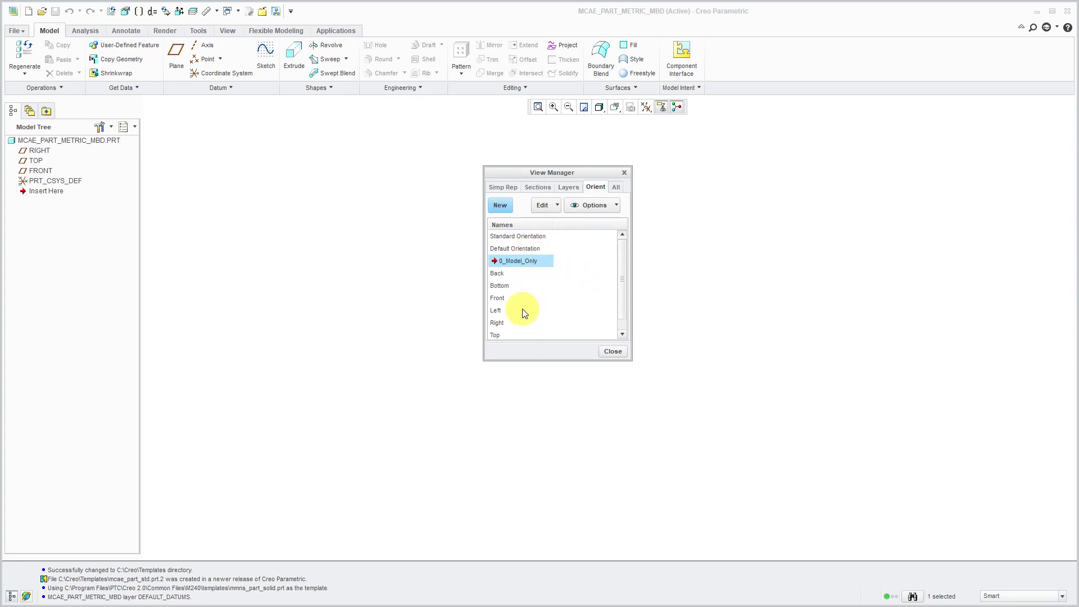
left_click(500, 205)
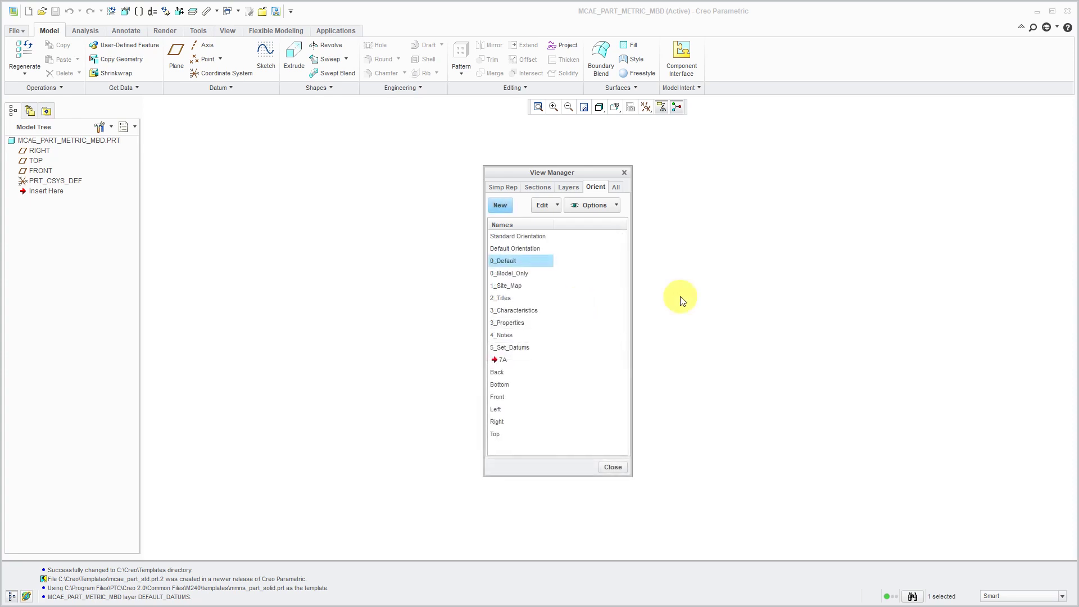
mouse_move(523, 291)
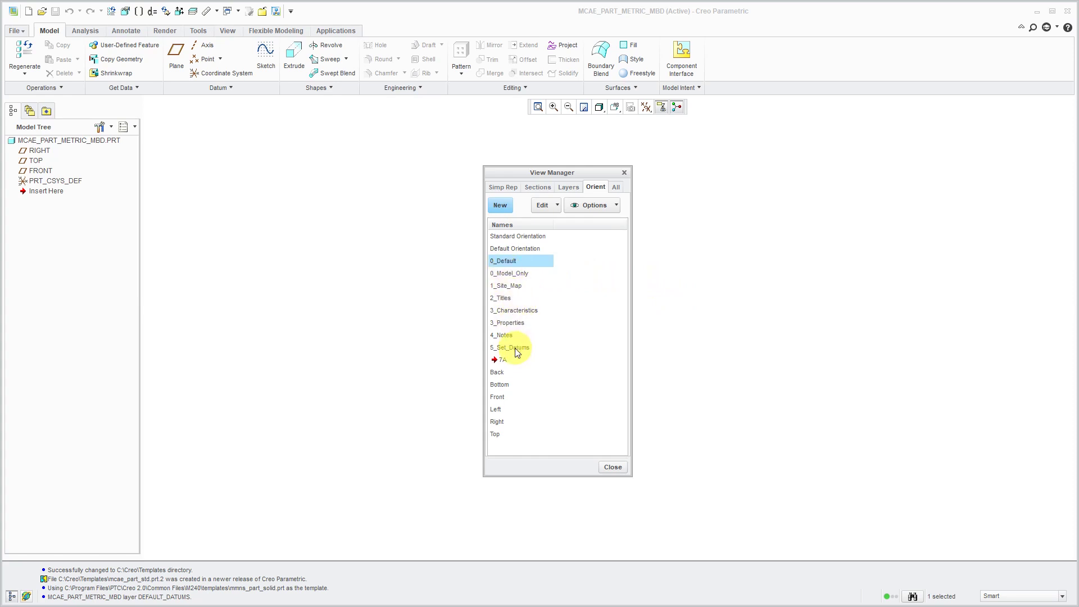
mouse_move(563, 336)
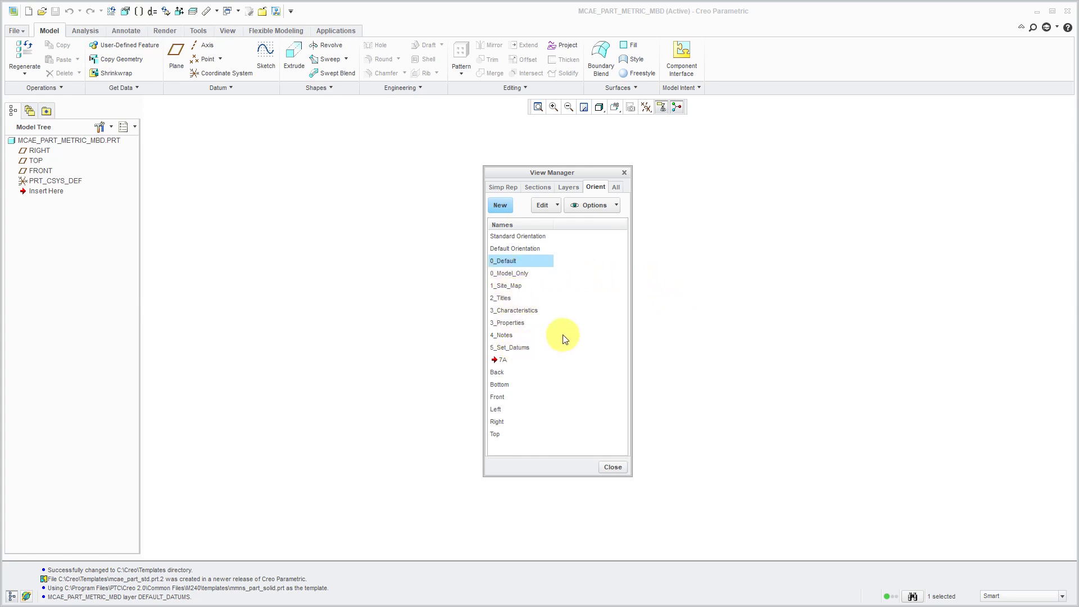
mouse_move(589, 282)
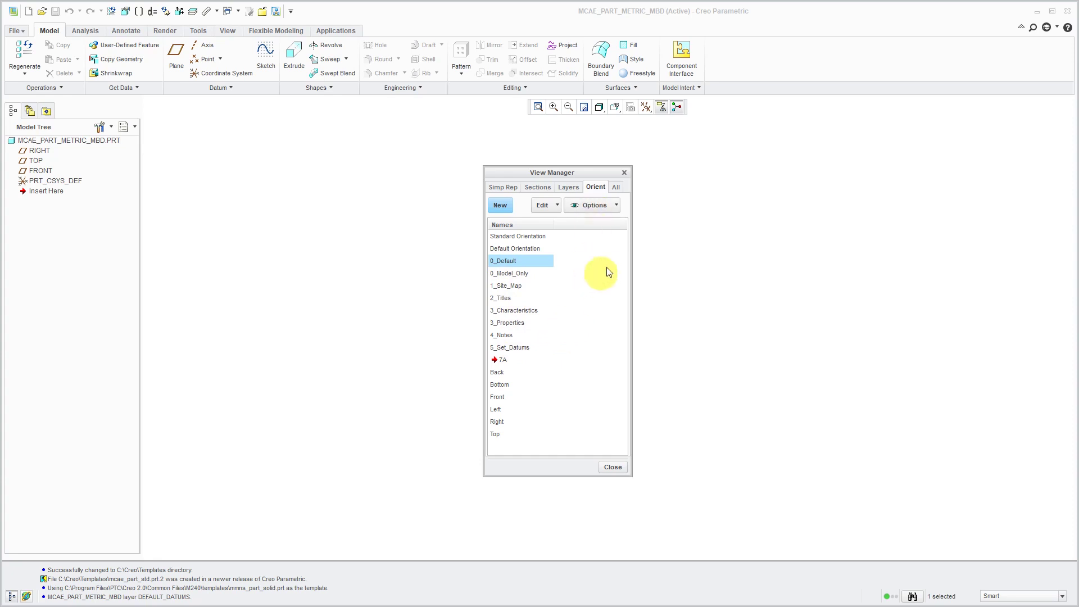
Add combined state 0_Model_Only in View Manager, referencing the original display states
left_click(614, 186)
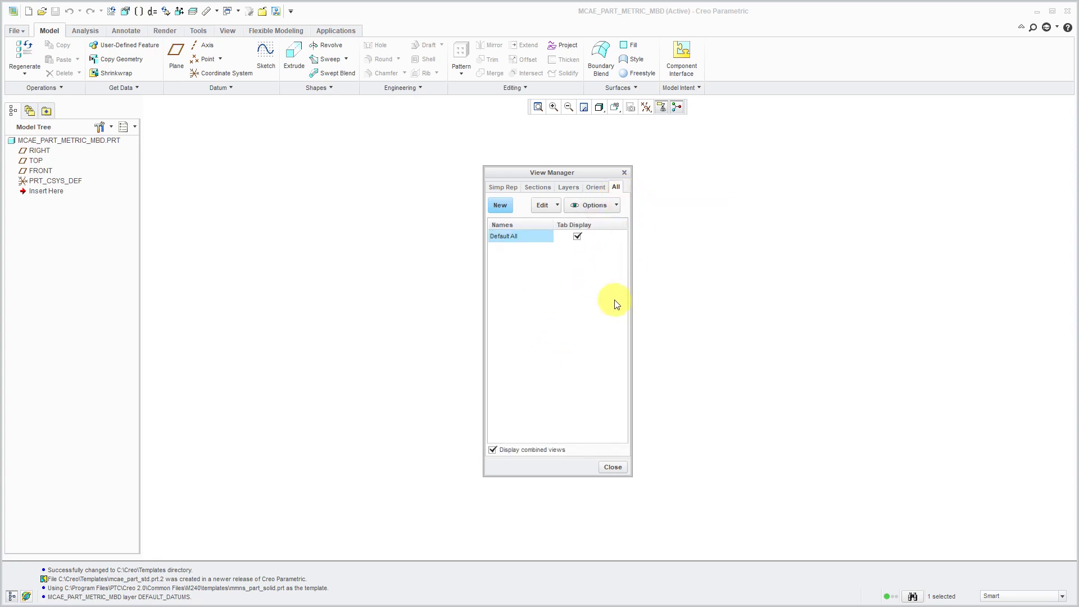
left_click(500, 206)
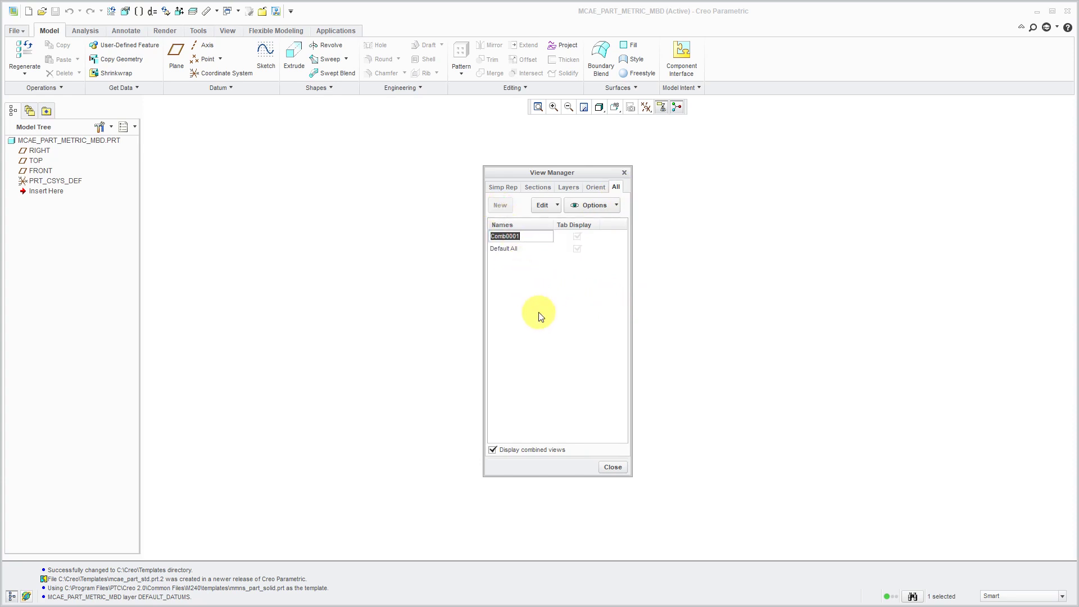
type("0_MODE")
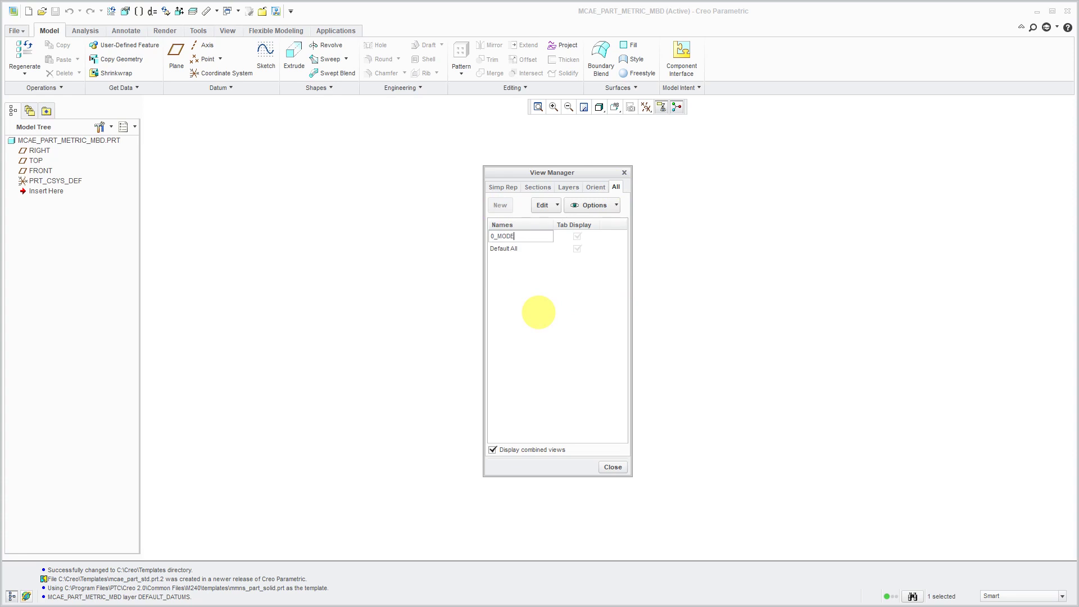
type("L_ONLU")
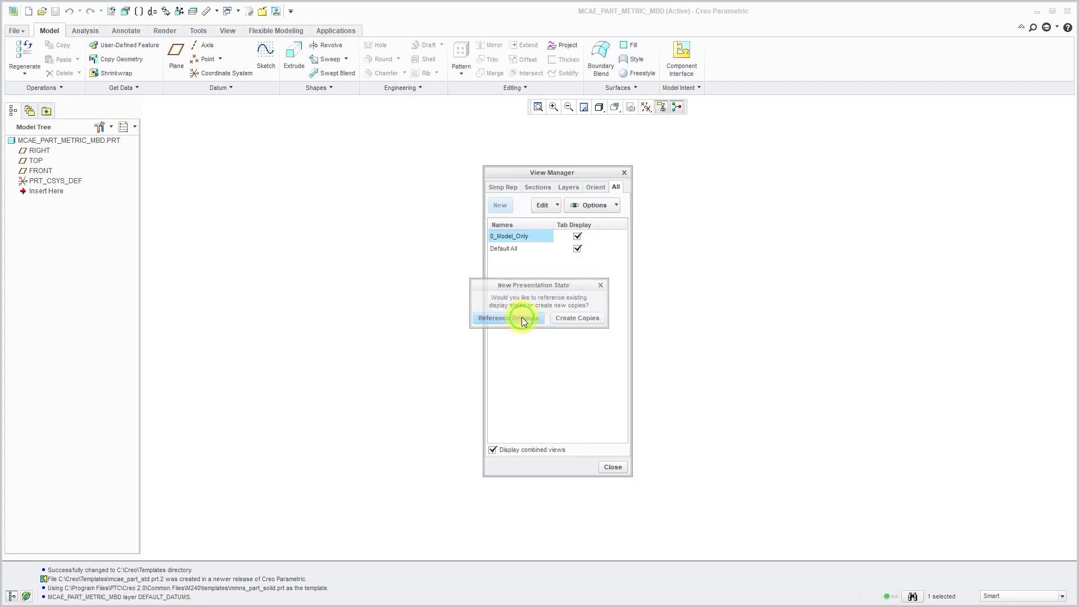
left_click(507, 317)
type("7A")
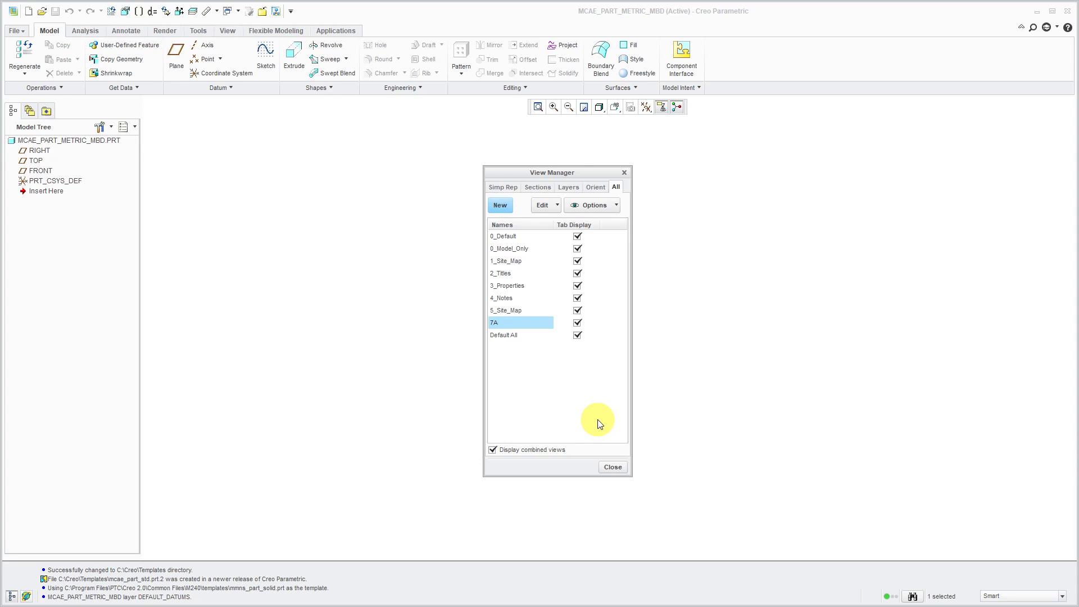
mouse_move(598, 420)
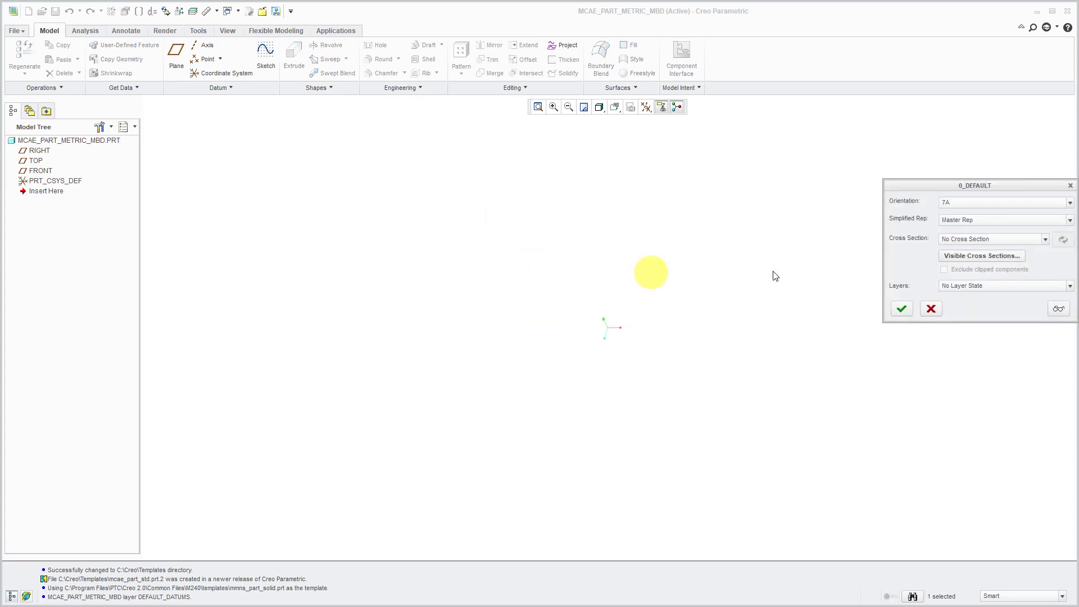
Set the 0_DEFAULT combination state to use the 0_Default orientation and accept it
left_click_drag(974, 185, 535, 178)
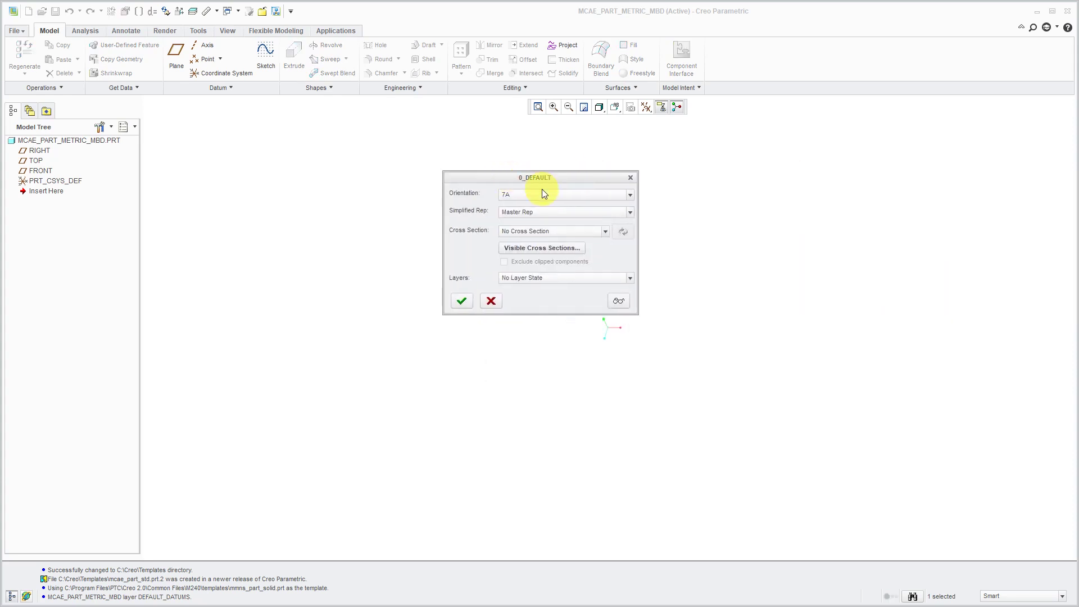
left_click(627, 194)
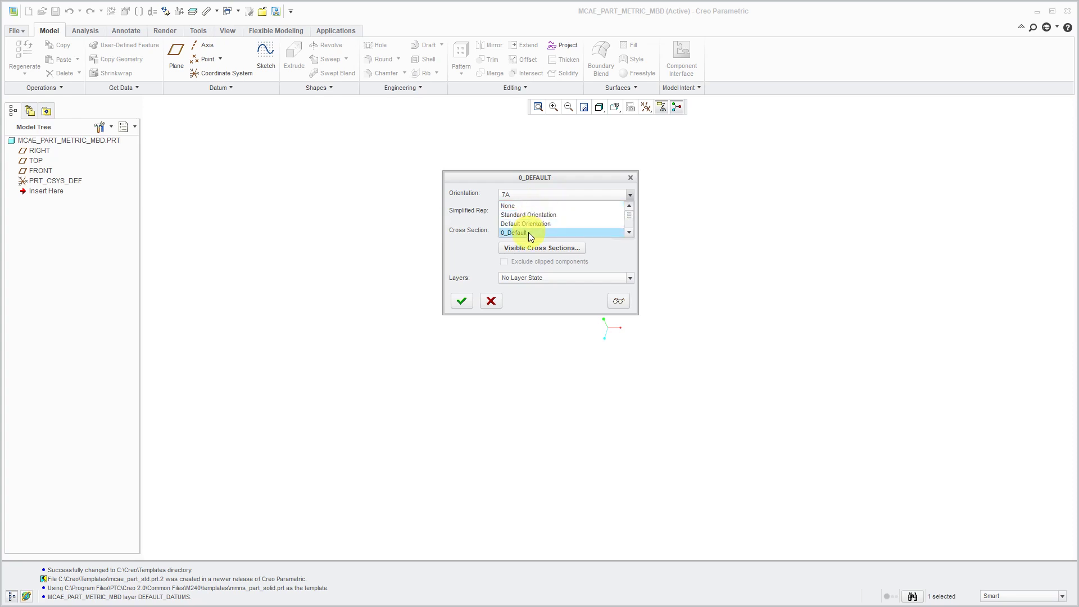
left_click(523, 232)
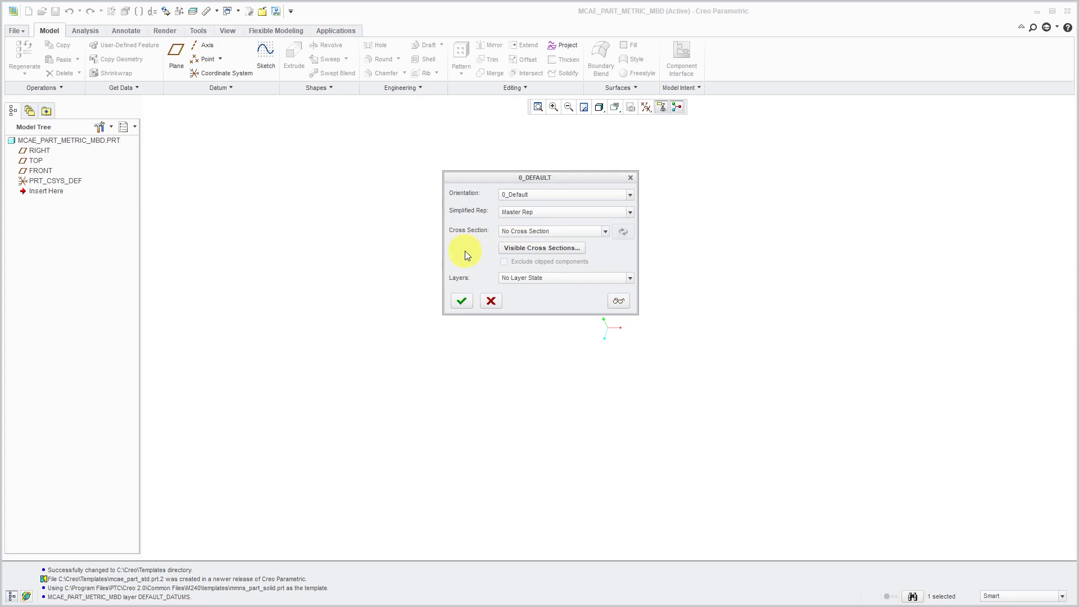
mouse_move(497, 214)
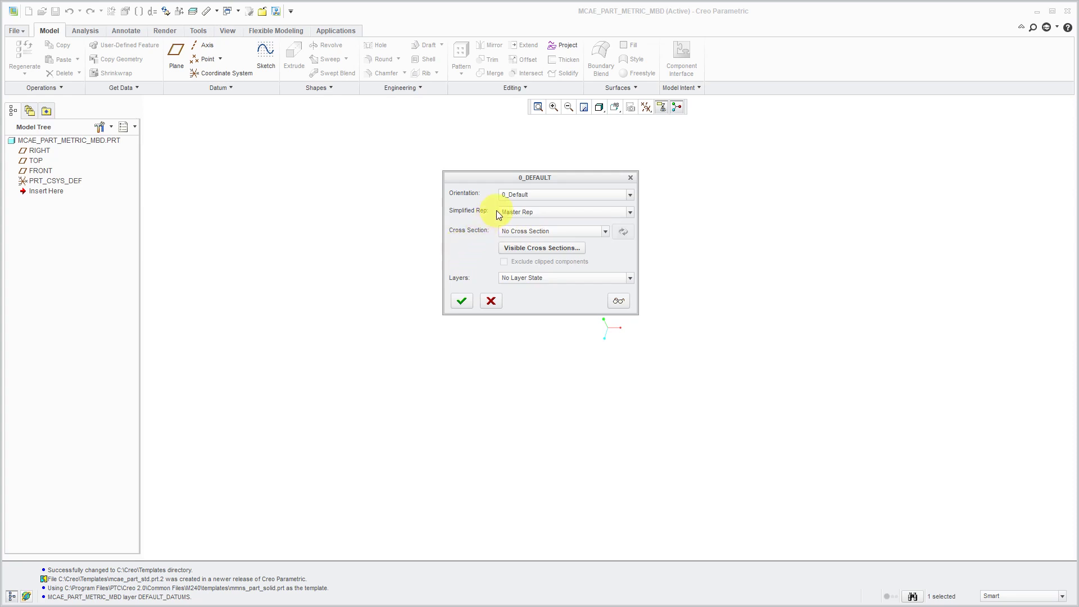
mouse_move(461, 301)
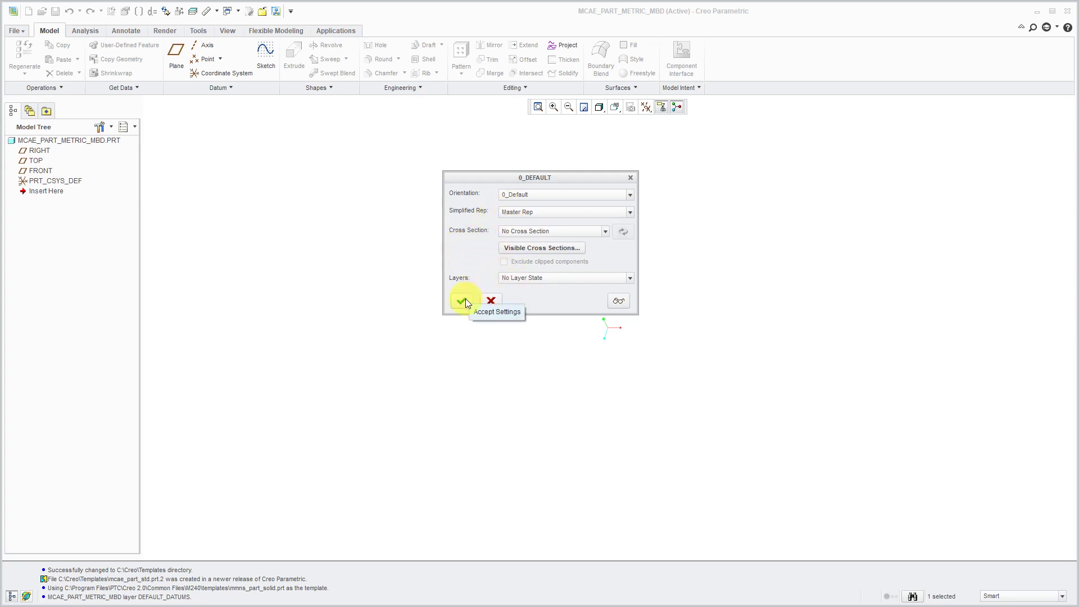
left_click(466, 301)
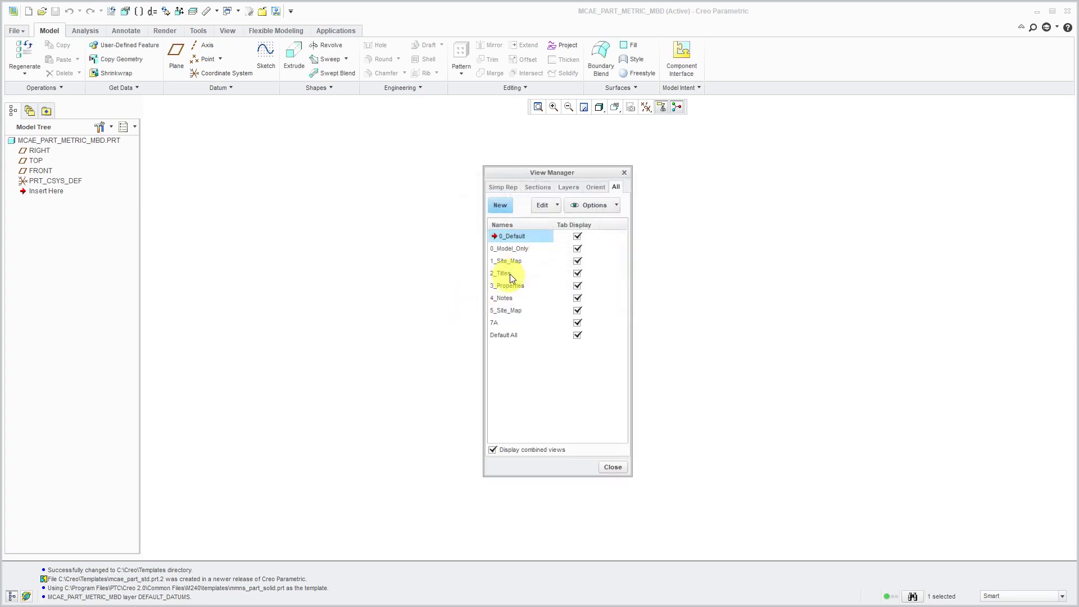
Redefine the 0_Model_Only combined state, then close the View Manager
right_click(509, 249)
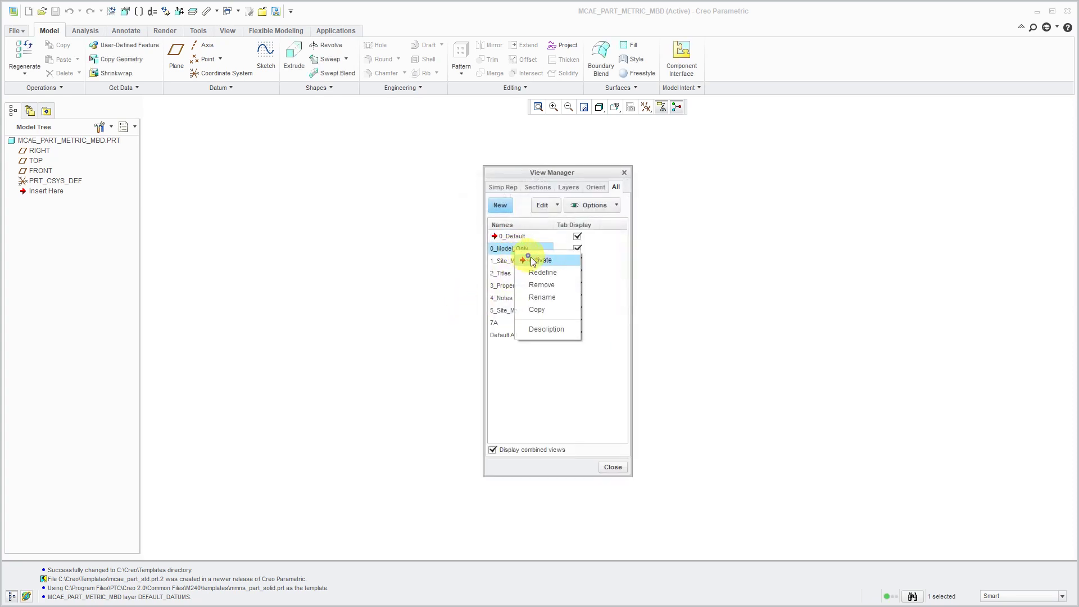
left_click(543, 272)
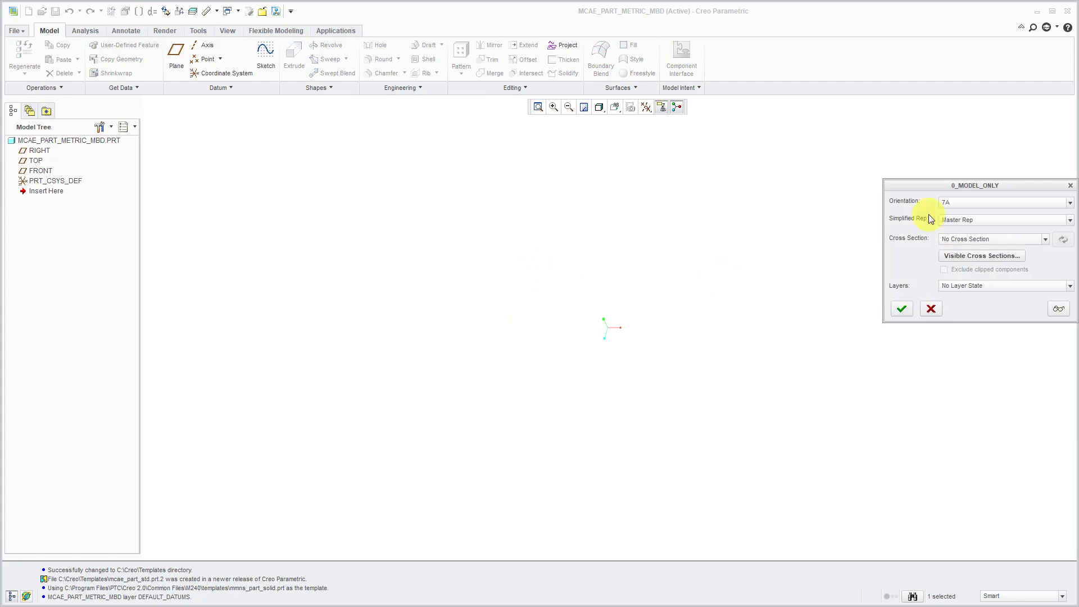
left_click(686, 199)
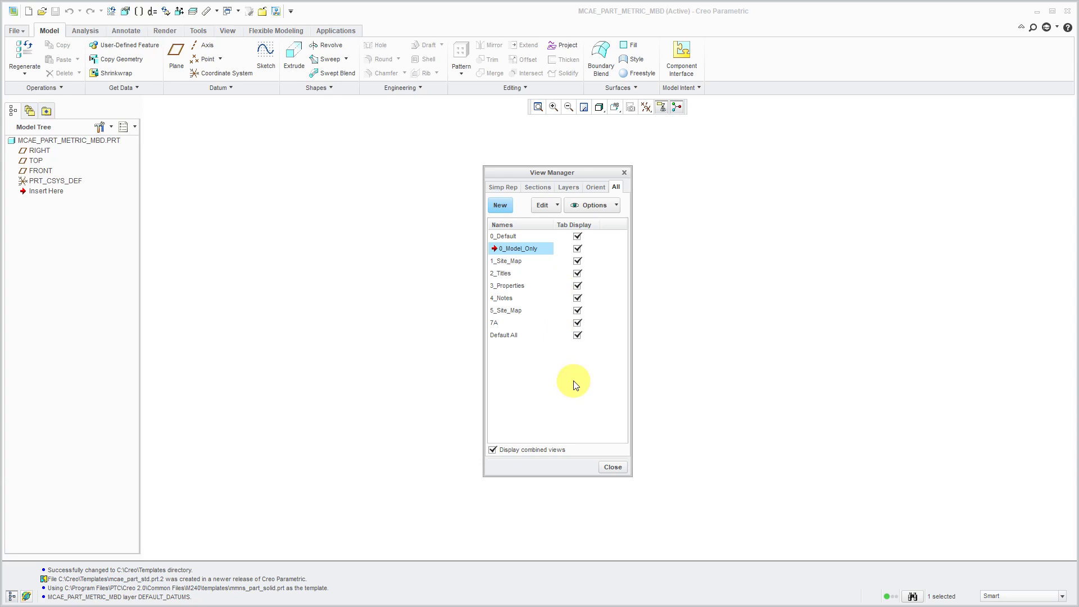
left_click(519, 322)
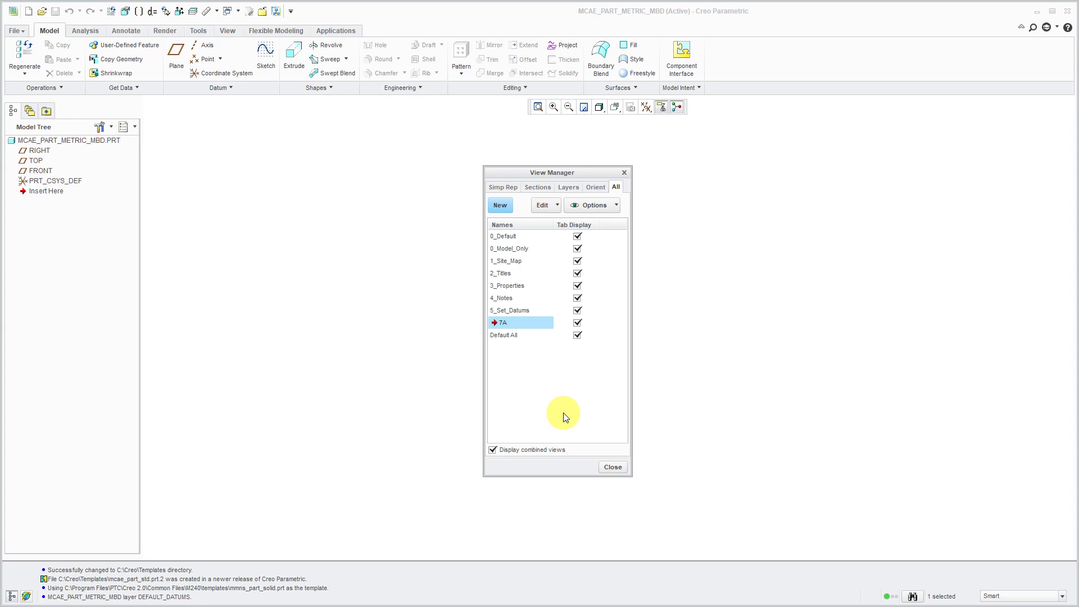
left_click(611, 466)
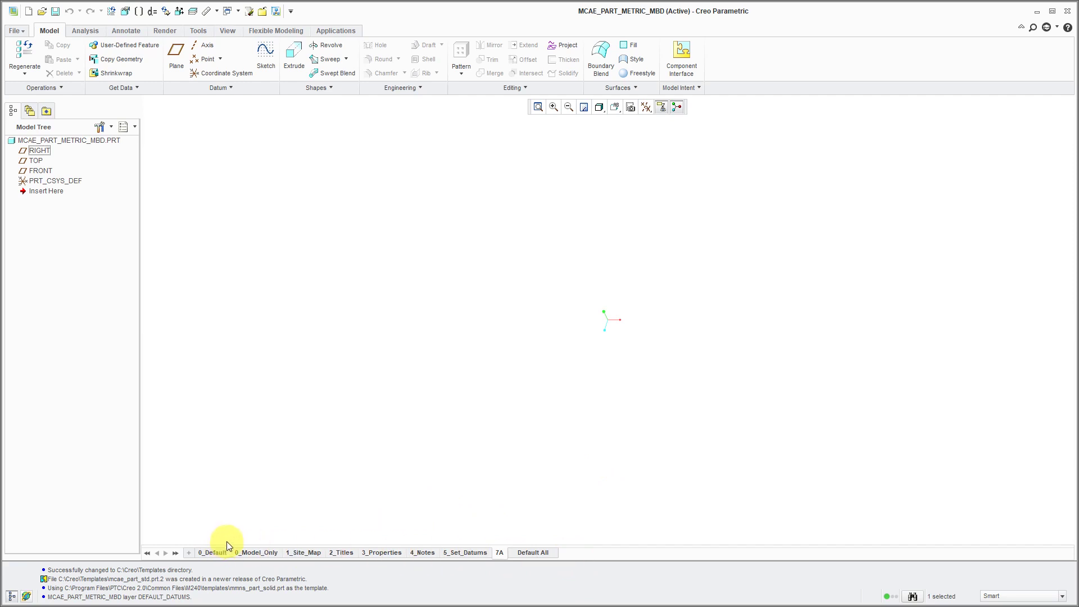
Activate the 0_Default state from its tab below the graphics area
left_click(212, 552)
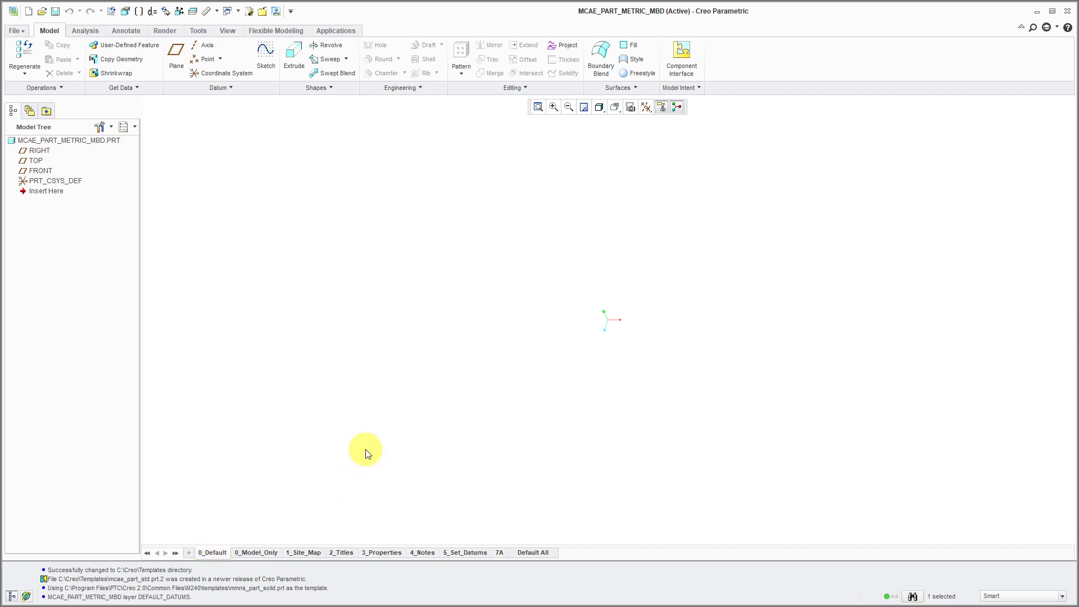
mouse_move(169, 92)
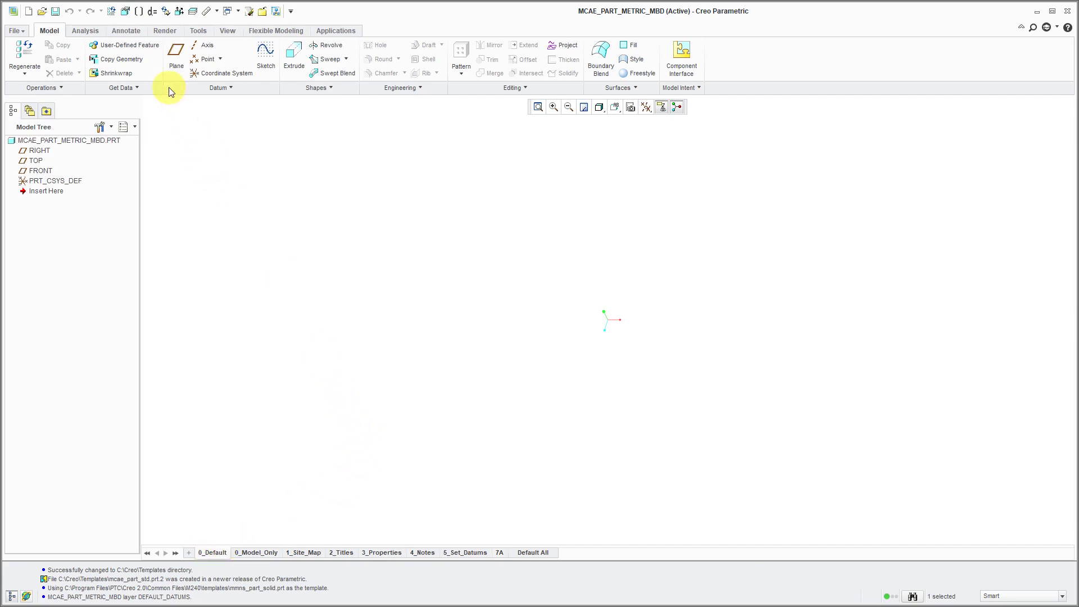
Switch to the annotation tools and set the annotation plane to FLAT TO SCREEN
left_click(125, 30)
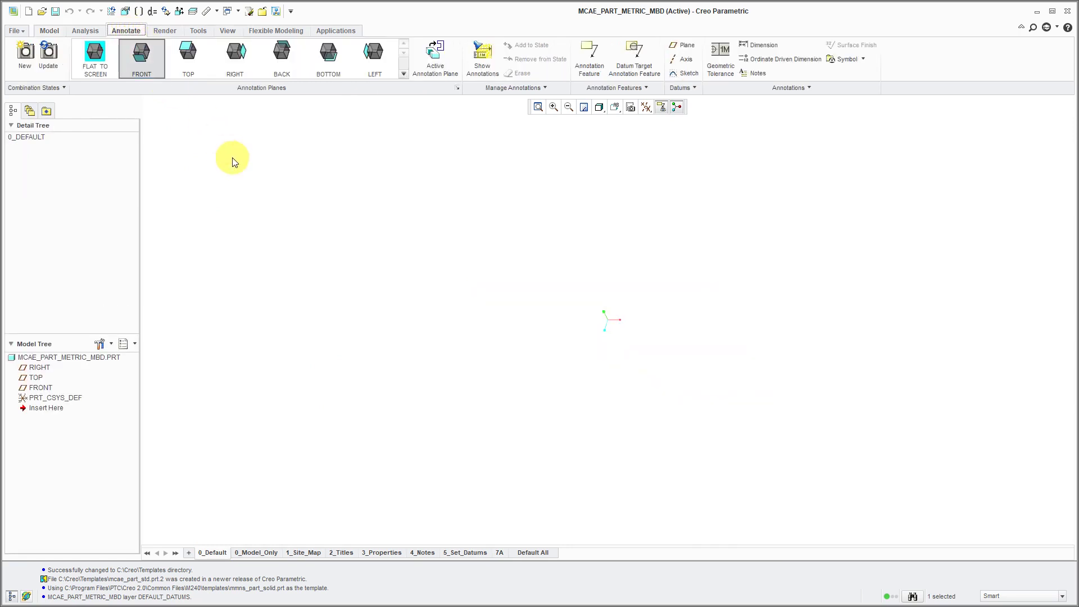
mouse_move(116, 155)
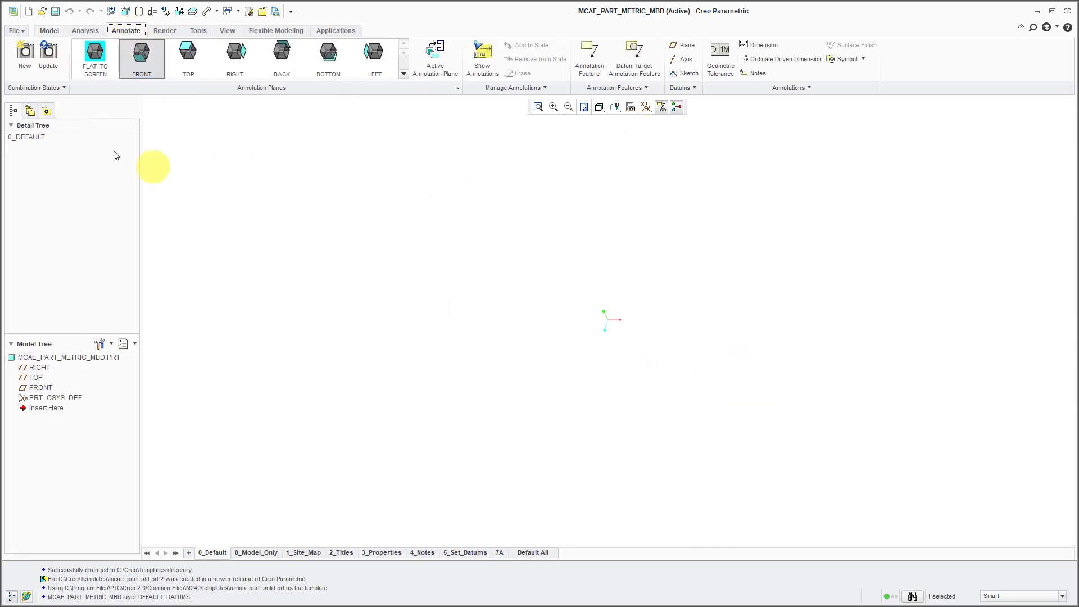
left_click(235, 55)
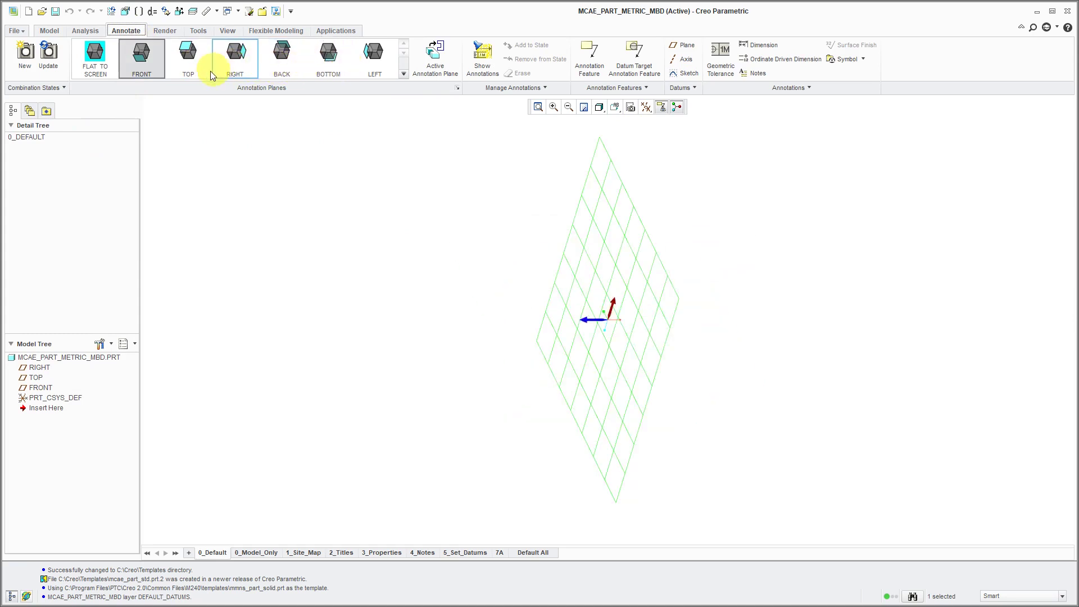
left_click(187, 55)
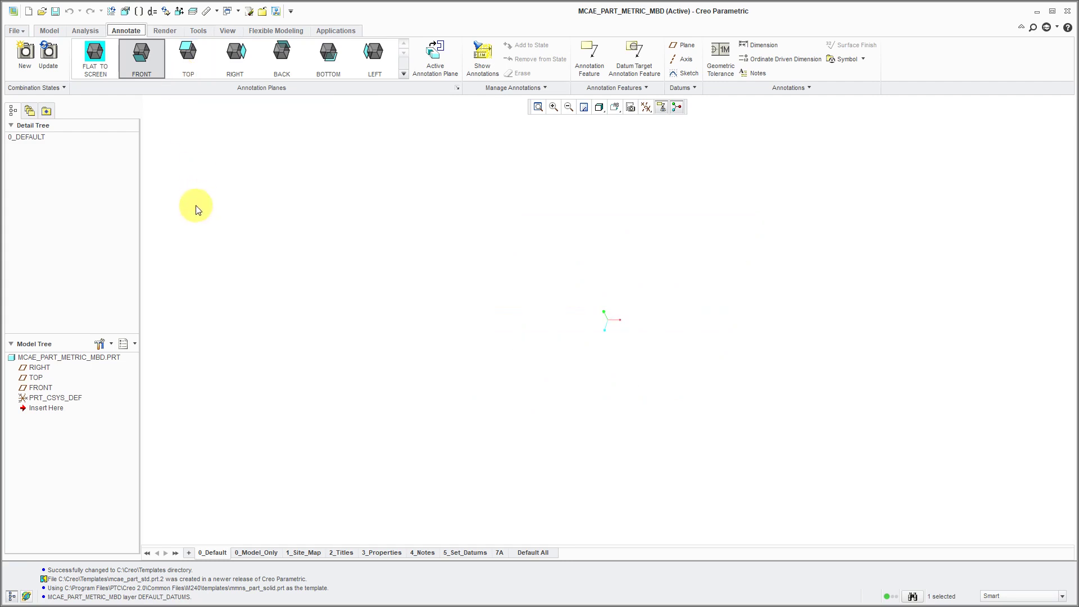
left_click(95, 58)
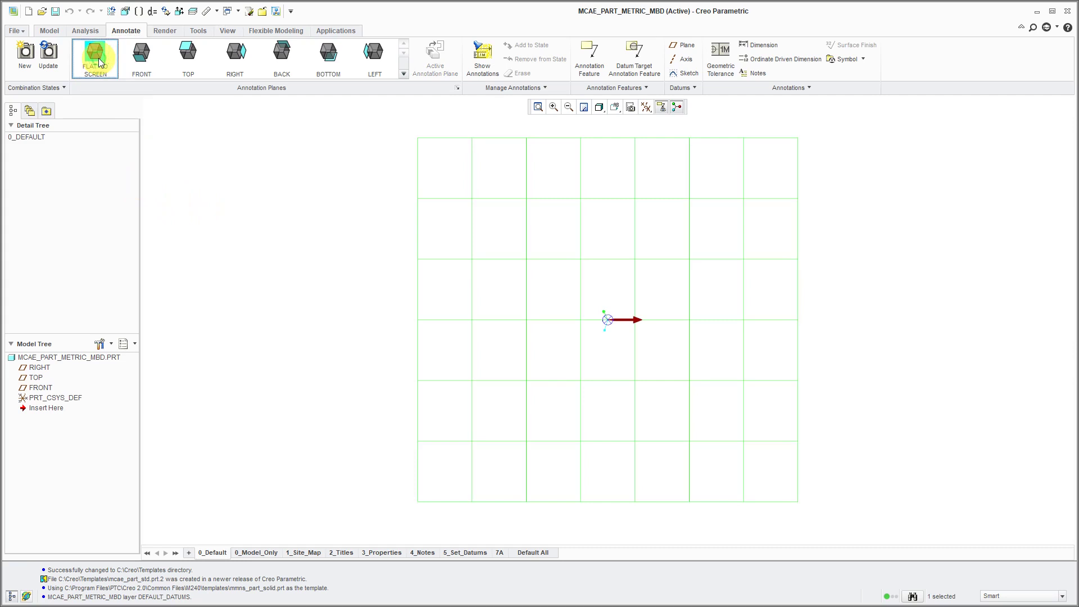
left_click(95, 57)
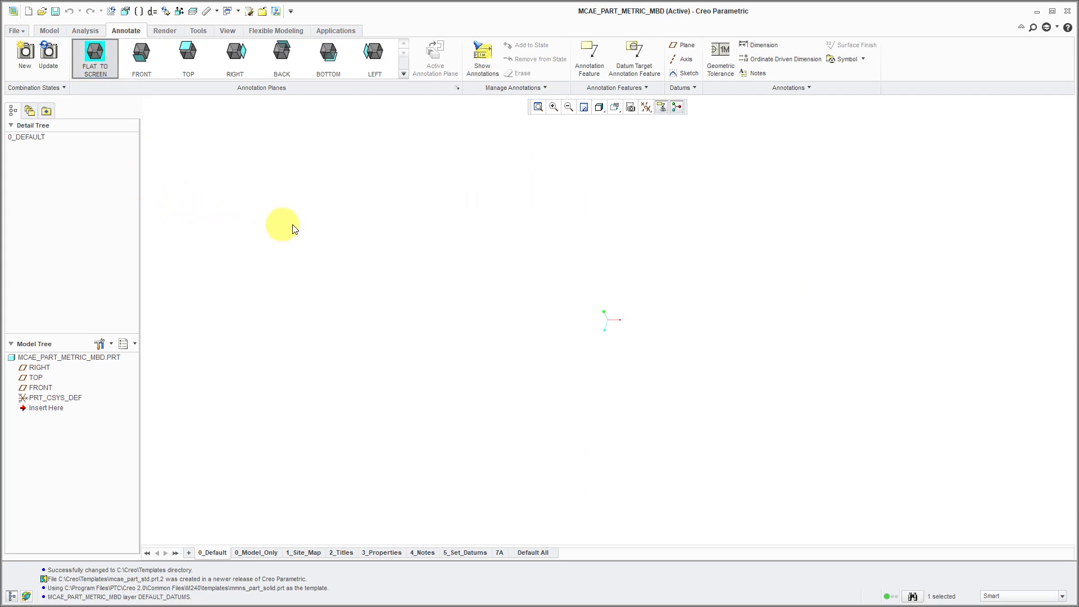
Create a new model note with text inserted from a file in the working directory
left_click(757, 74)
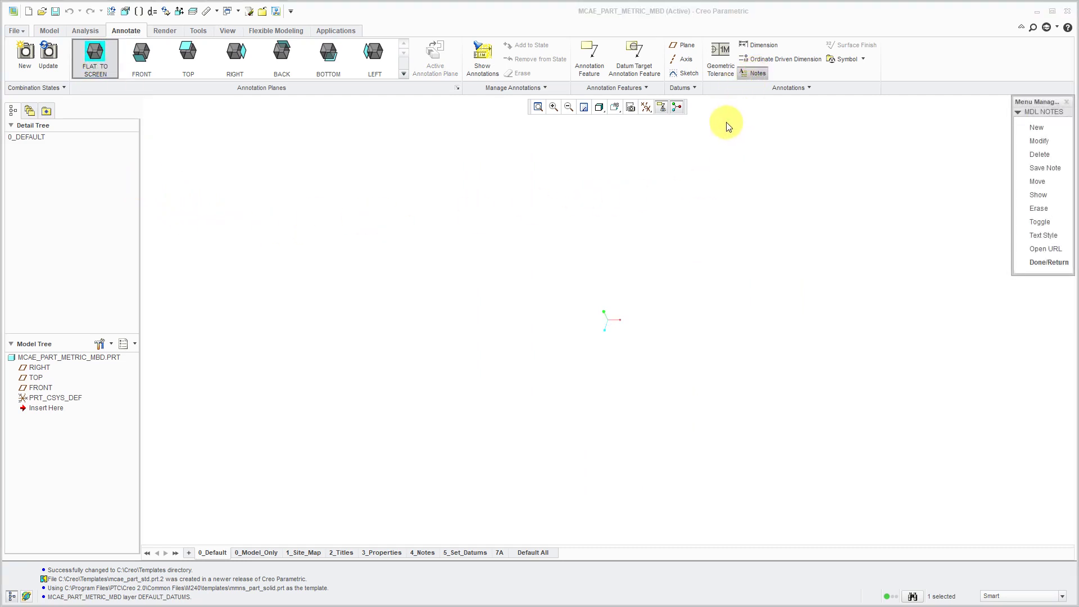
mouse_move(962, 132)
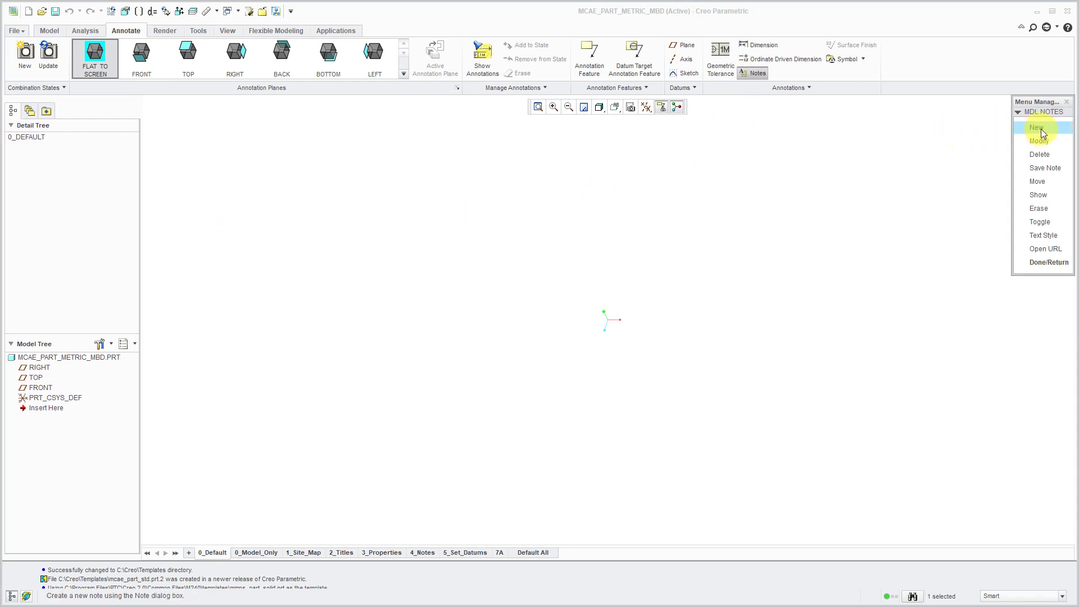
left_click(1038, 127)
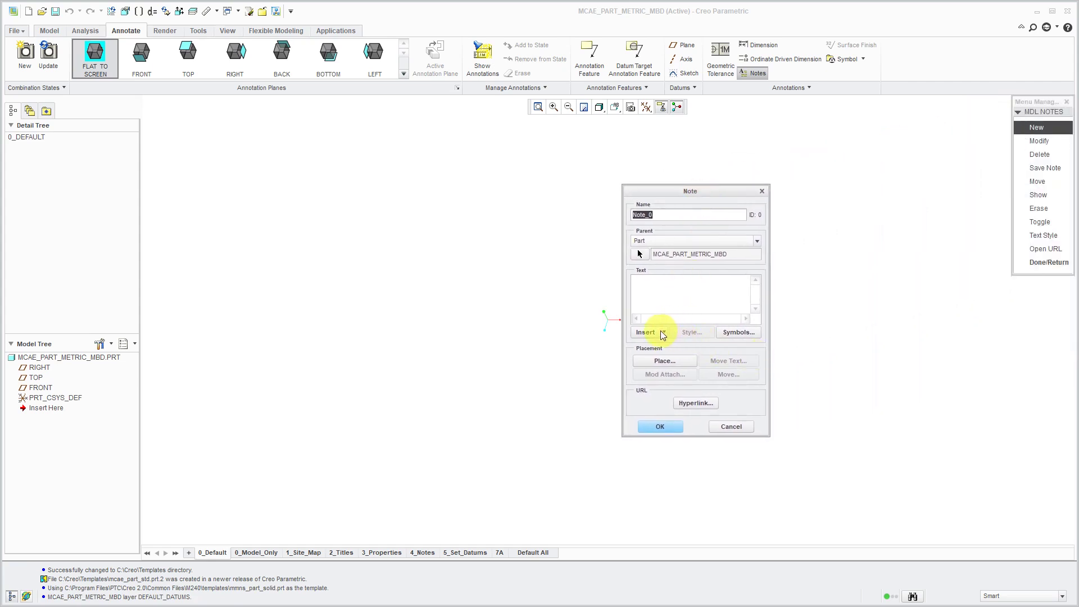
left_click(644, 332)
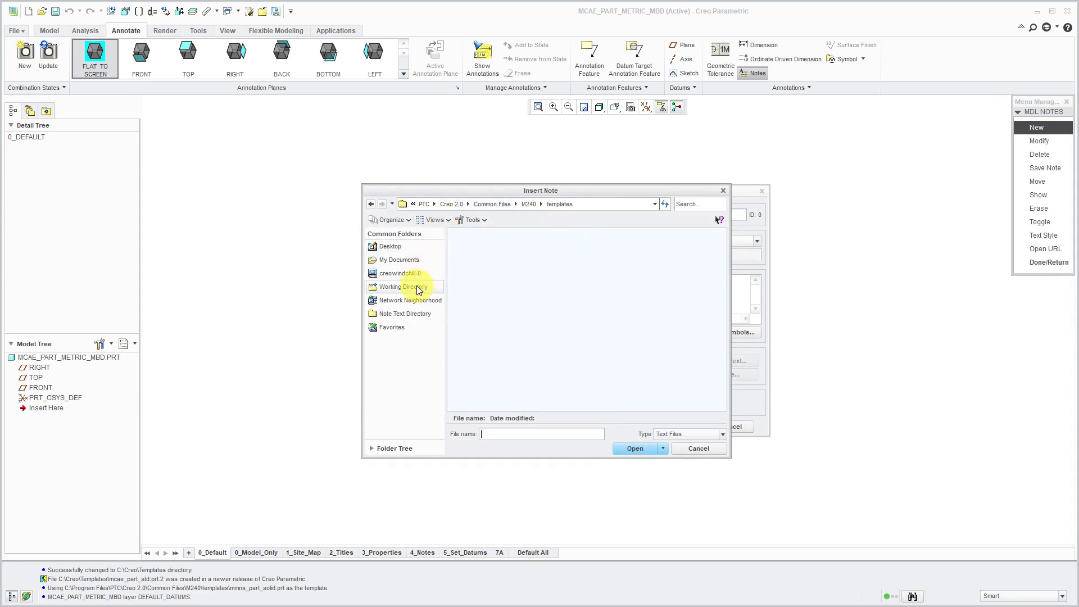
left_click(402, 287)
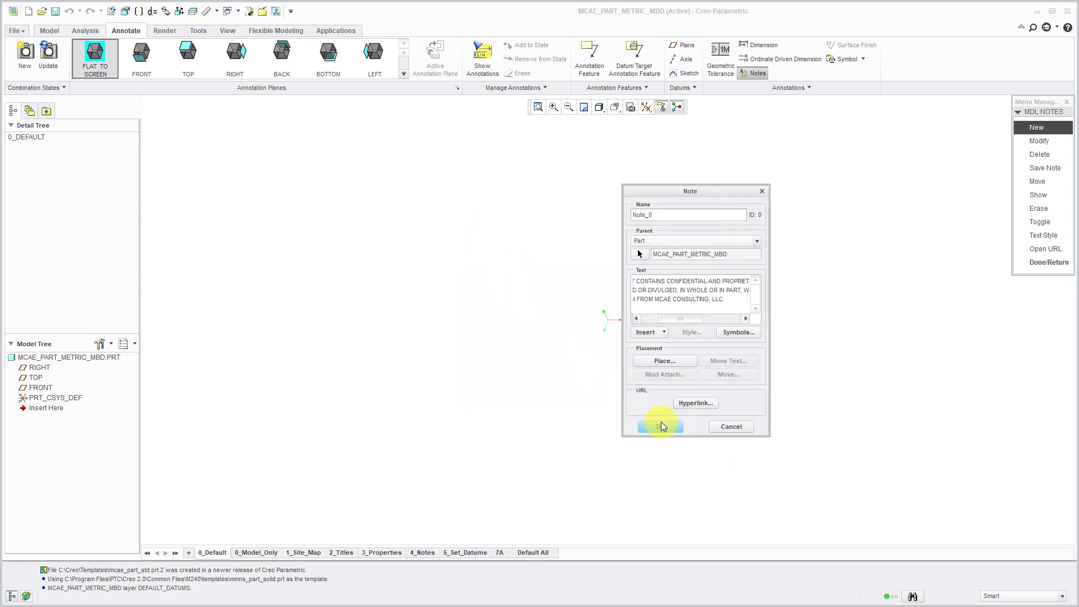
left_click(659, 426)
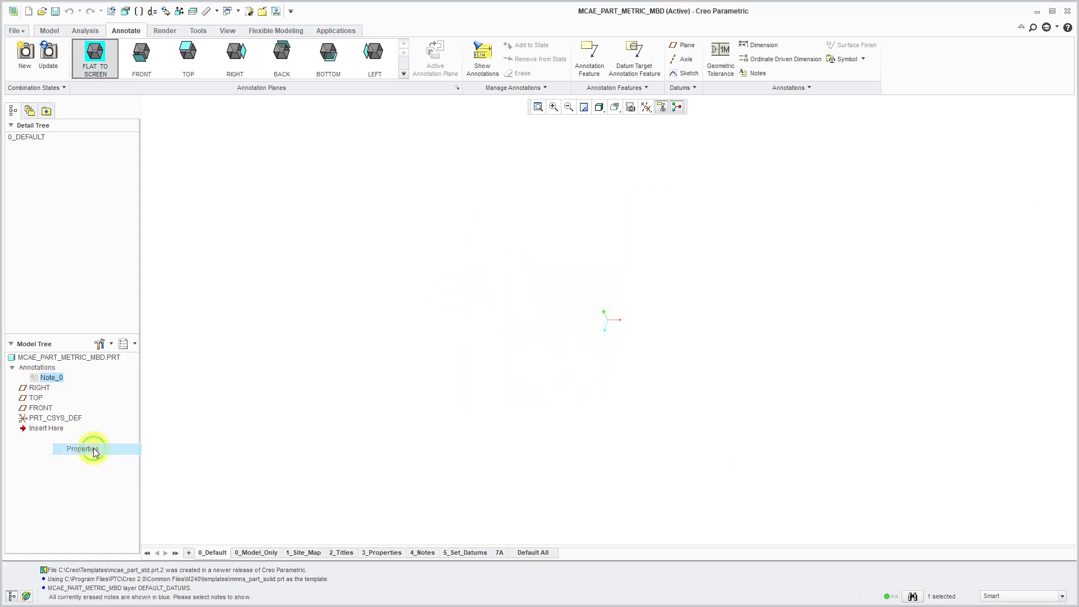
Place the confidentiality note near the top-left of the view and confirm it
left_click(82, 448)
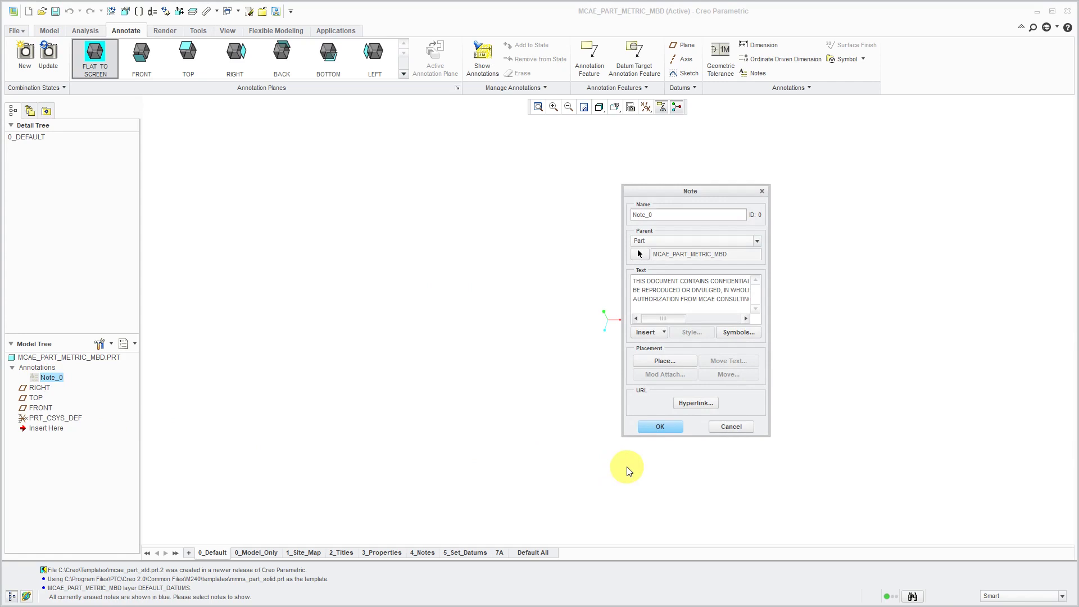
left_click(663, 361)
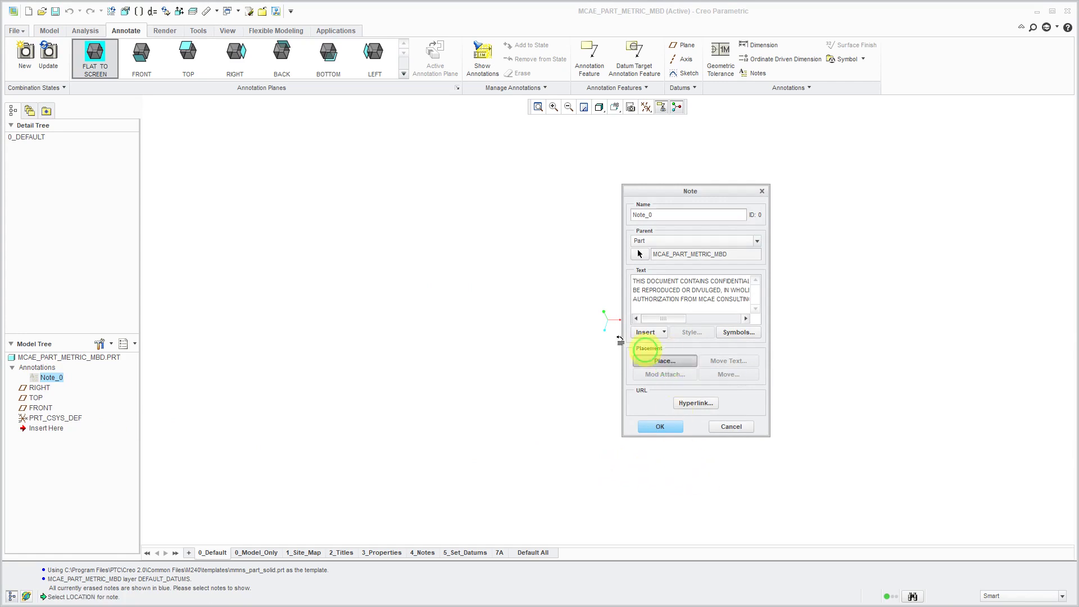
left_click(663, 361)
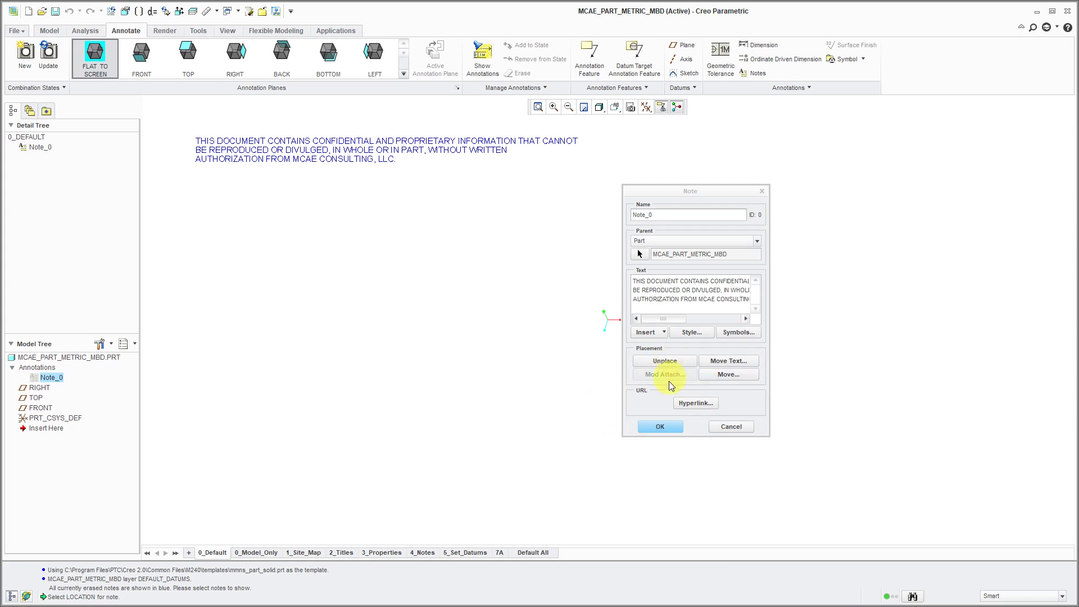
mouse_move(657, 436)
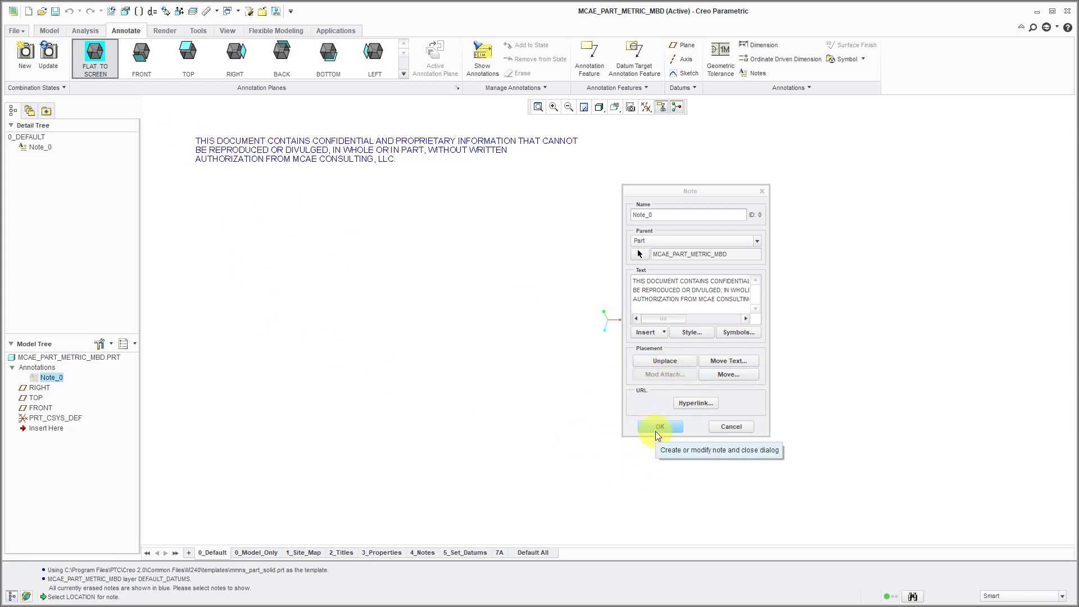
left_click(657, 426)
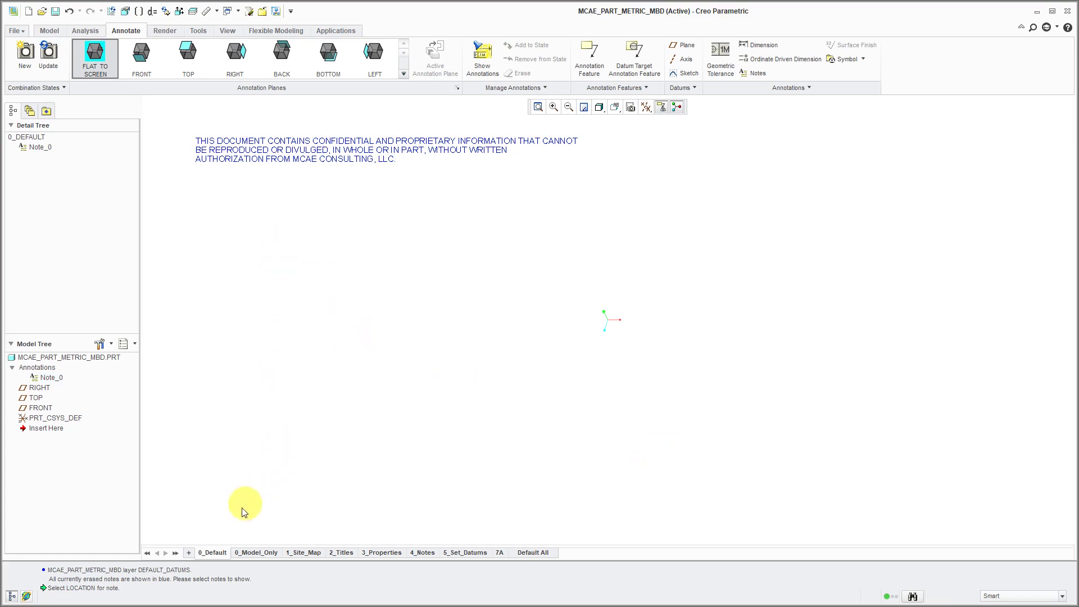
mouse_move(302, 400)
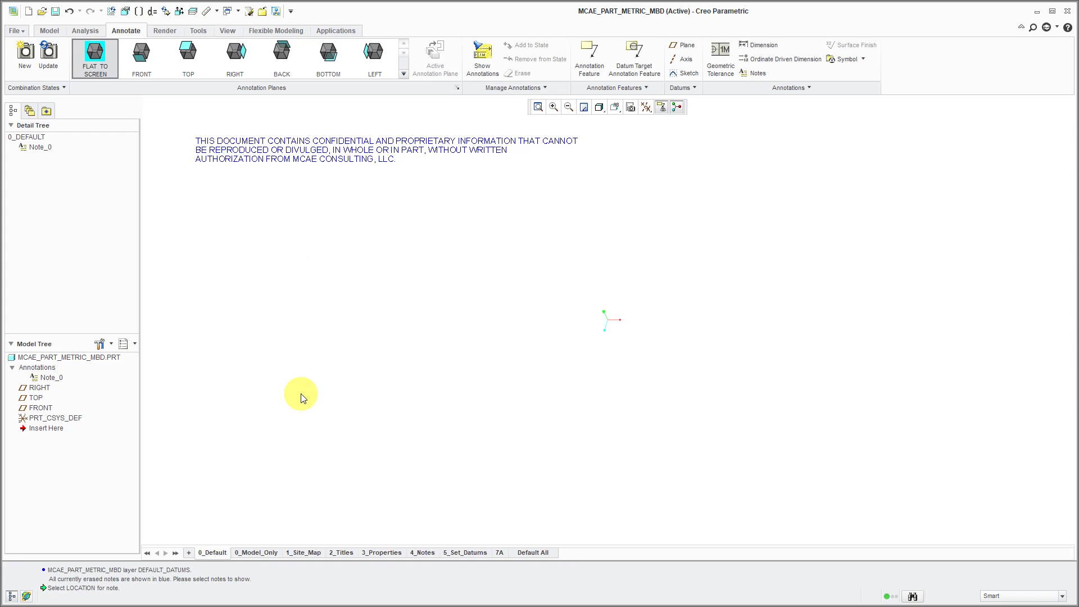
In 3_Properties, create and place a note reading 'WEIGHT: &PRO_MP_MASS' near the upper left
left_click(383, 552)
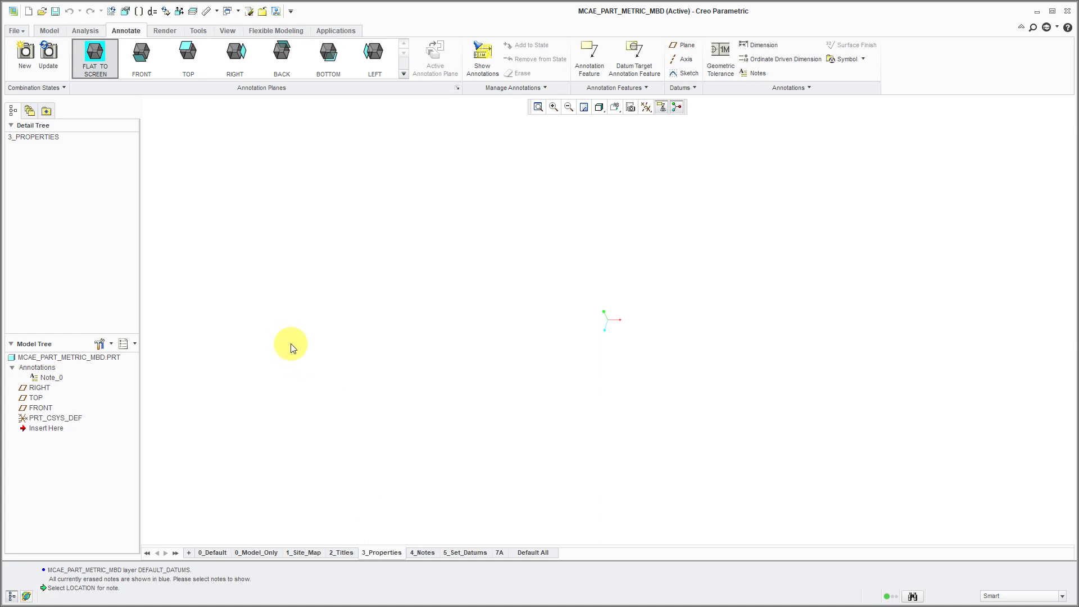
mouse_move(802, 104)
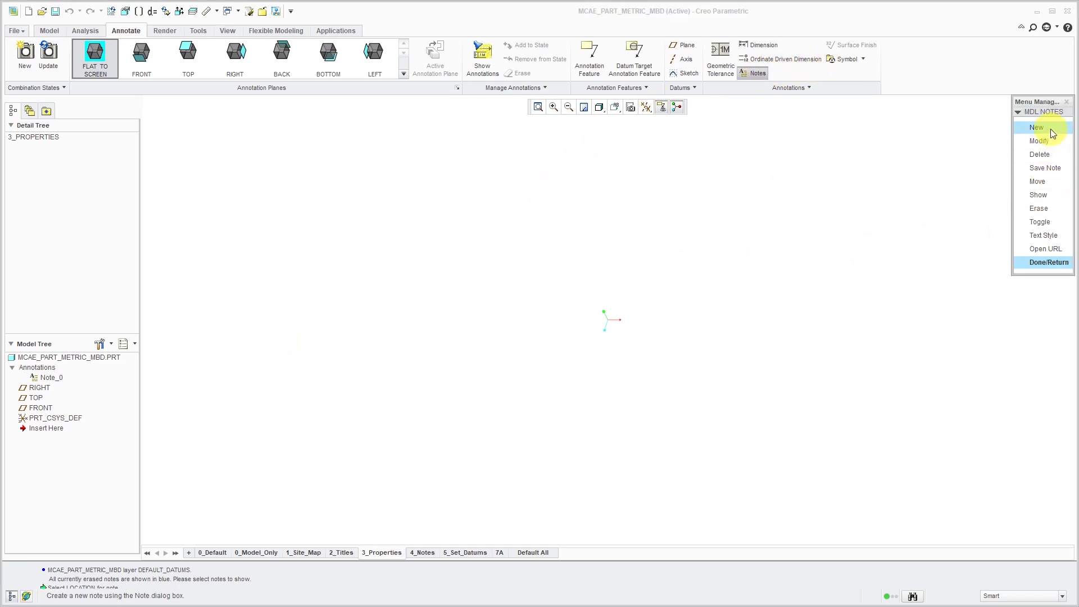
left_click(1036, 128)
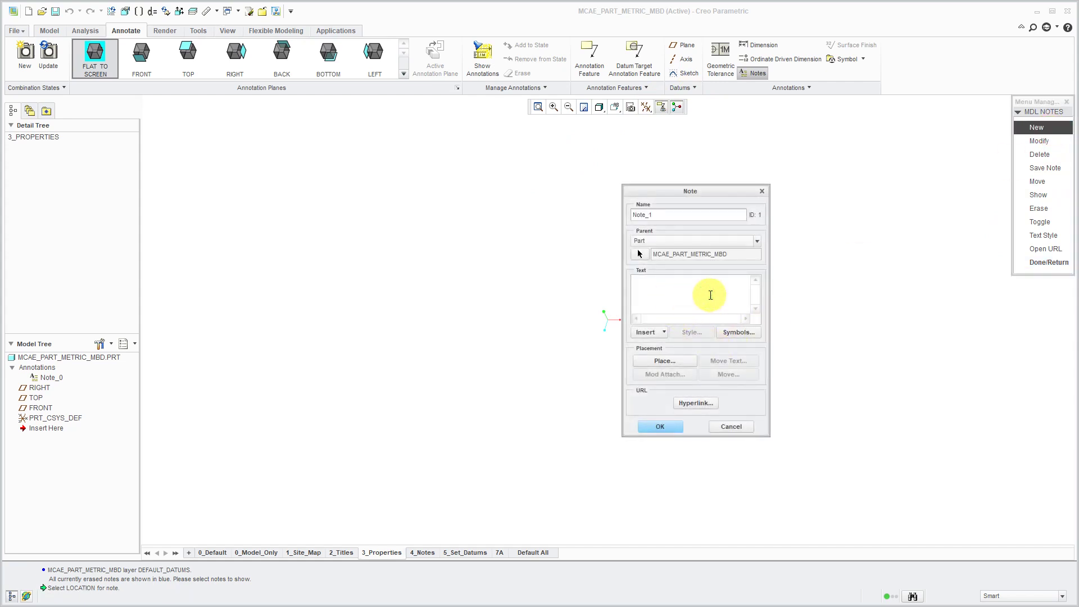
type("WE")
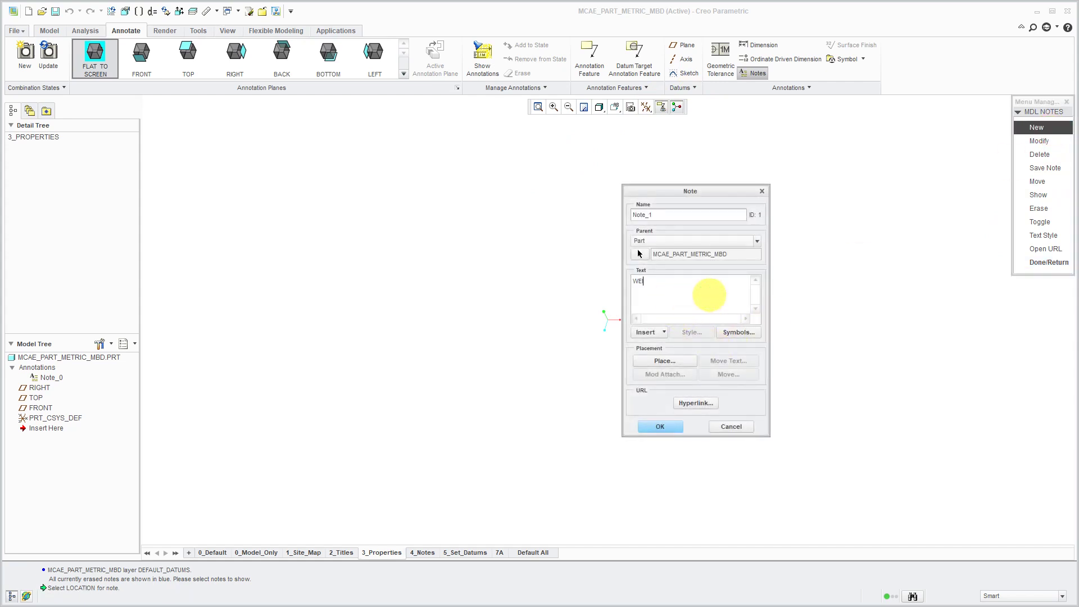
type("IGHT:")
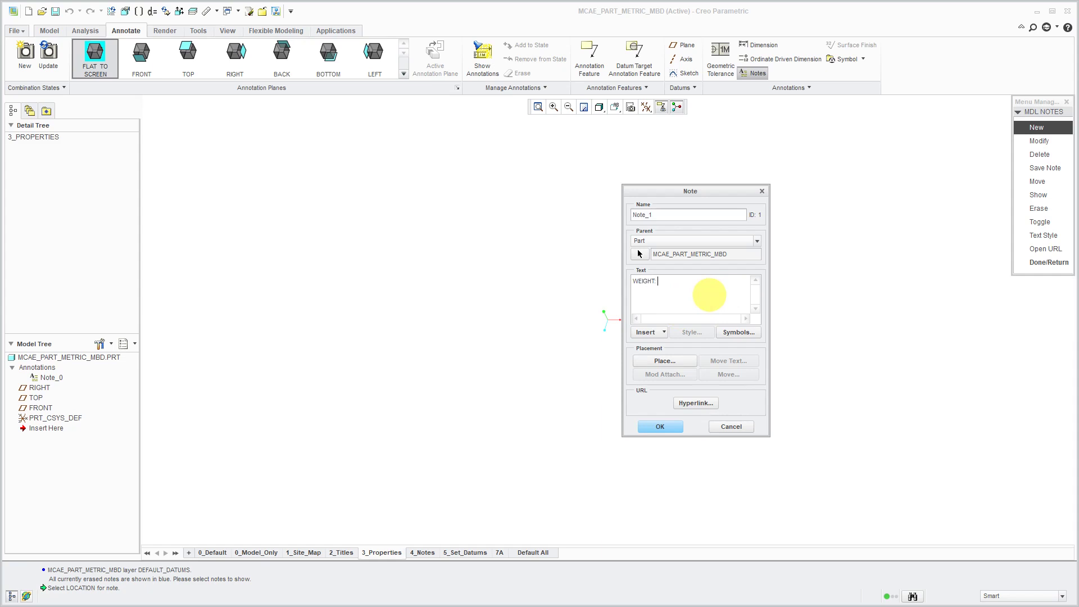
type("&PR")
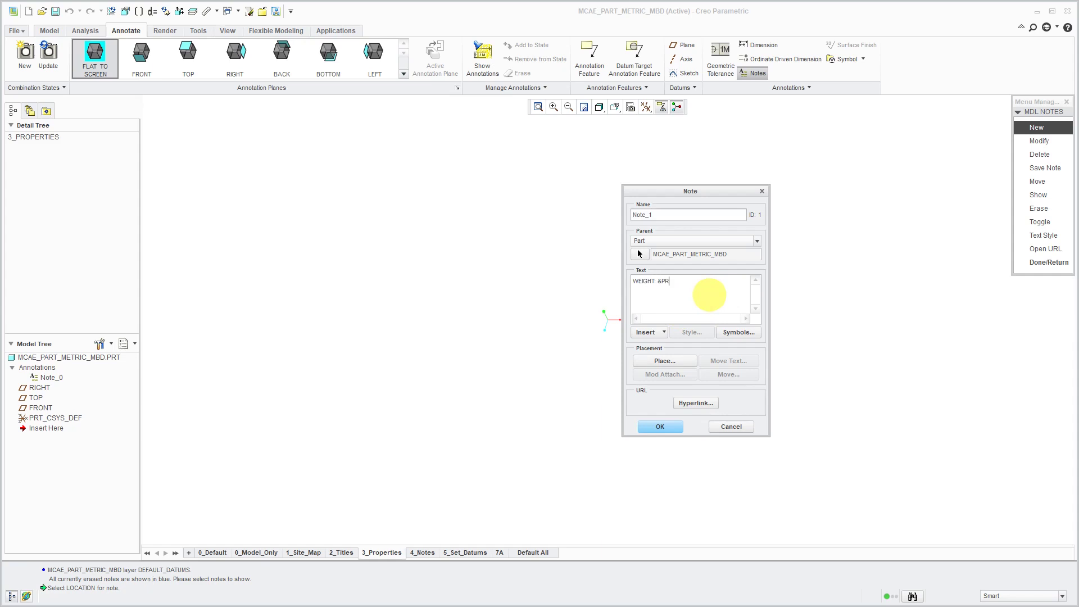
type("O_MP")
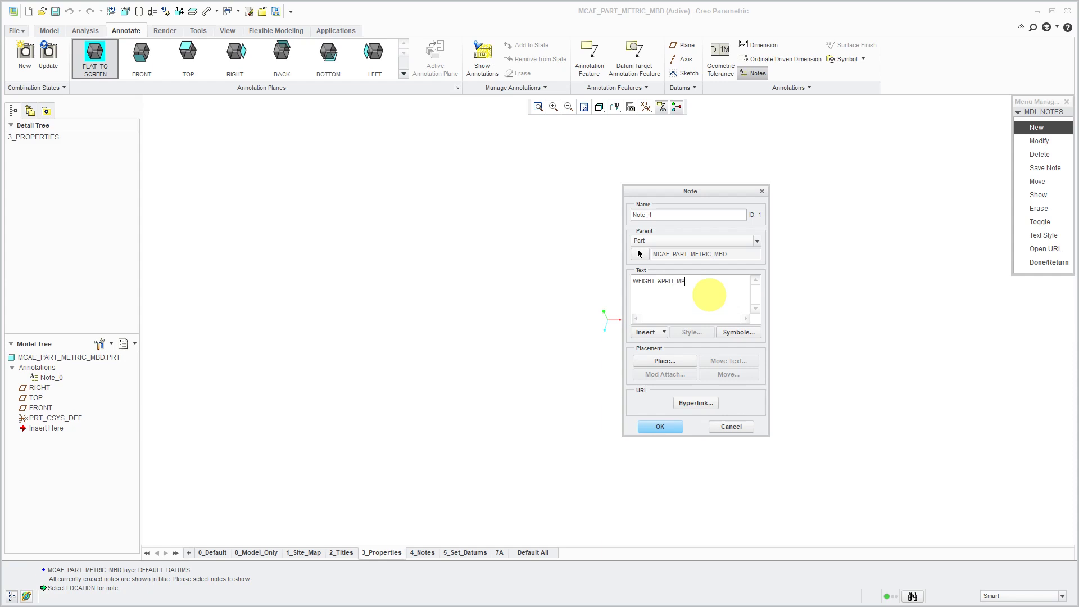
type("MASS")
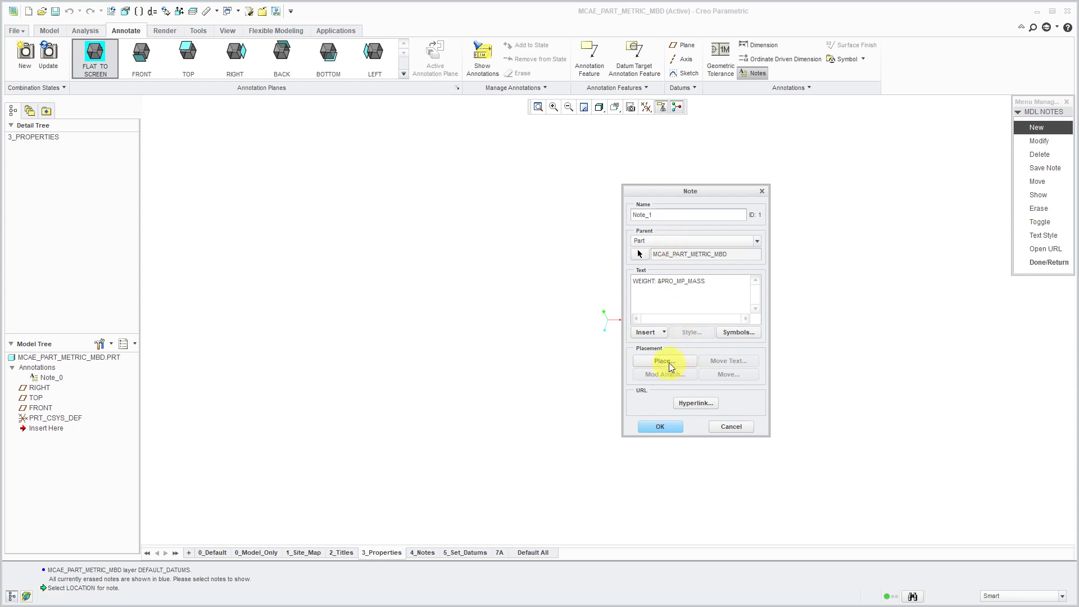
left_click(662, 361)
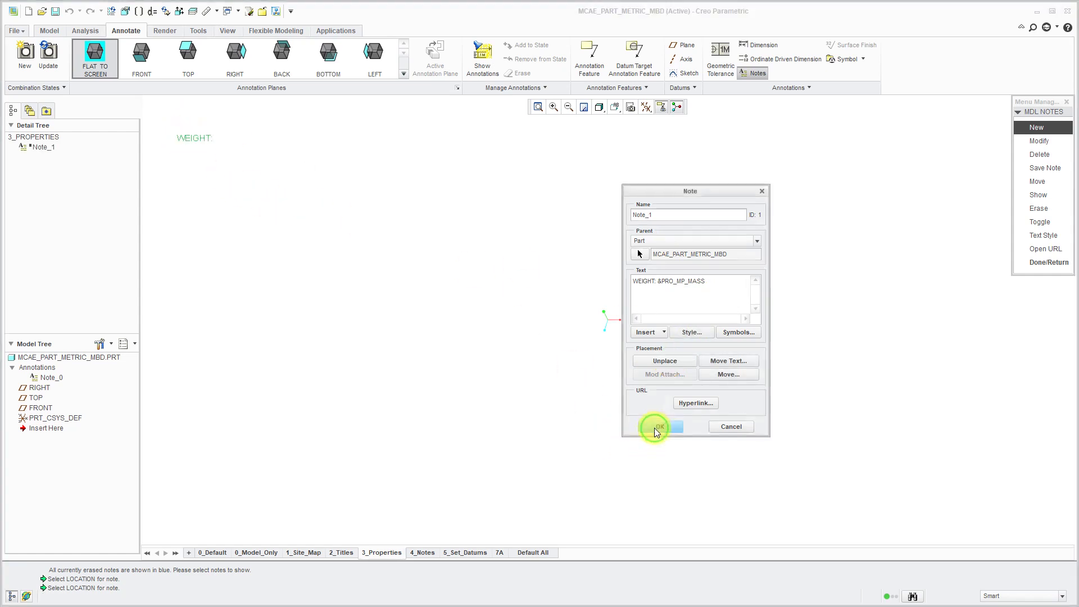
left_click(655, 426)
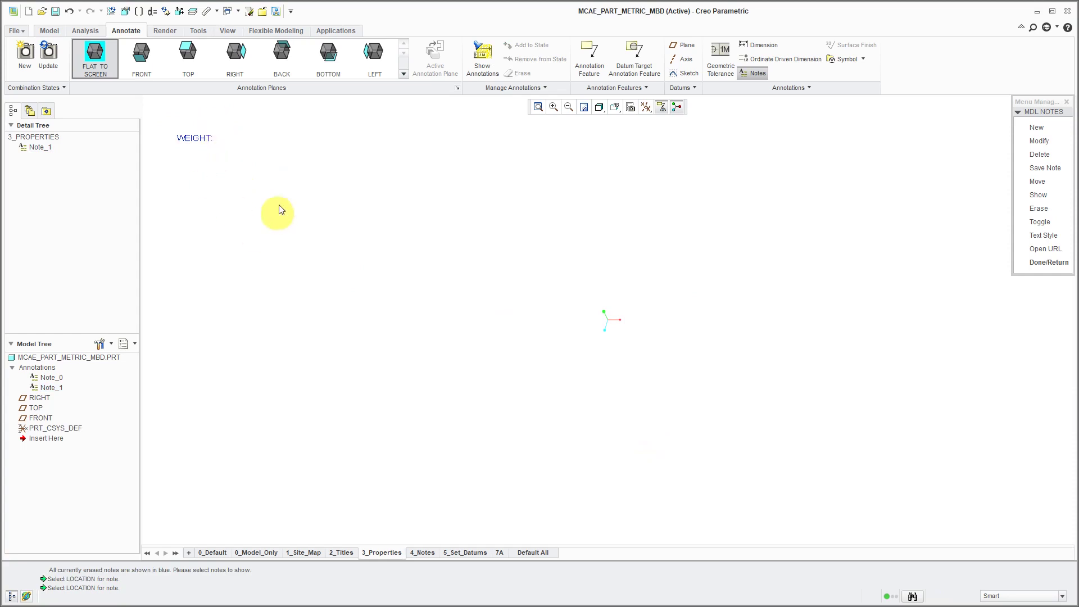
mouse_move(325, 203)
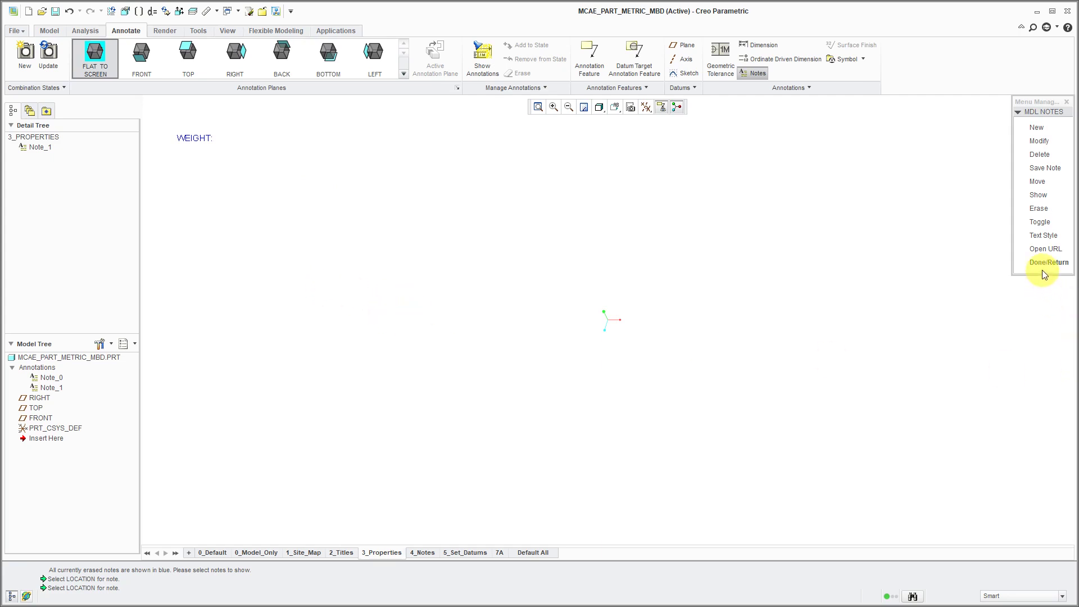
In 4_Notes, place the four numbered general notes loaded from file, then finish notes
left_click(1049, 262)
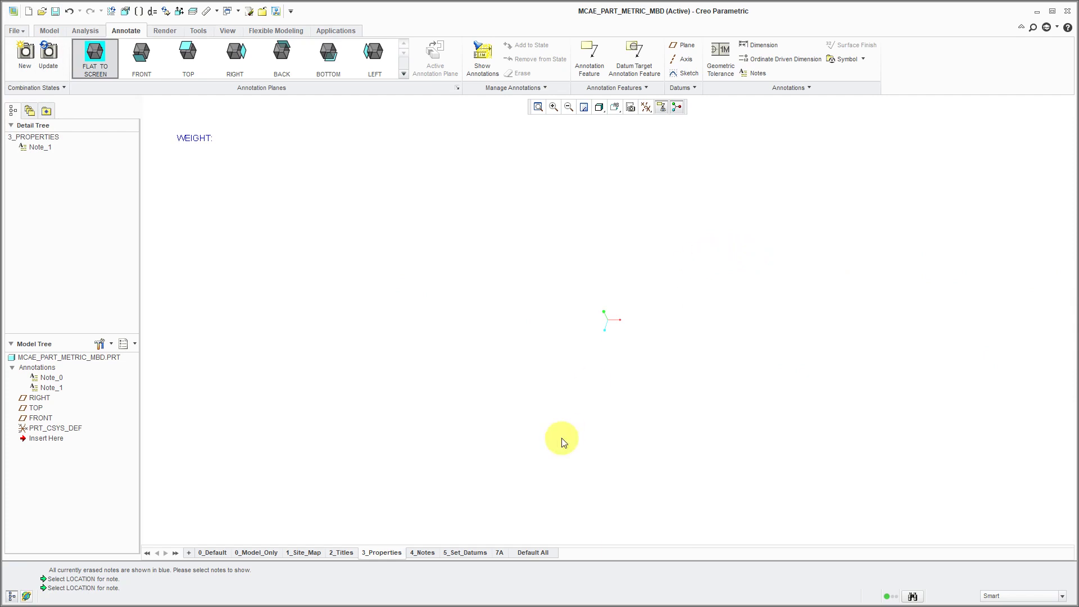
left_click(422, 551)
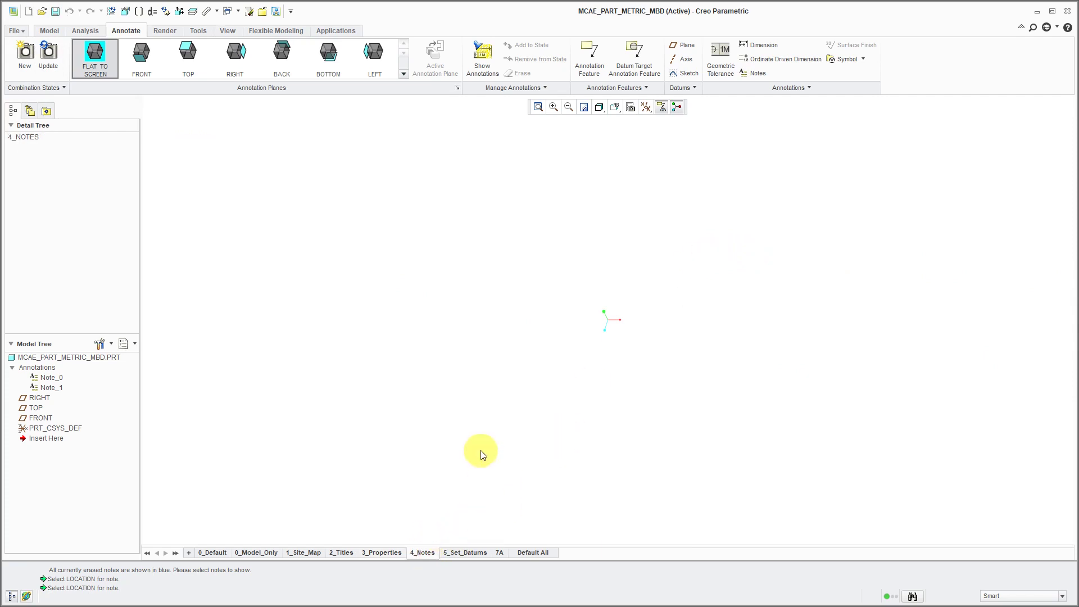
mouse_move(757, 73)
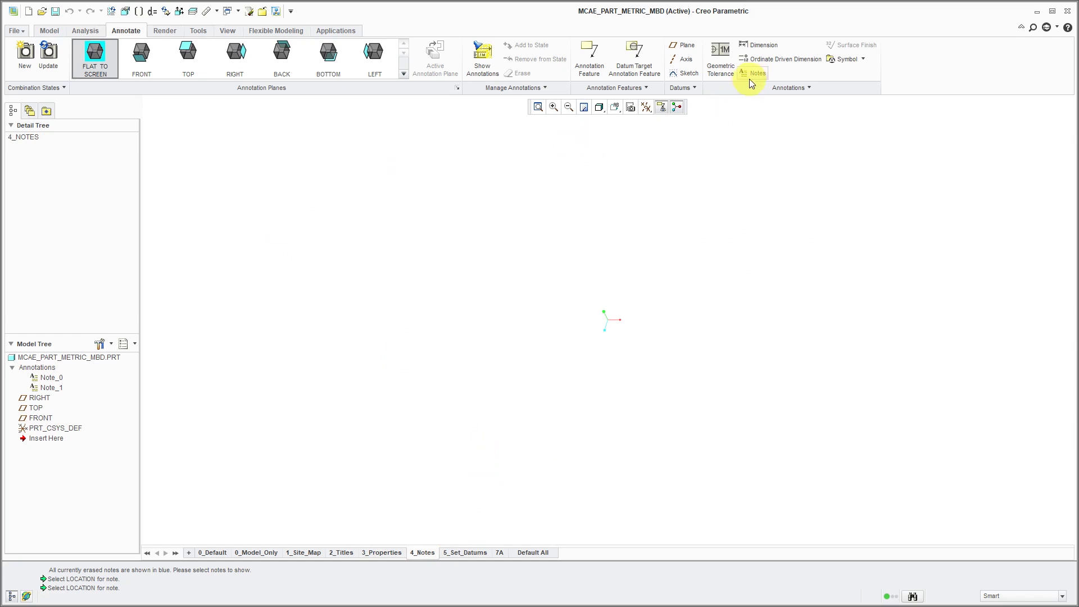
left_click(756, 73)
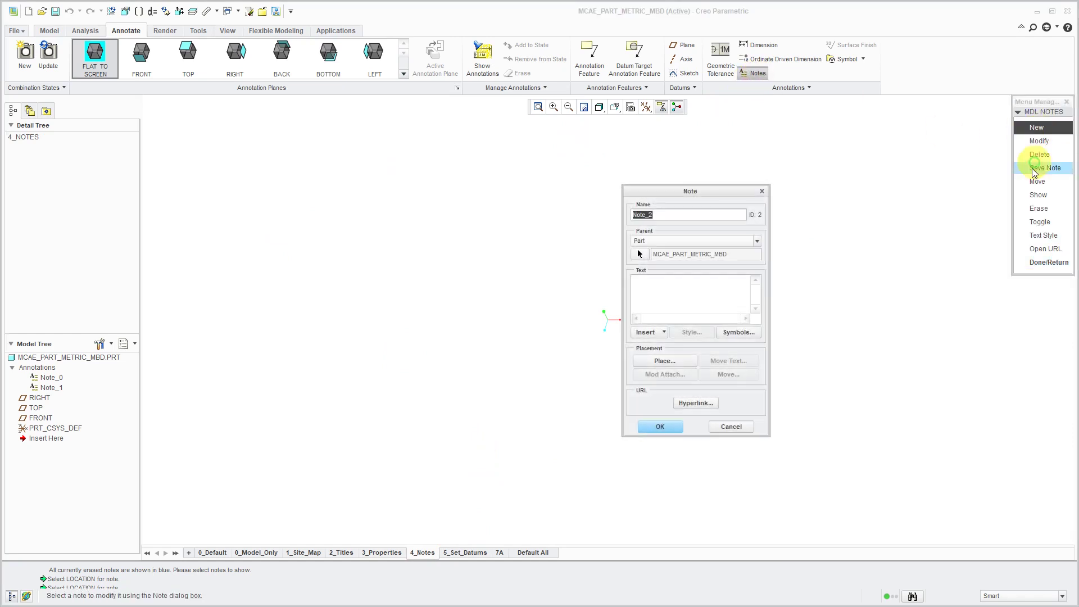
left_click(646, 332)
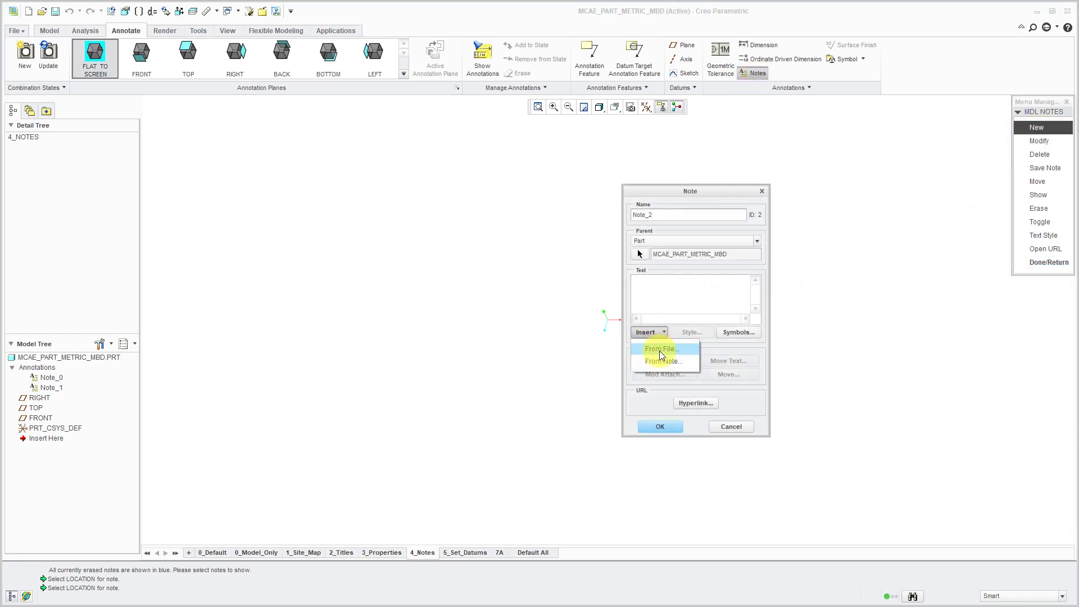
left_click(660, 349)
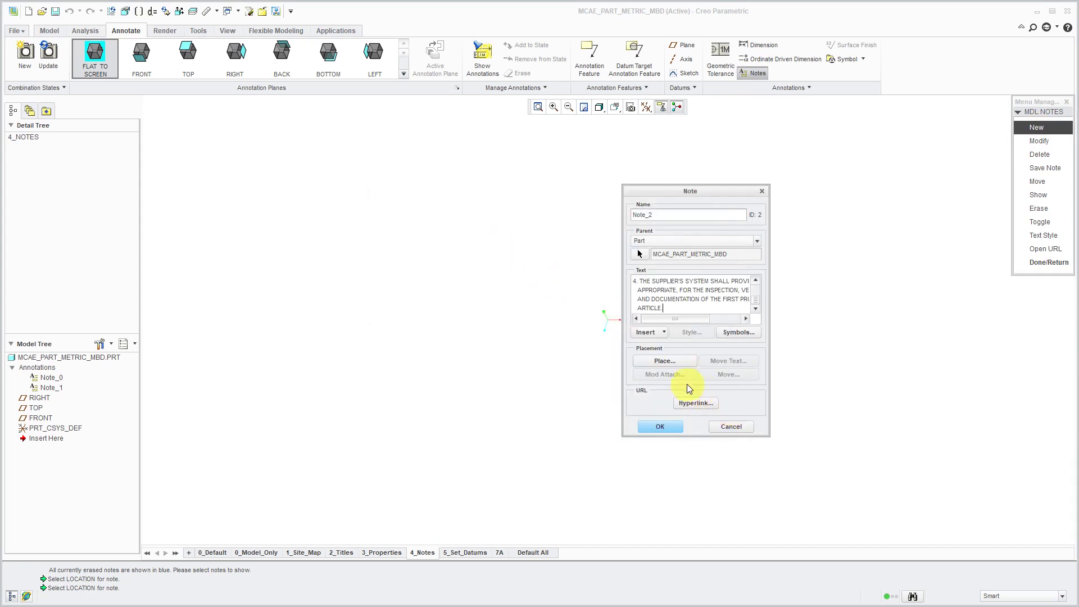
left_click(663, 361)
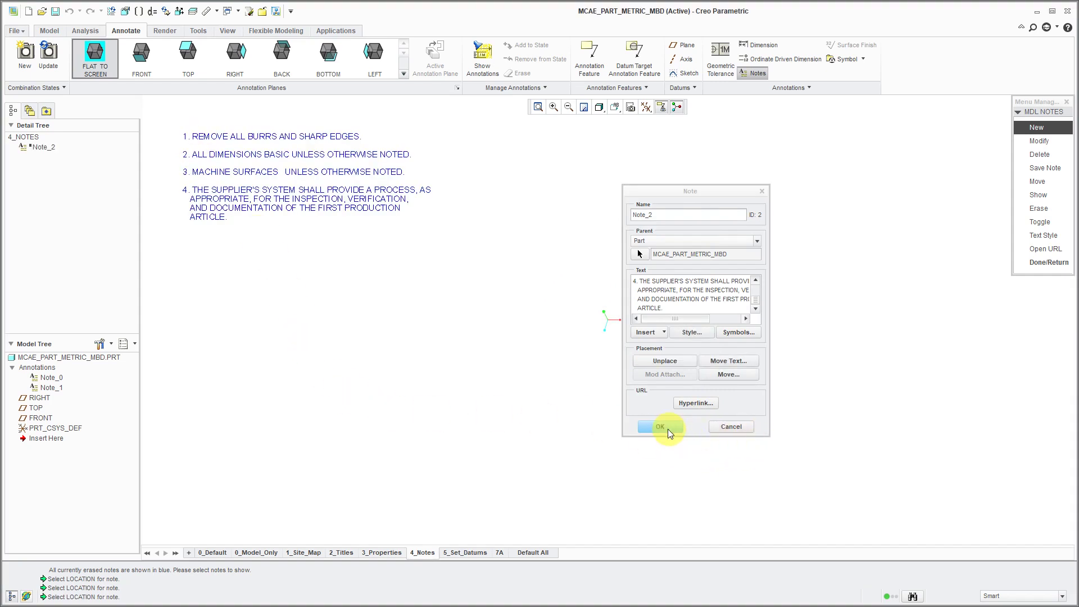
left_click(659, 426)
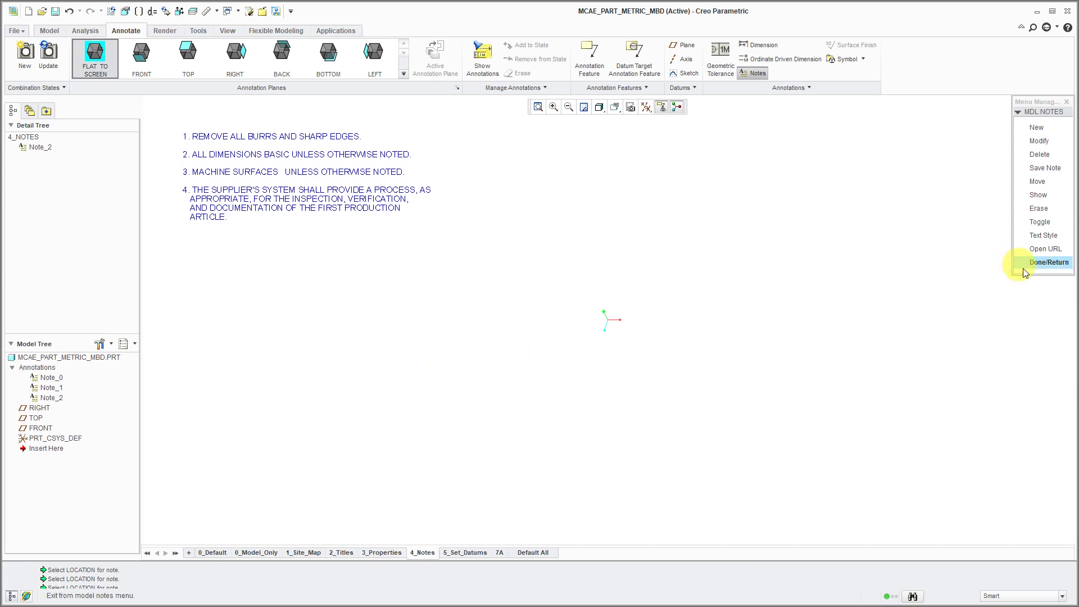
left_click(1048, 262)
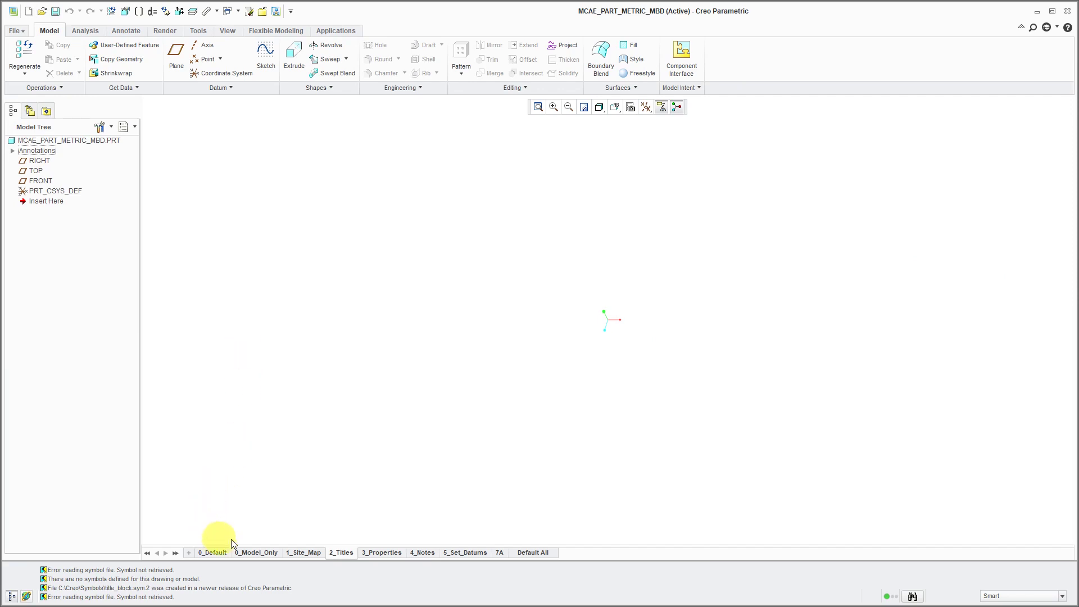
mouse_move(361, 496)
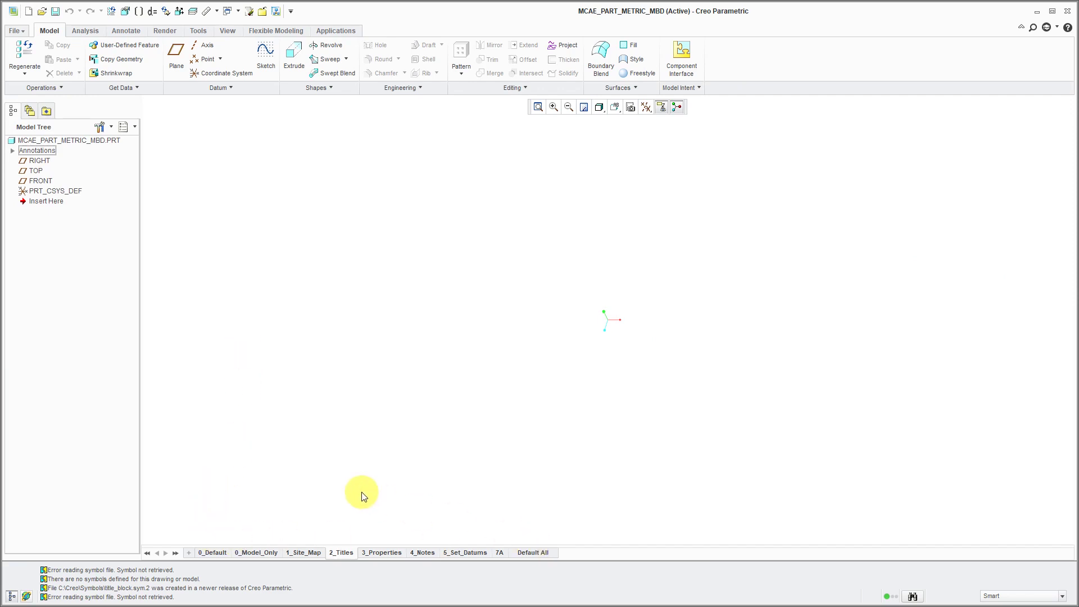
mouse_move(126, 30)
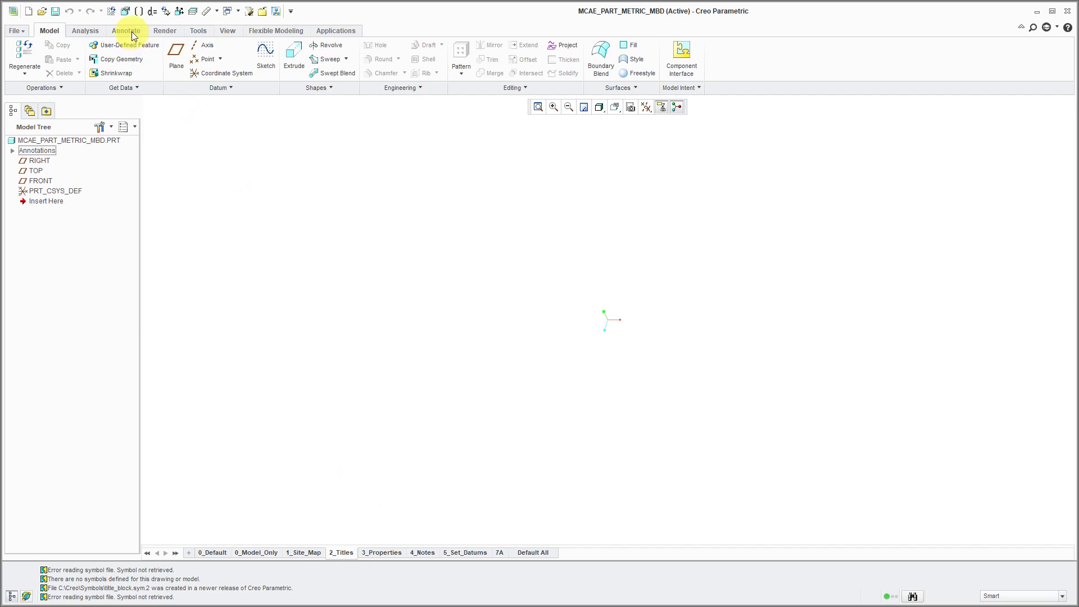
Bring up the Annotate tab tools while the 2_Titles state is active
left_click(126, 31)
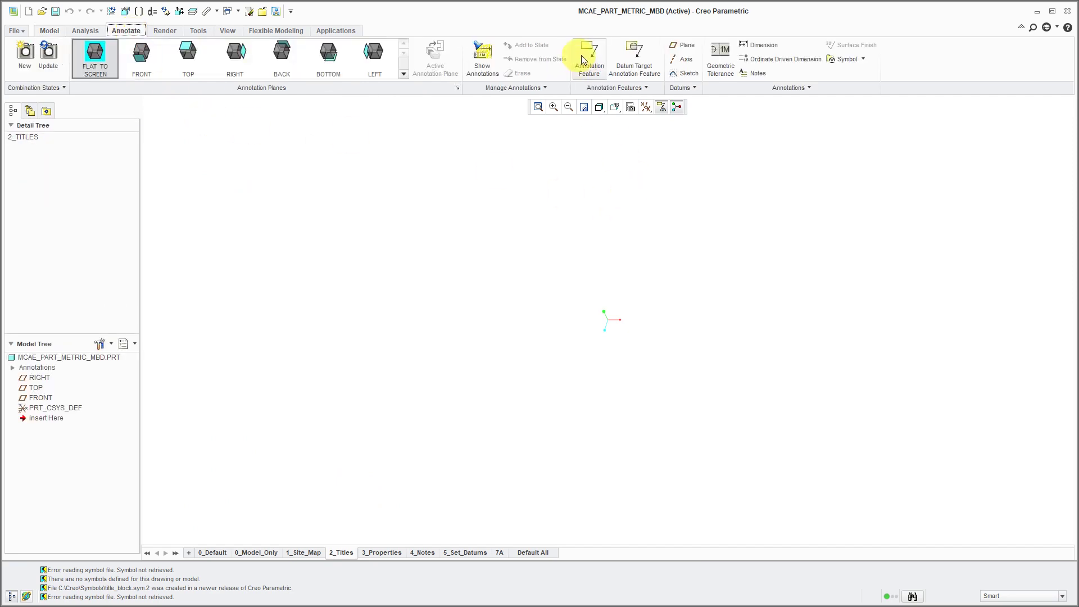
mouse_move(588, 58)
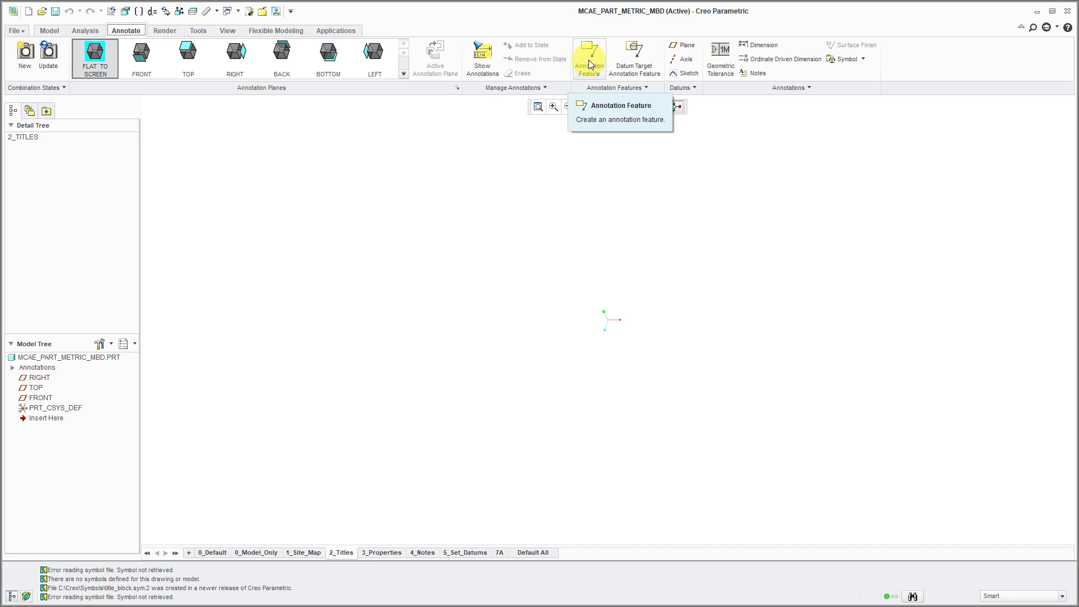
Create the 0_MODEL_ONLY annotation feature and move it into the model tree Footer
left_click(589, 58)
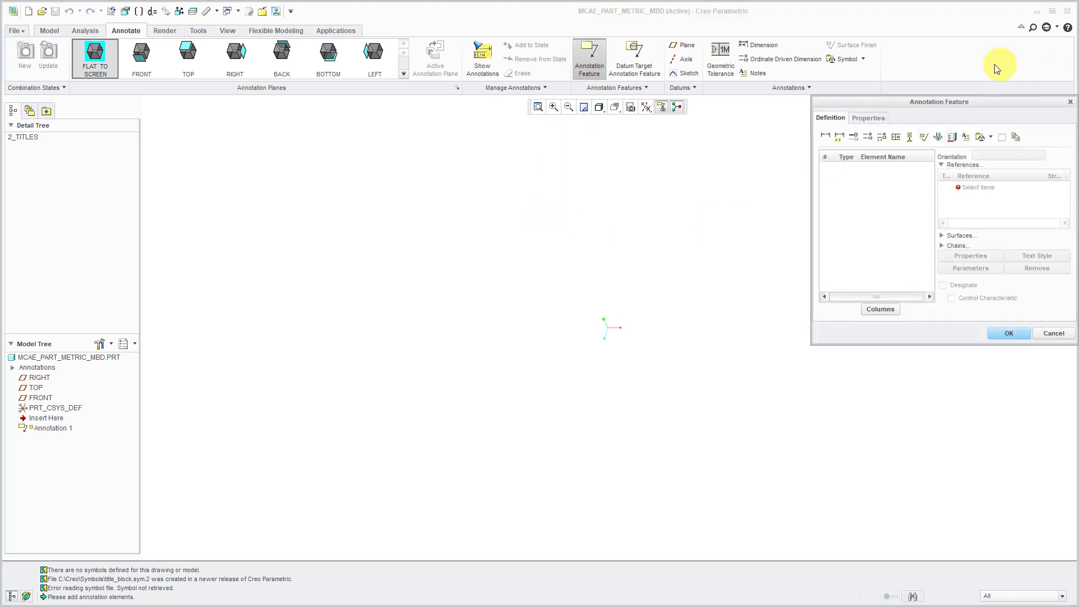
left_click_drag(939, 101, 420, 201)
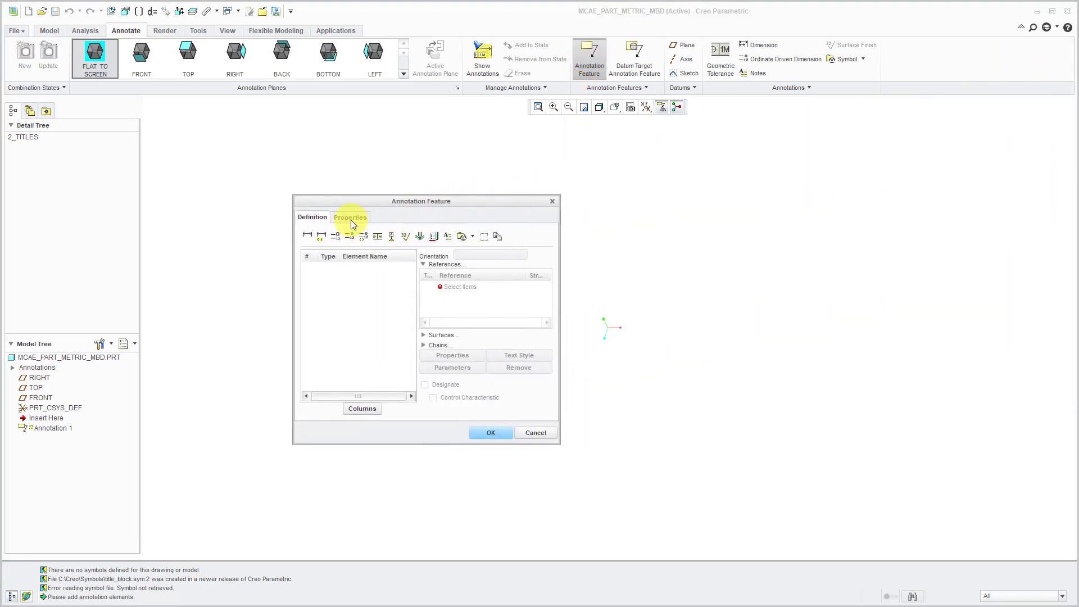
left_click(351, 217)
type("0_MODEL_")
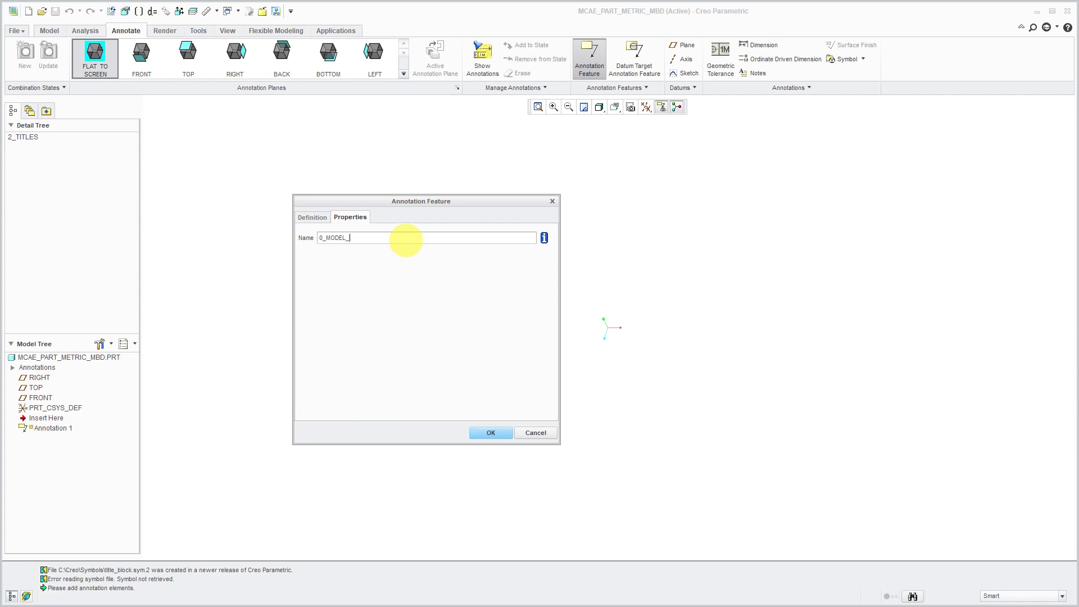
type("ONLY")
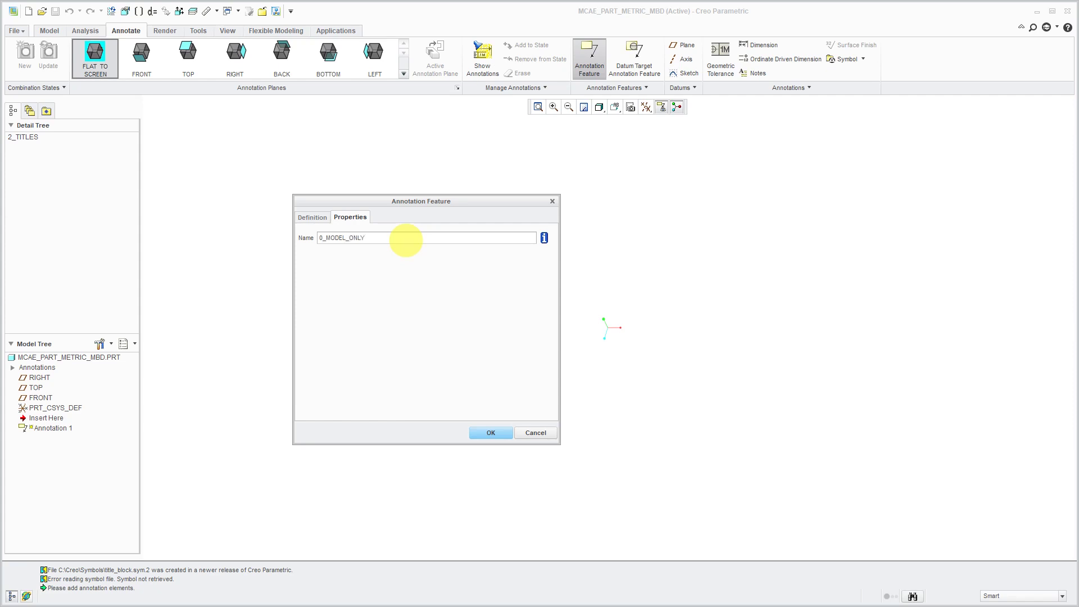
left_click(312, 217)
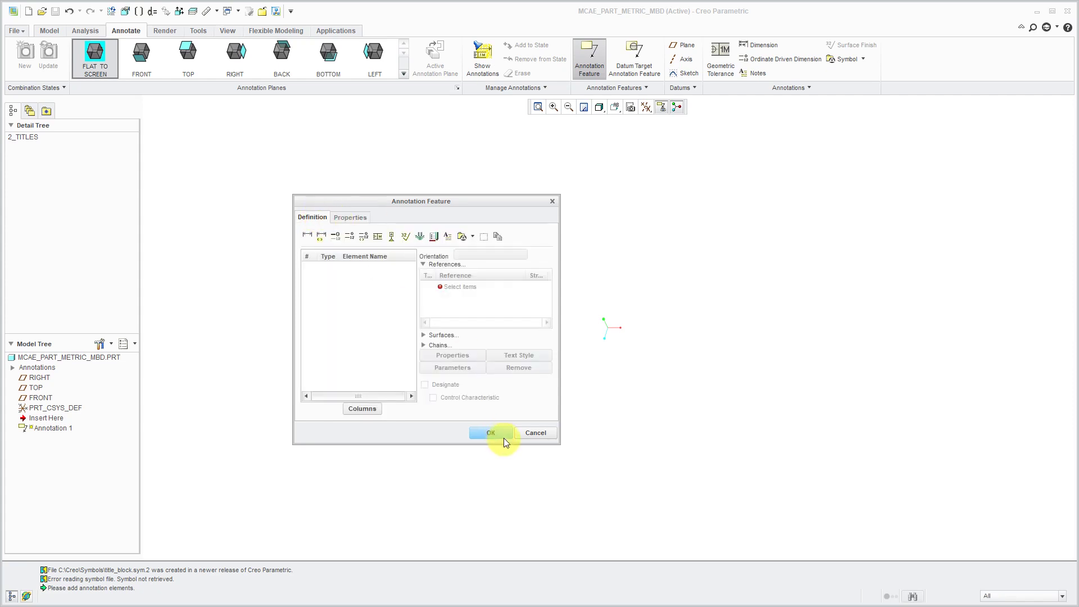
left_click(491, 432)
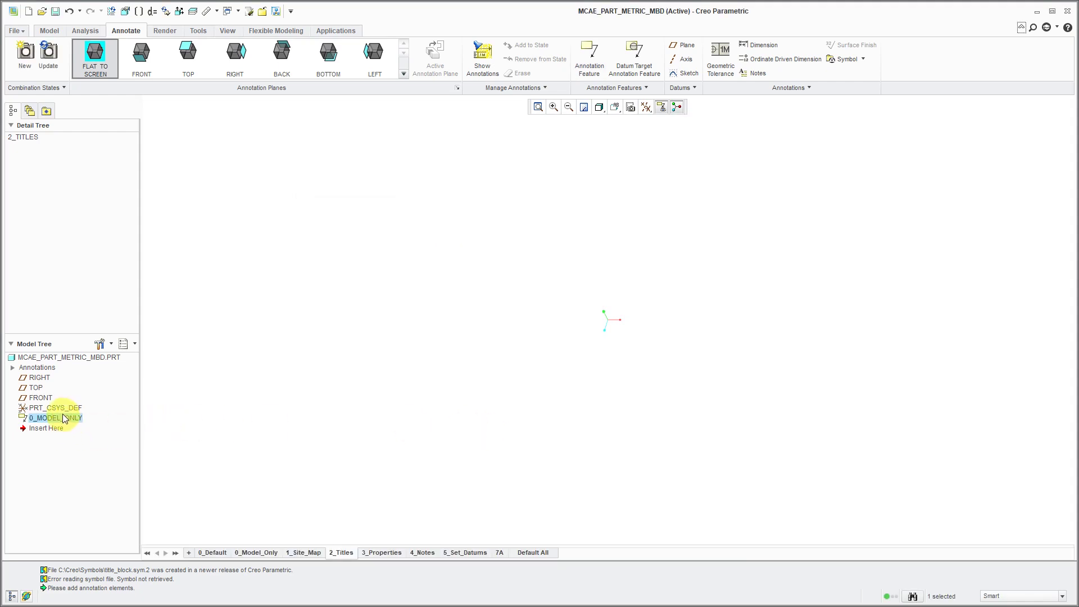
right_click(45, 418)
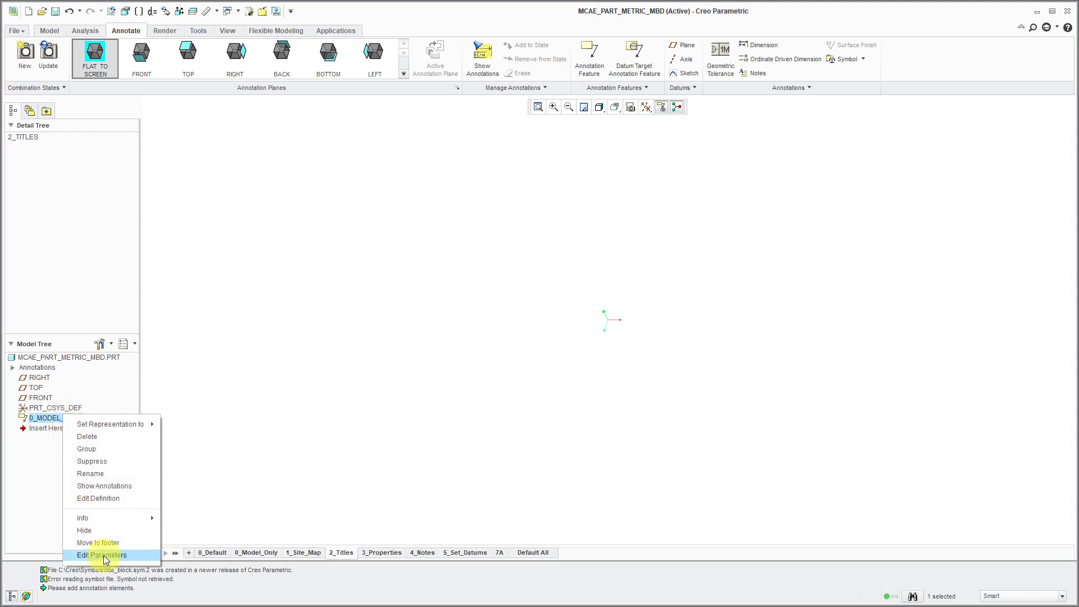
left_click(98, 542)
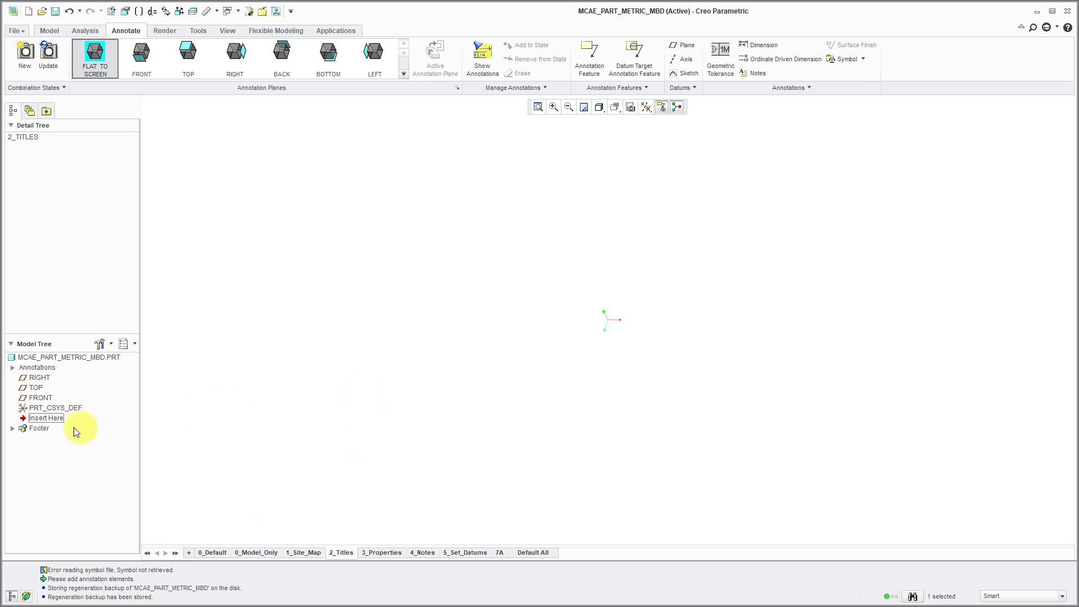
left_click(13, 428)
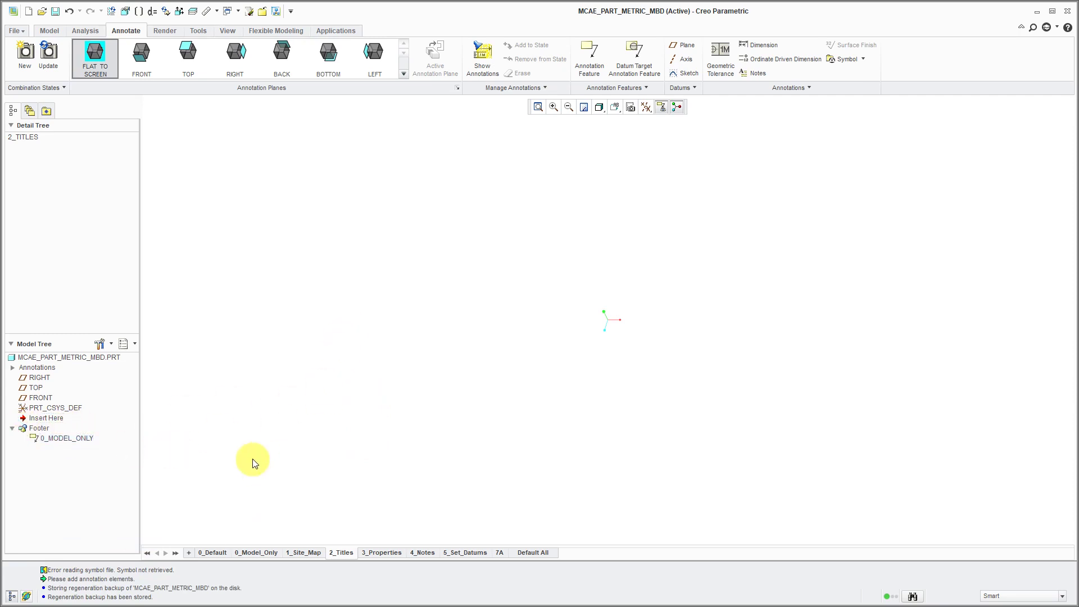
mouse_move(340, 458)
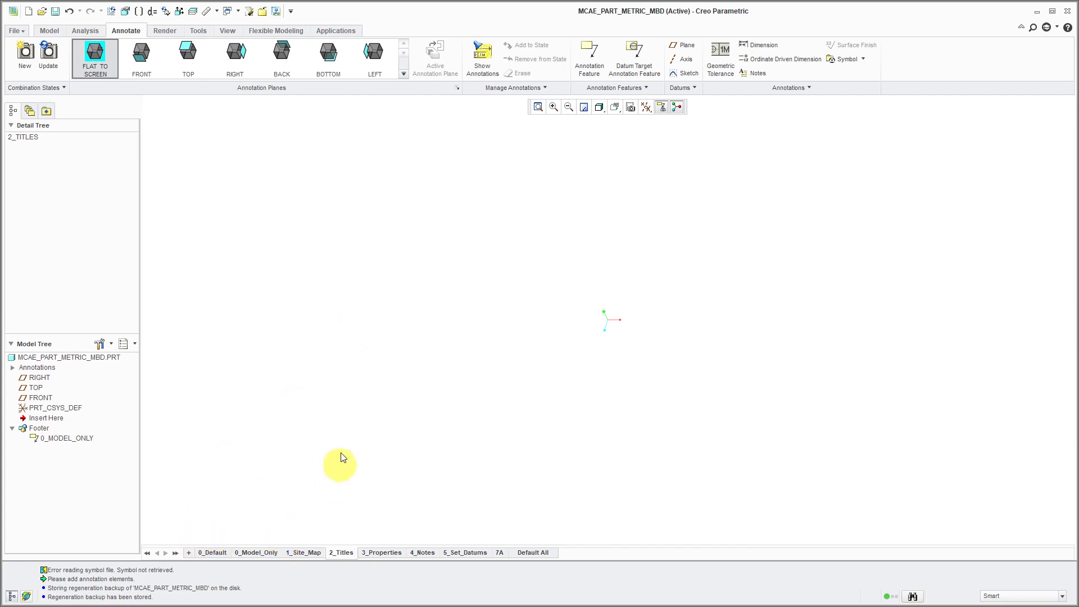
mouse_move(346, 463)
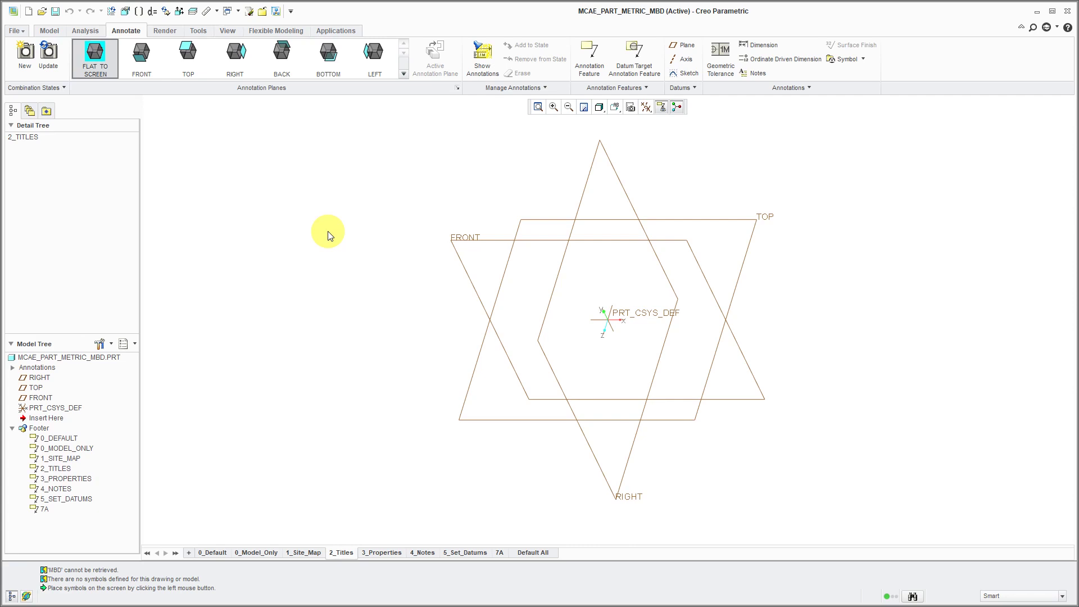
Start inserting the TITLE_BLOCK custom drawing symbol
left_click(95, 57)
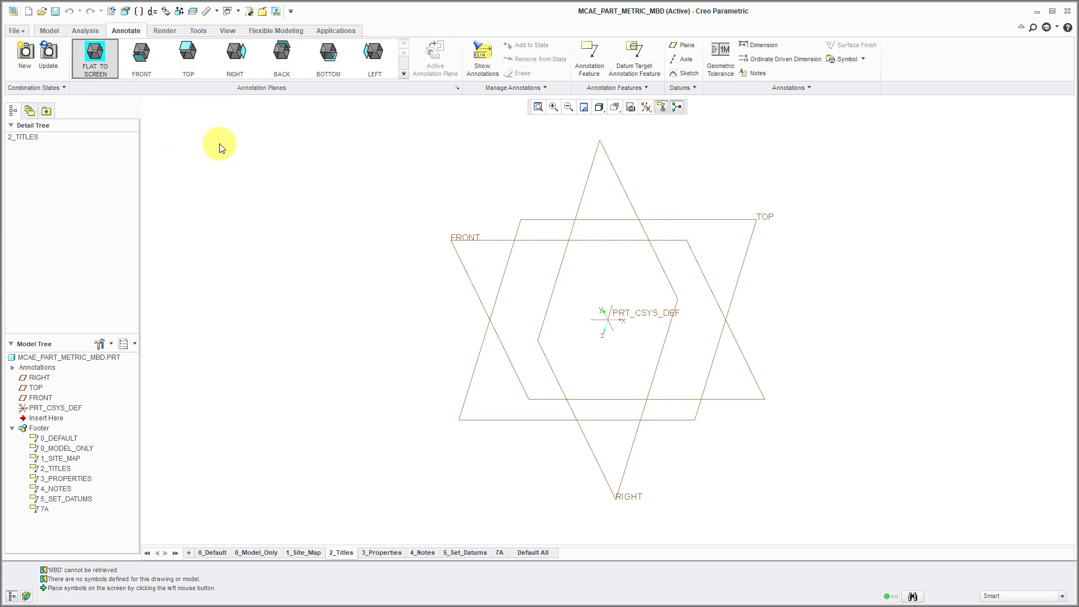
mouse_move(828, 89)
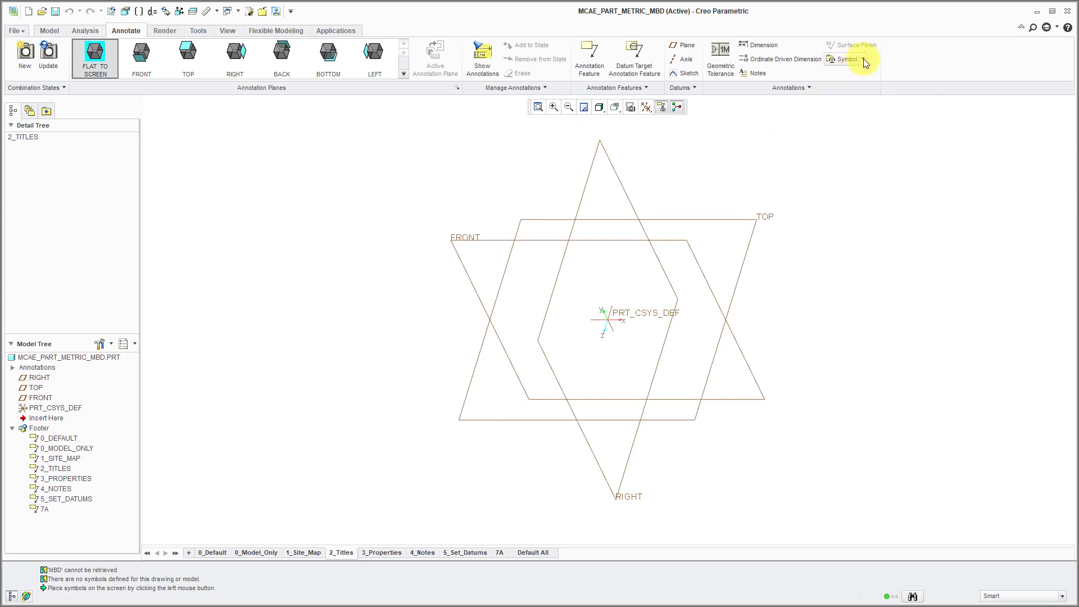
left_click(843, 59)
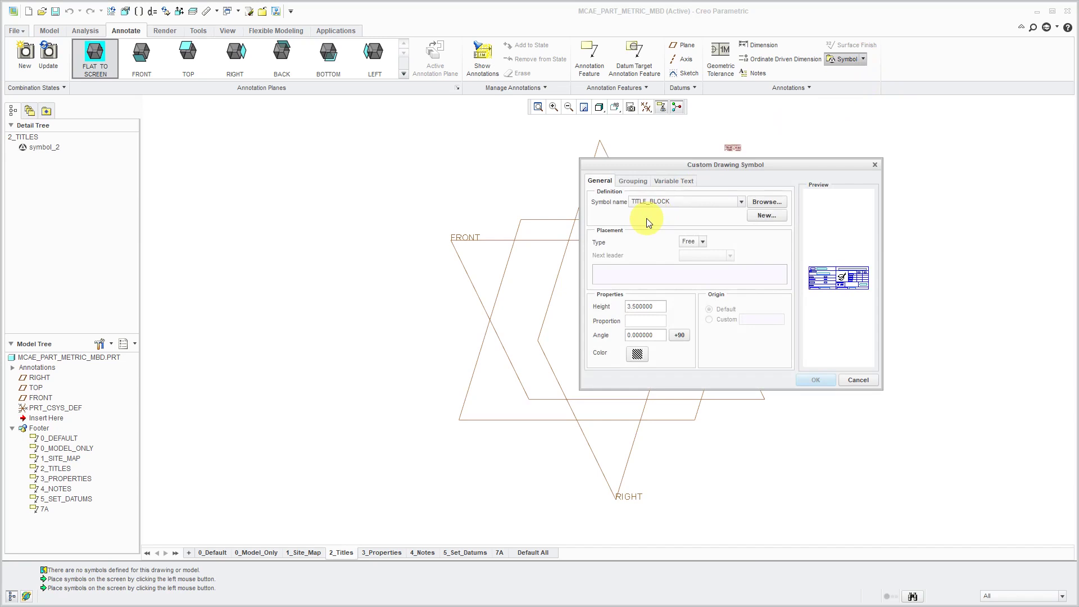
Set the TITLE_BLOCK symbol height to 60 and place it at the lower right
left_click(644, 307)
type("60")
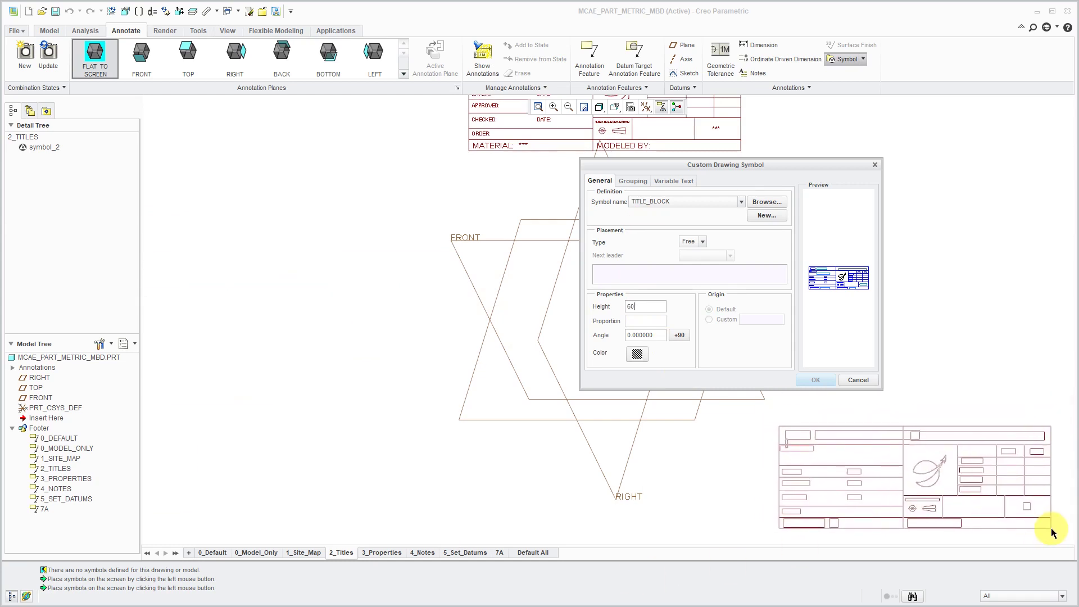
left_click(815, 379)
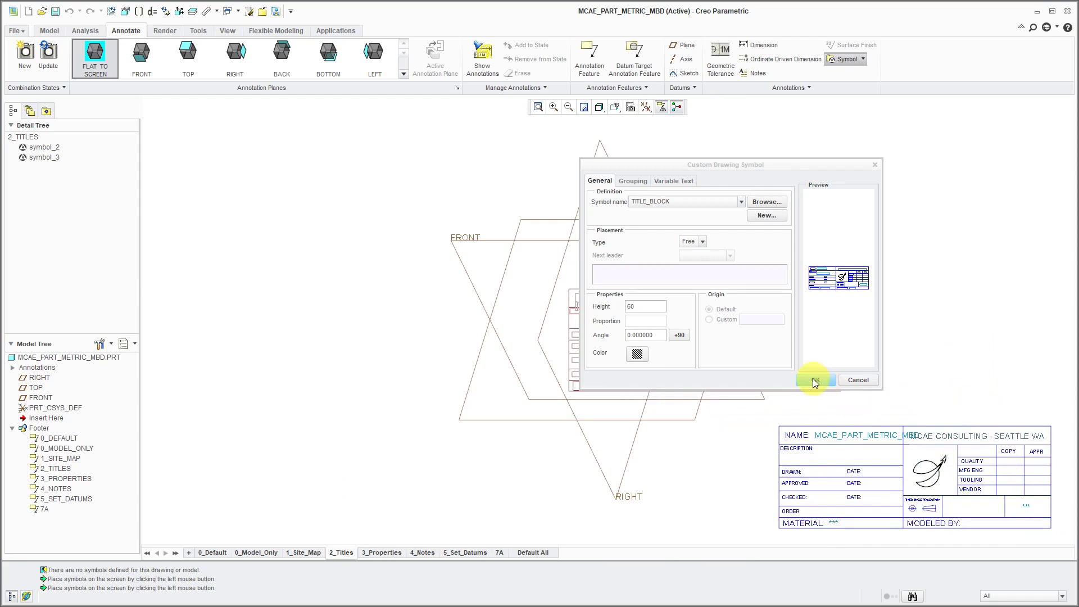